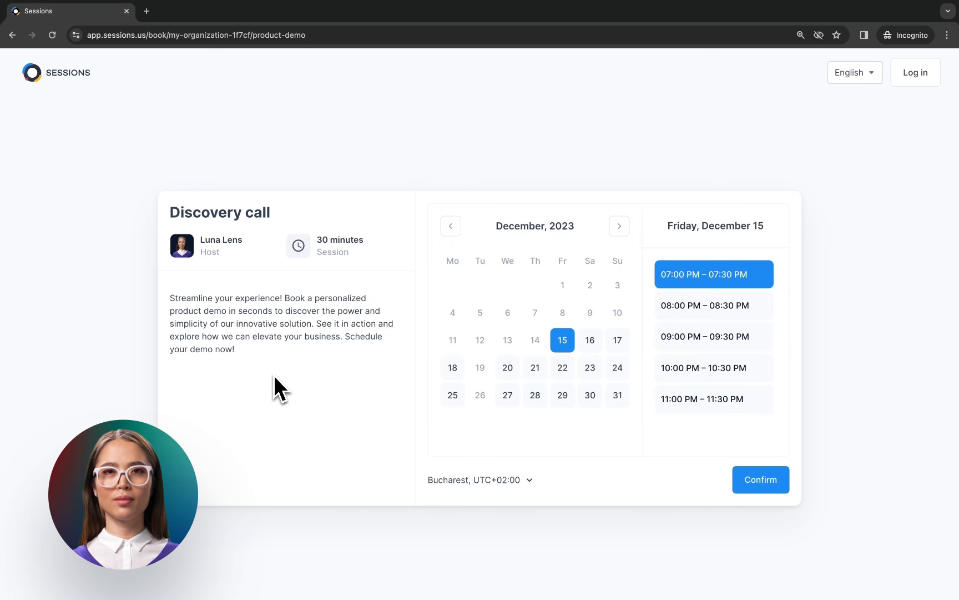
pyautogui.moveTo(613, 359)
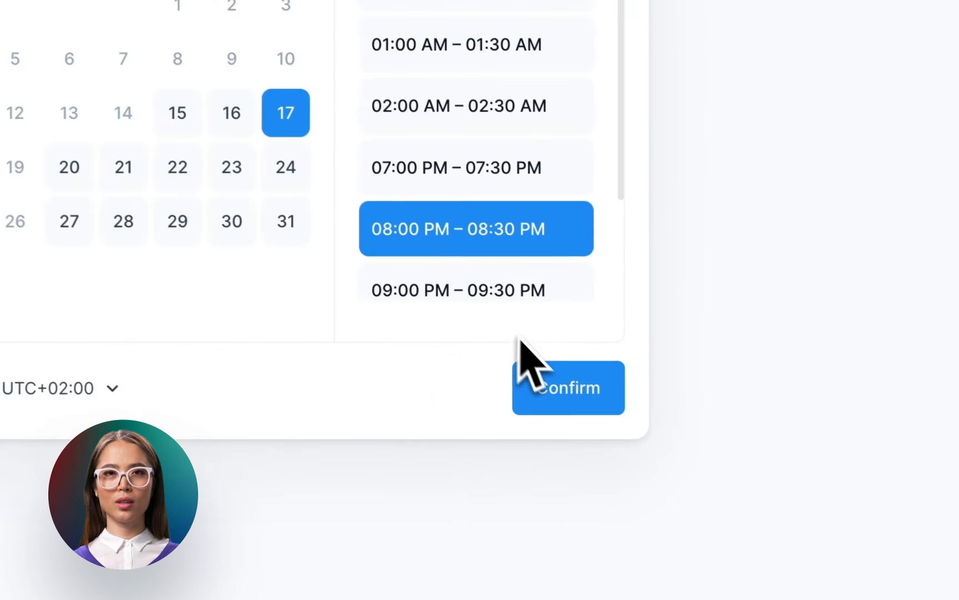
# Book the Discovery call for 8:00 PM on December 17 and continue past the confirmation
pyautogui.click(568, 387)
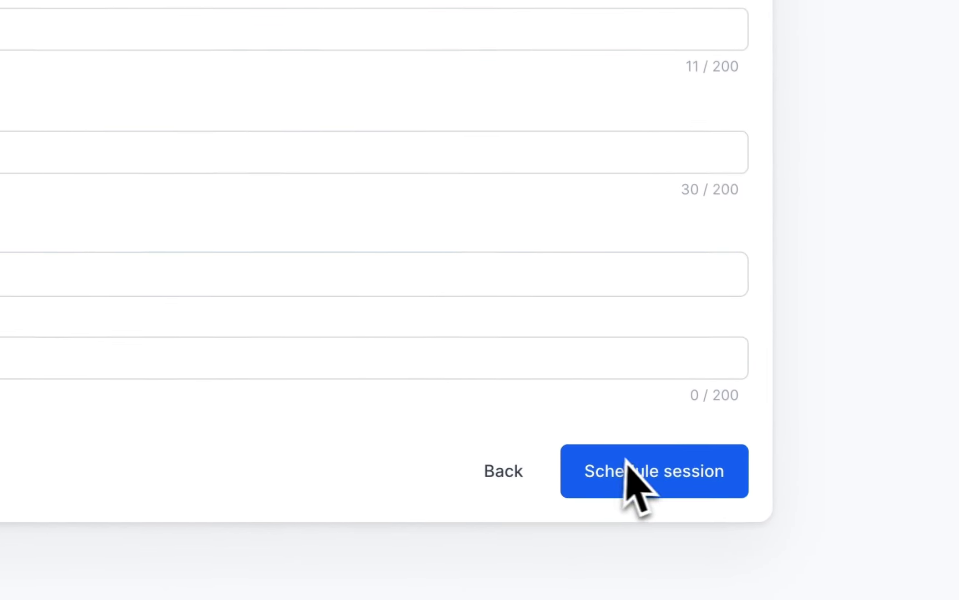
pyautogui.click(653, 471)
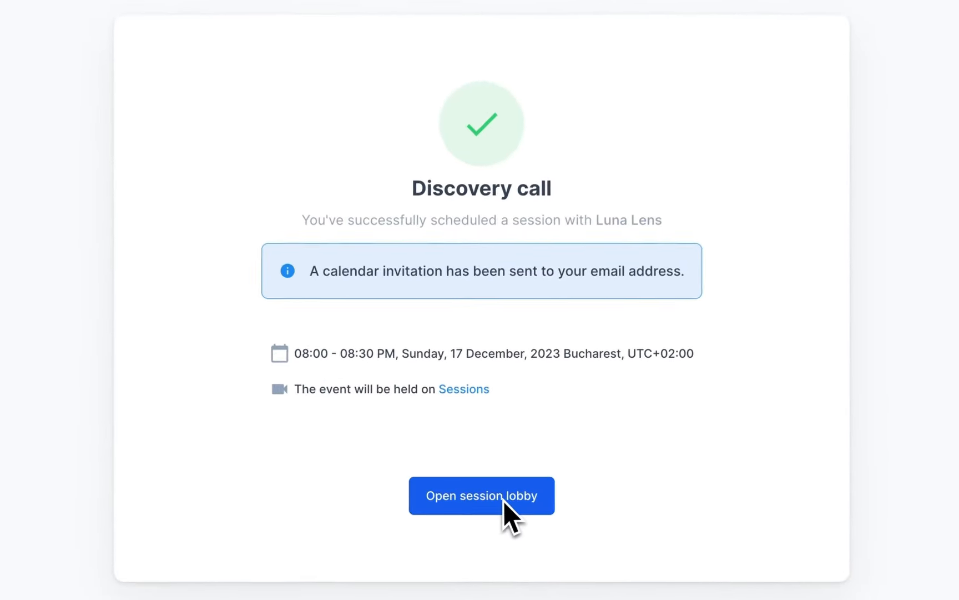
pyautogui.click(480, 496)
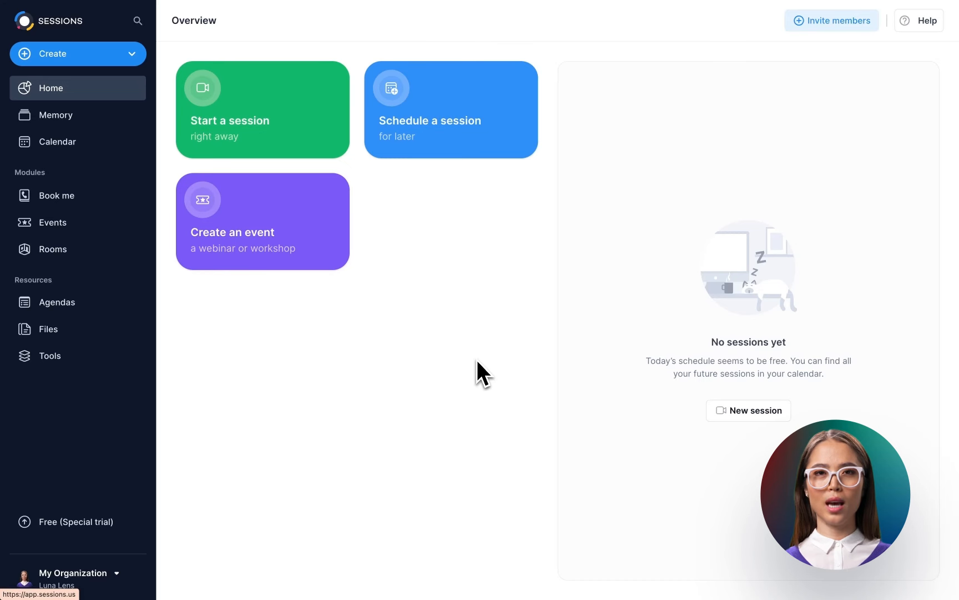
pyautogui.moveTo(316, 330)
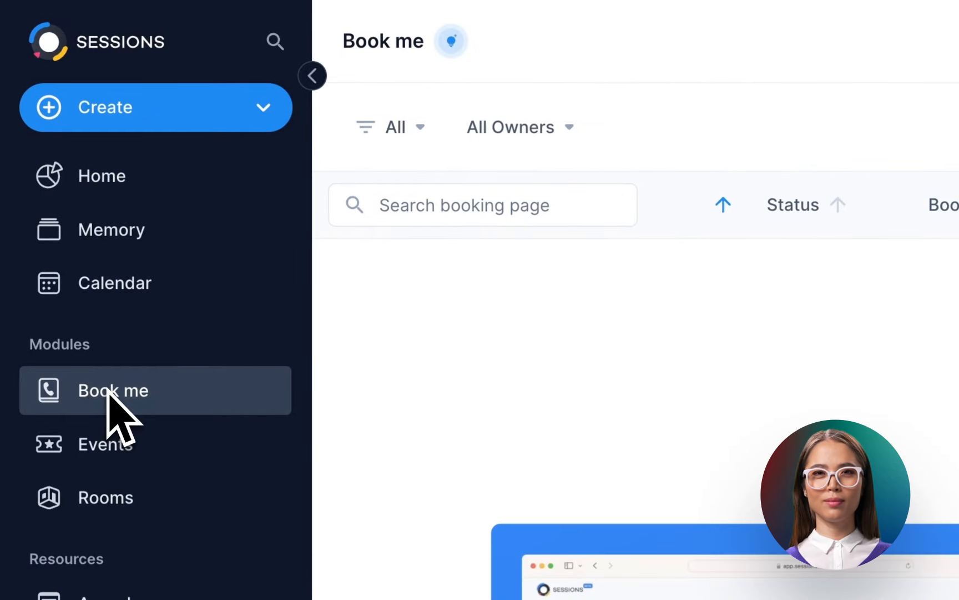
pyautogui.moveTo(190, 434)
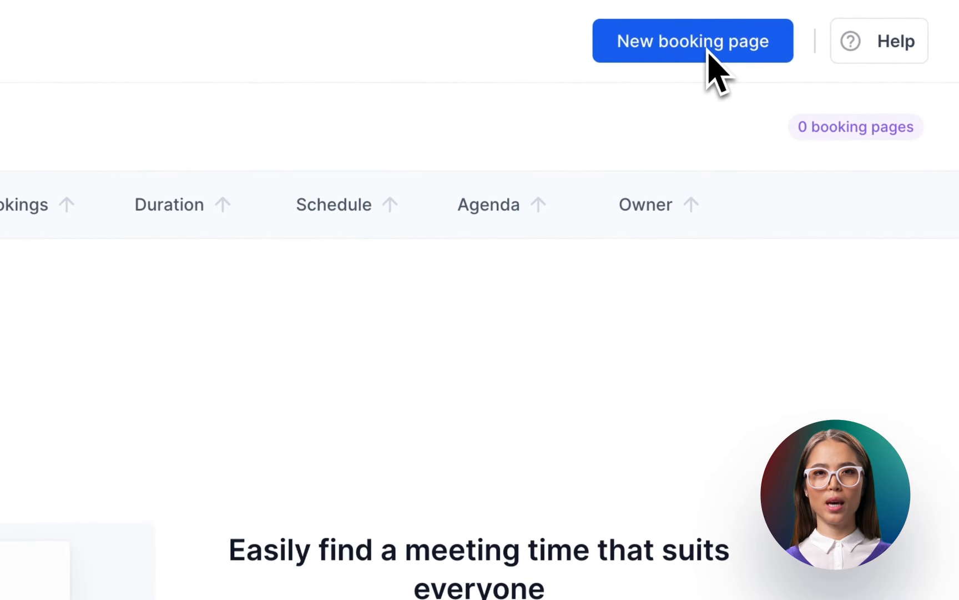
# Create a blank new booking page in the Book me module
pyautogui.click(692, 40)
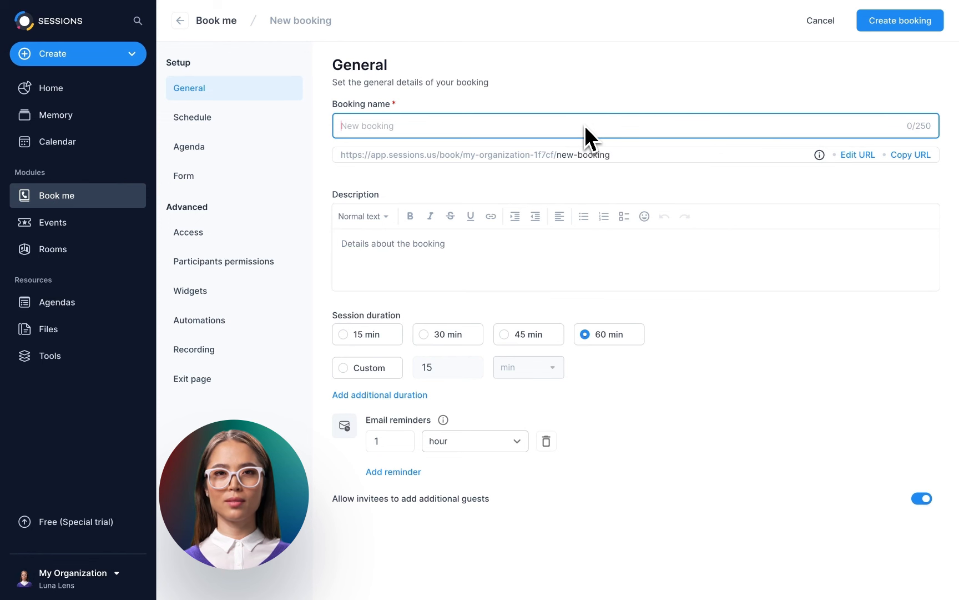
# Name the booking 'Discovery call', set slug 'product-demo', and add the 'Streamline your experience!' description
pyautogui.write('Discovery call')
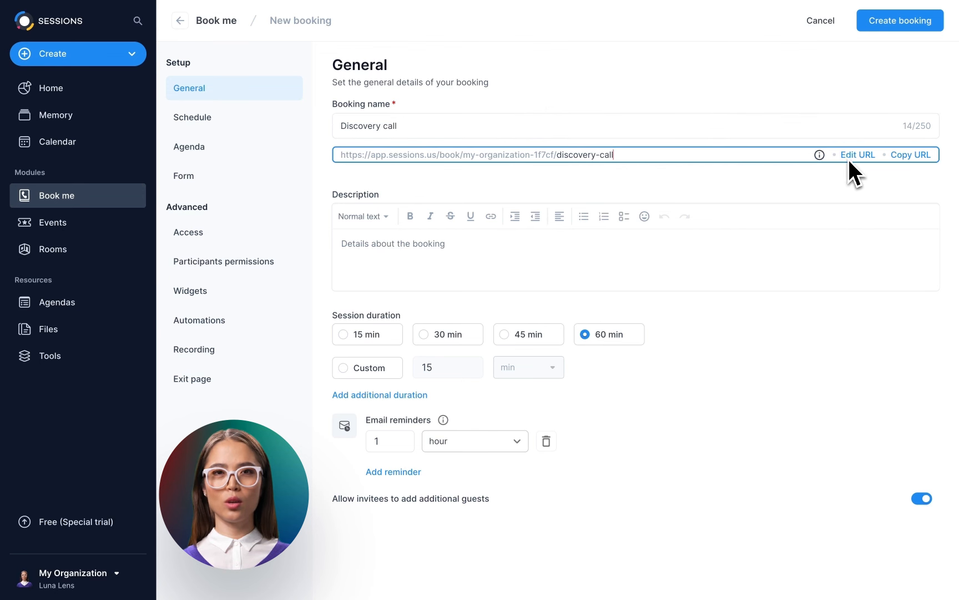
pyautogui.doubleClick(585, 154)
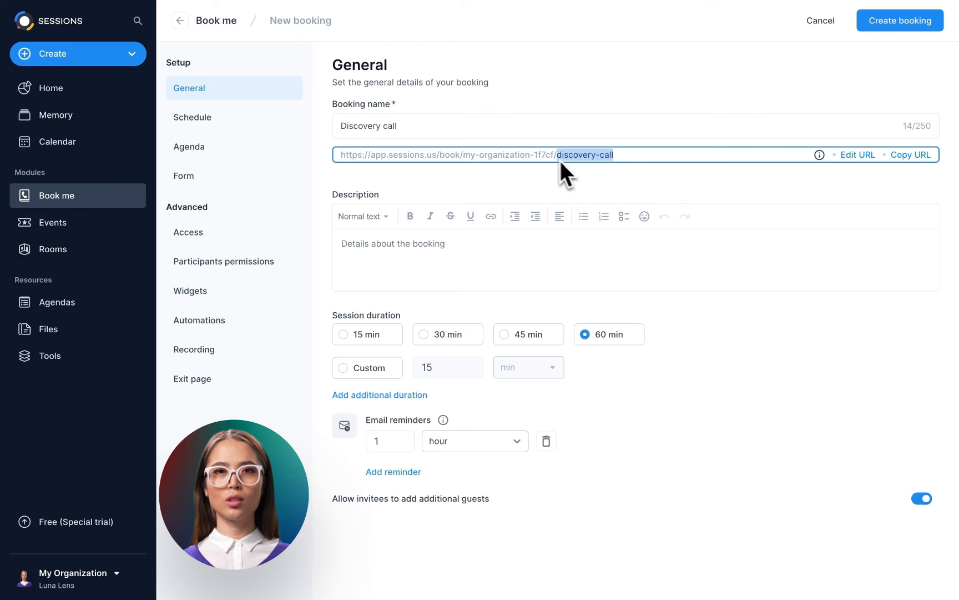
pyautogui.write('product-demo')
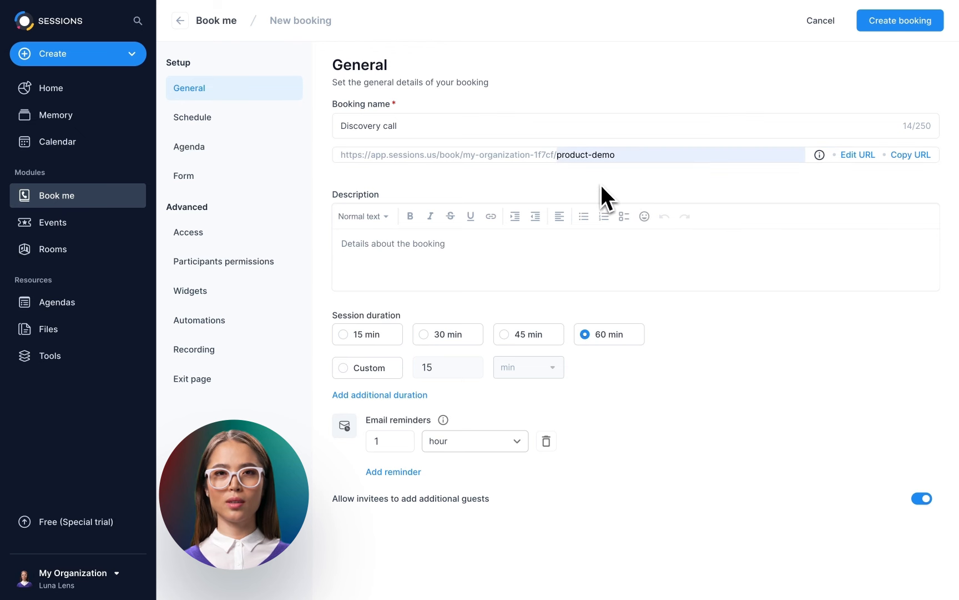
pyautogui.write('Streamline your experience! Book a personalized product demo in seconds to discover the power and simplicity of our innovative solution. See it in action and explore how we can elevate your business. Schedule your demo now!')
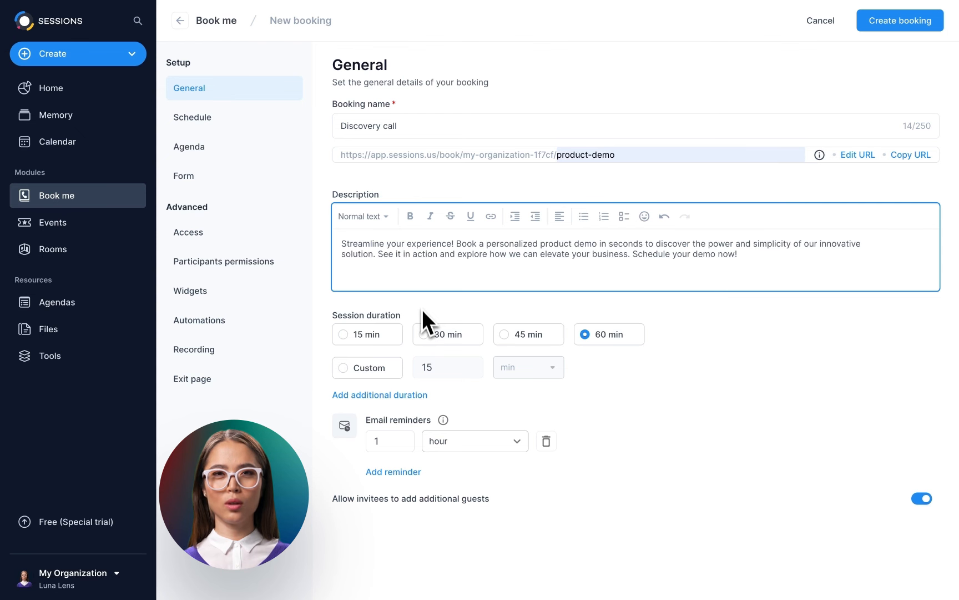
# Set the session duration to 30 minutes, adding then removing a second duration option
pyautogui.click(432, 334)
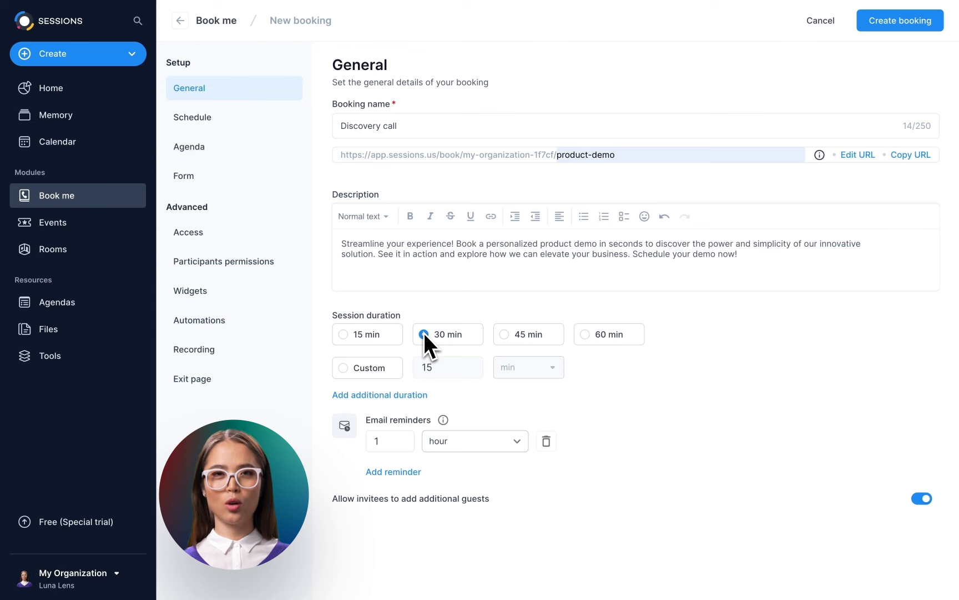
pyautogui.click(432, 334)
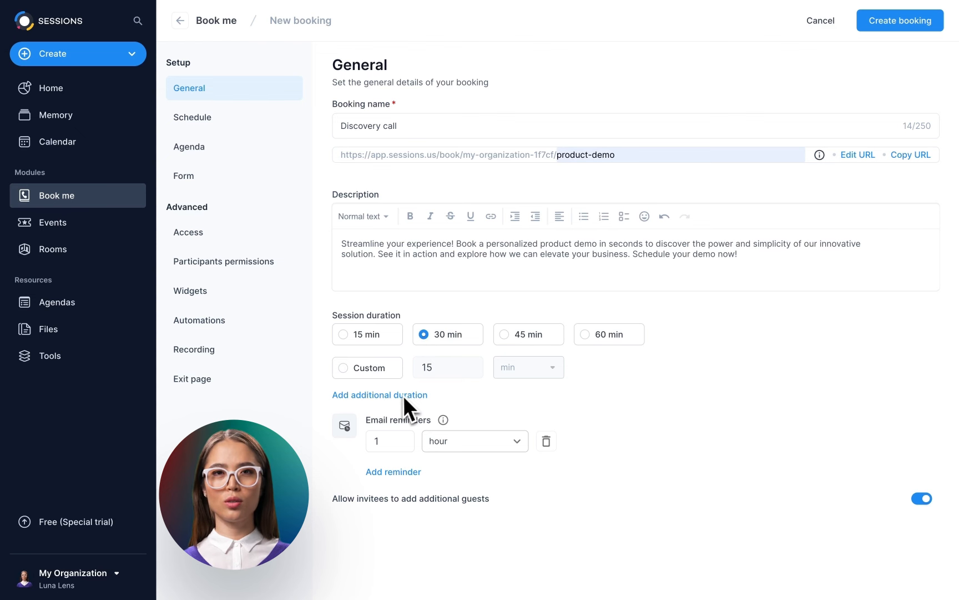
pyautogui.click(379, 394)
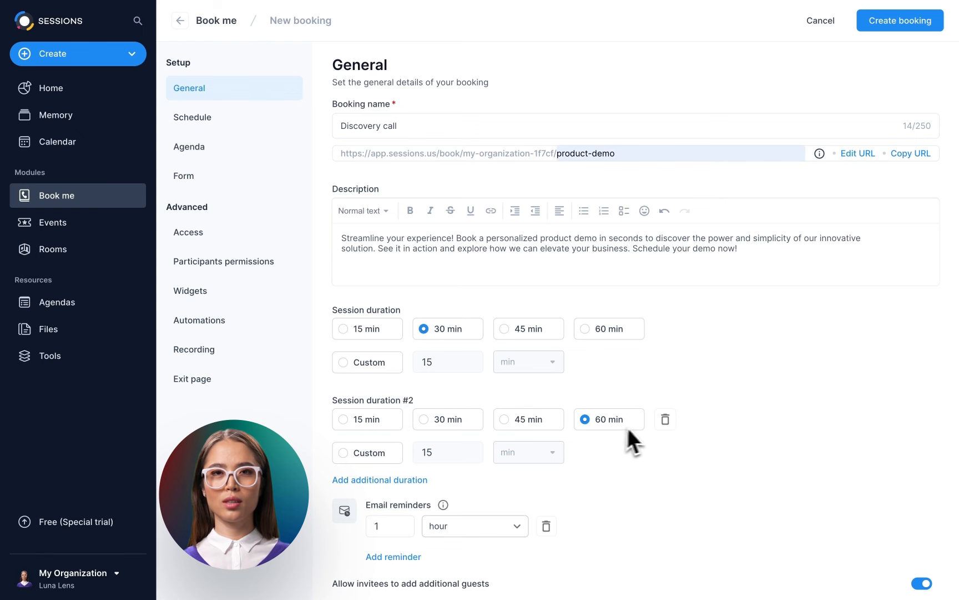
pyautogui.click(665, 419)
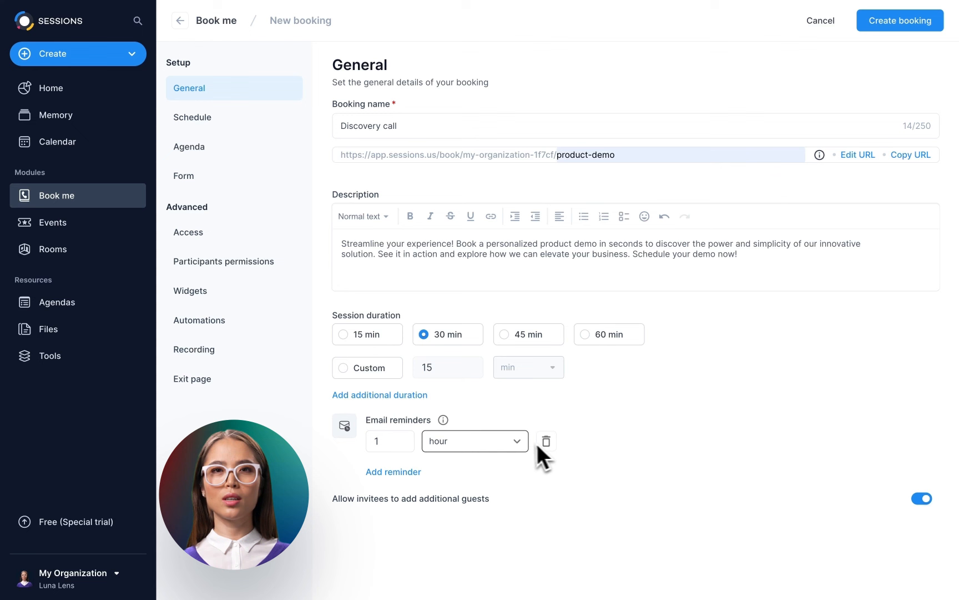
# Set the email reminder in minutes, adding then removing an extra reminder
pyautogui.click(474, 440)
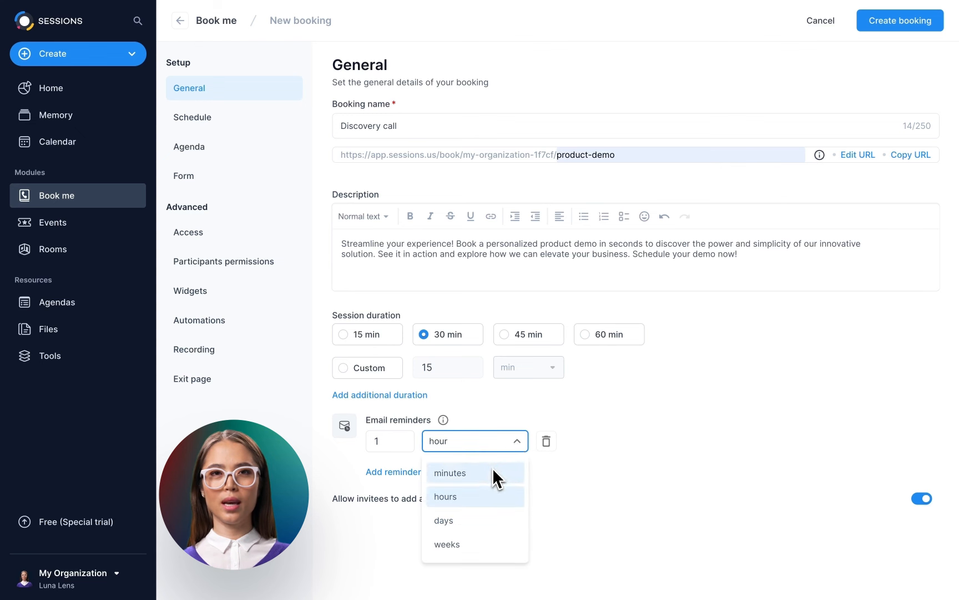
pyautogui.click(451, 473)
pyautogui.write('45')
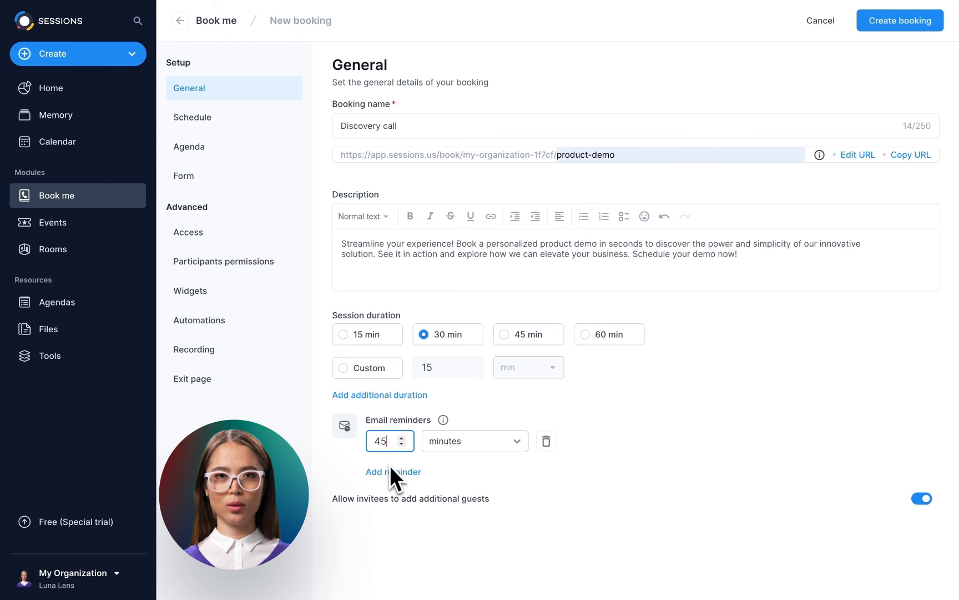
pyautogui.click(394, 471)
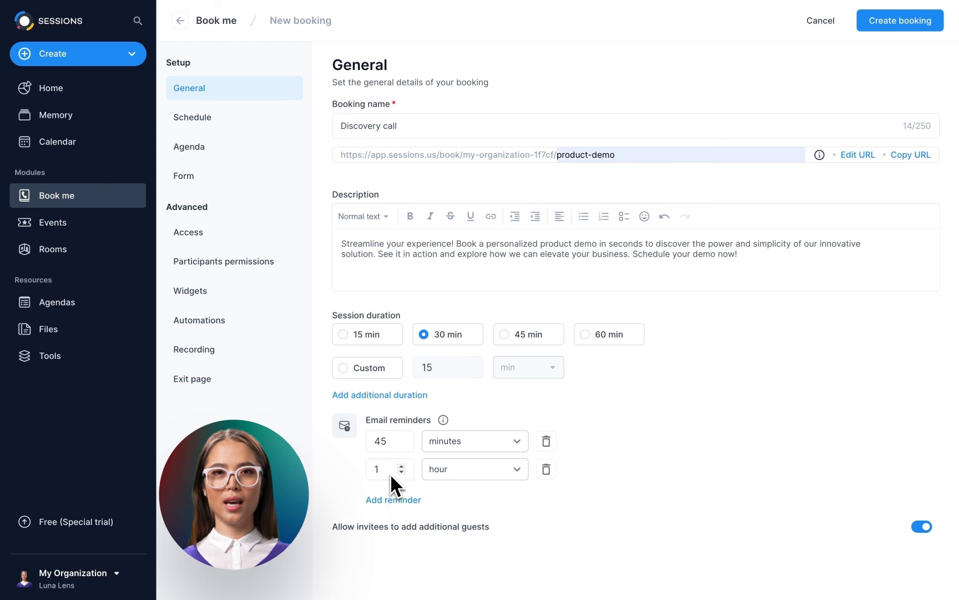
pyautogui.click(544, 469)
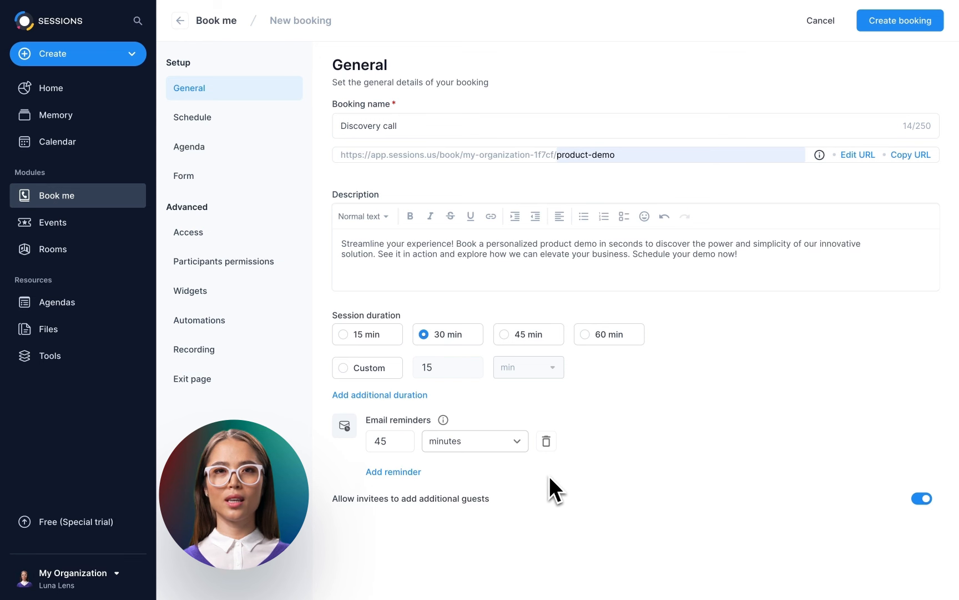
# Toggle invitee extra guests off and back on, then go to schedule settings
pyautogui.click(921, 498)
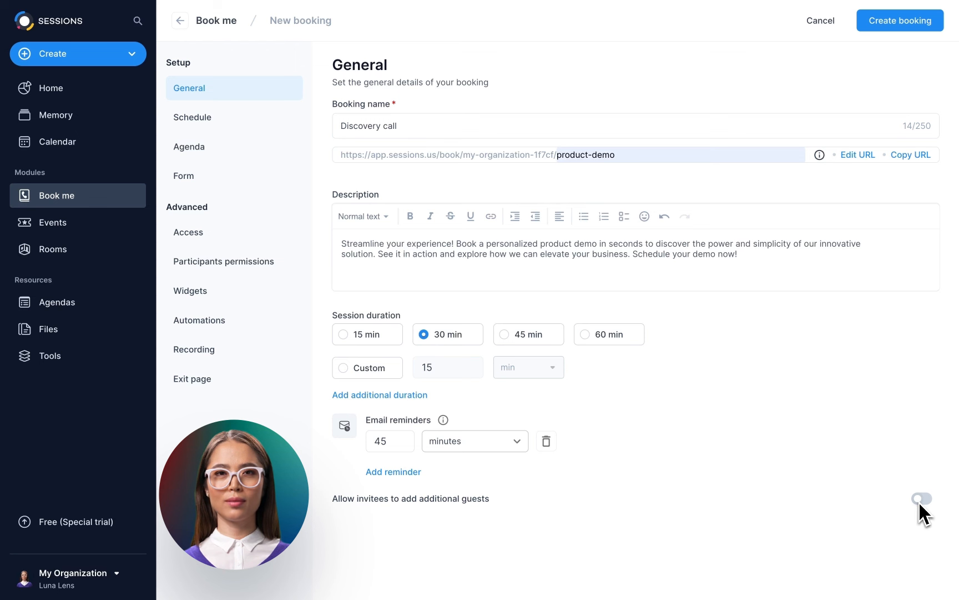
pyautogui.click(920, 498)
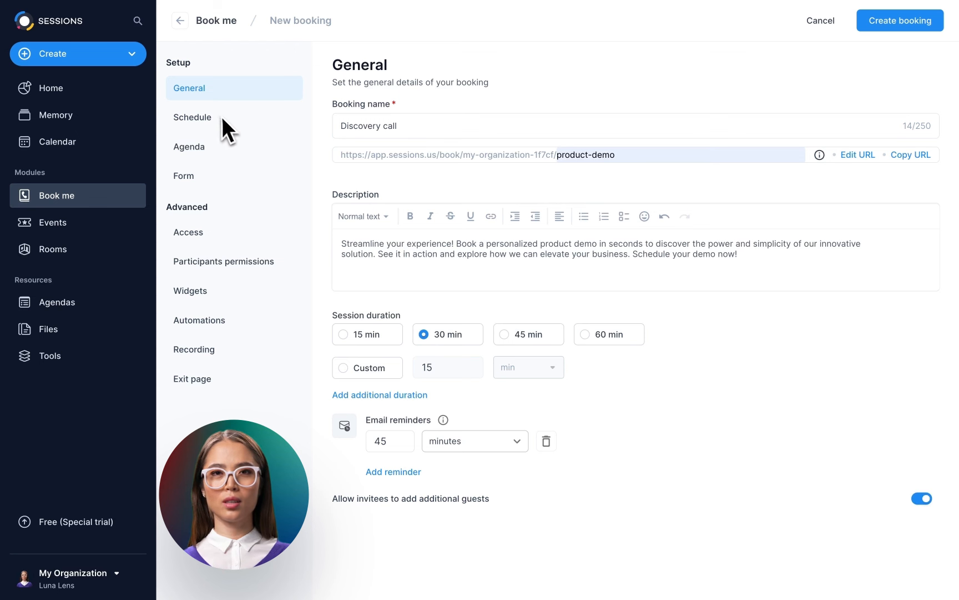
pyautogui.click(192, 117)
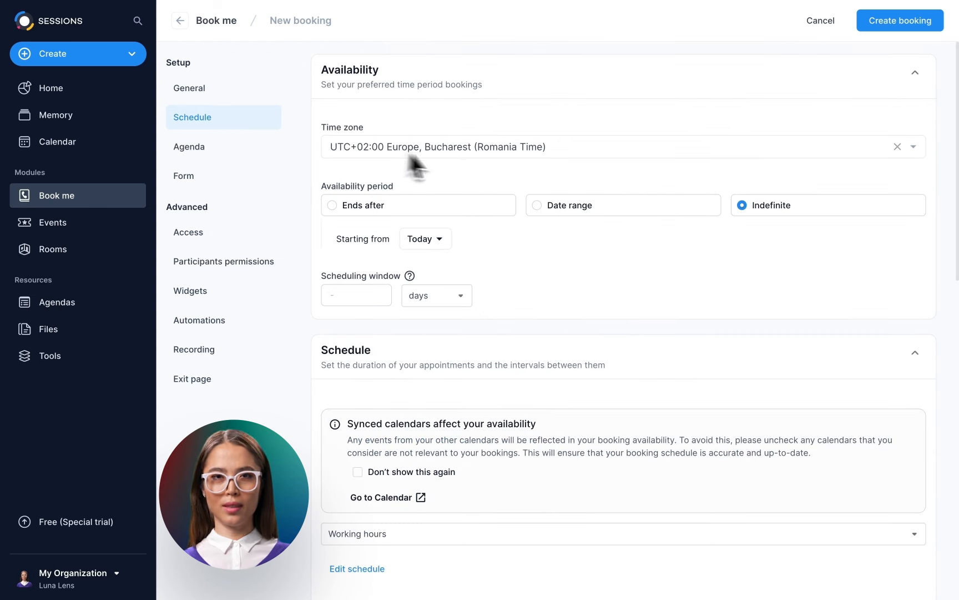
# Use Los Angeles (UTC-08:00) time, start from today, and allow a 30-day scheduling window
pyautogui.click(618, 146)
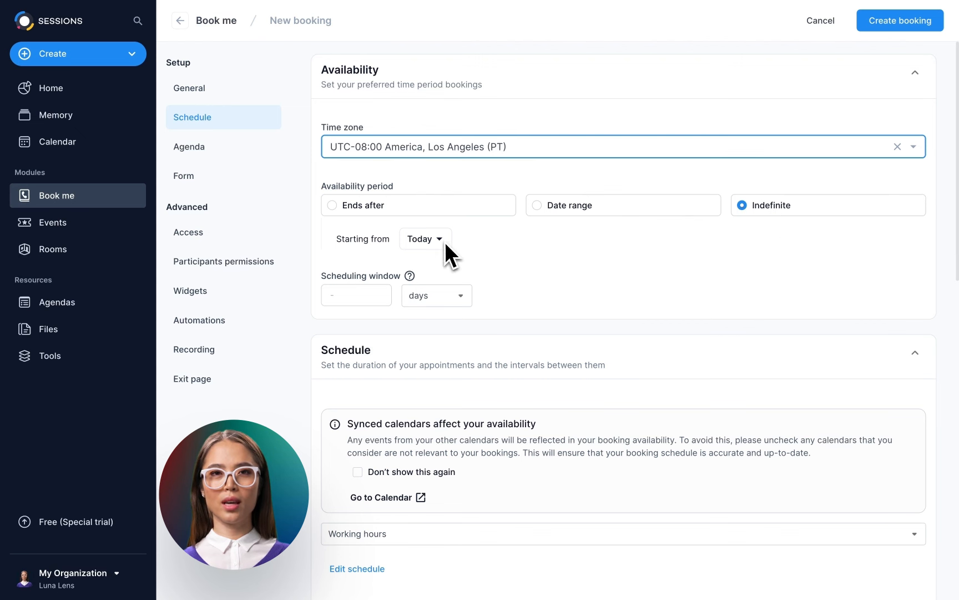
pyautogui.click(422, 239)
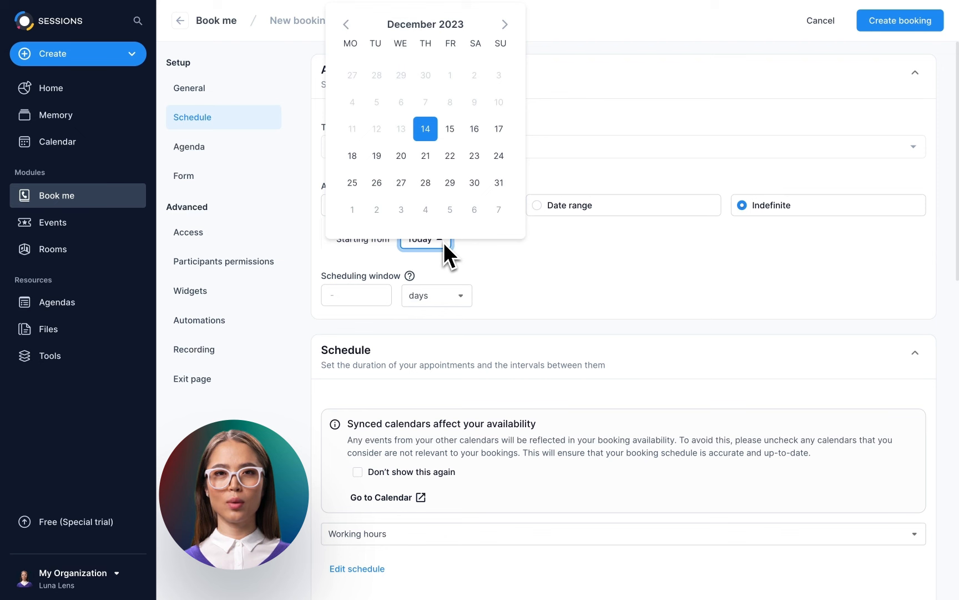
pyautogui.click(424, 239)
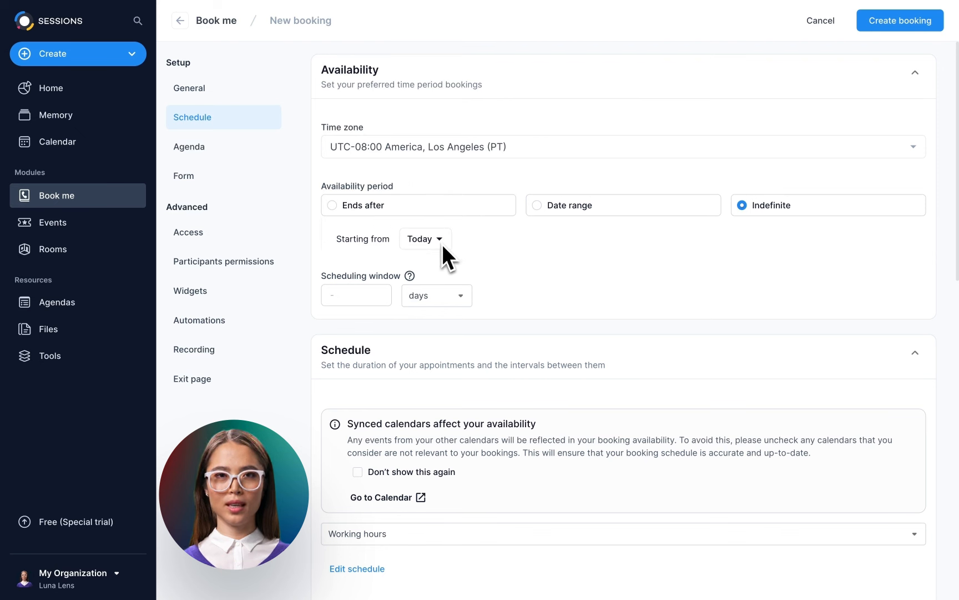
pyautogui.click(354, 294)
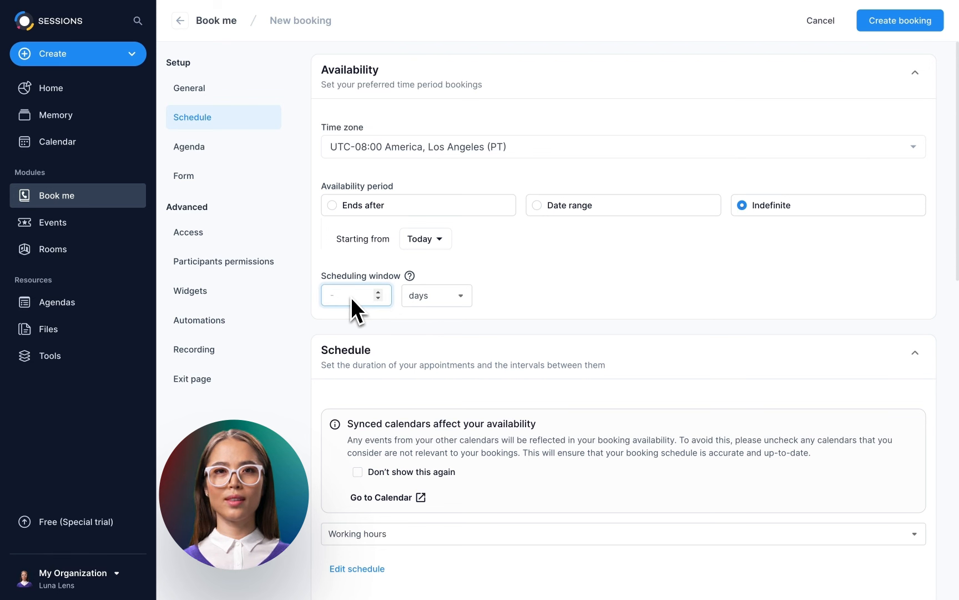
pyautogui.write('30')
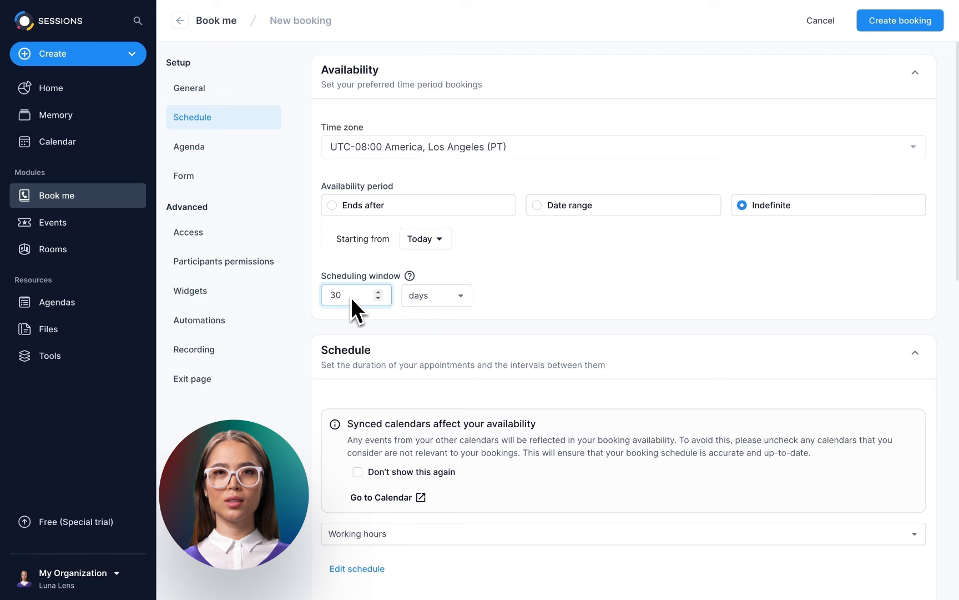
pyautogui.click(437, 295)
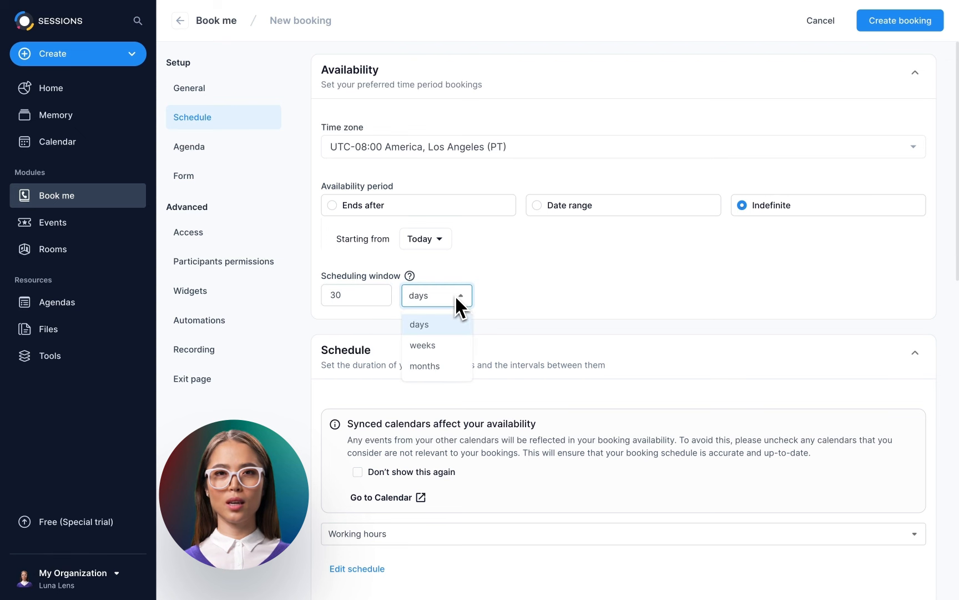
pyautogui.click(419, 324)
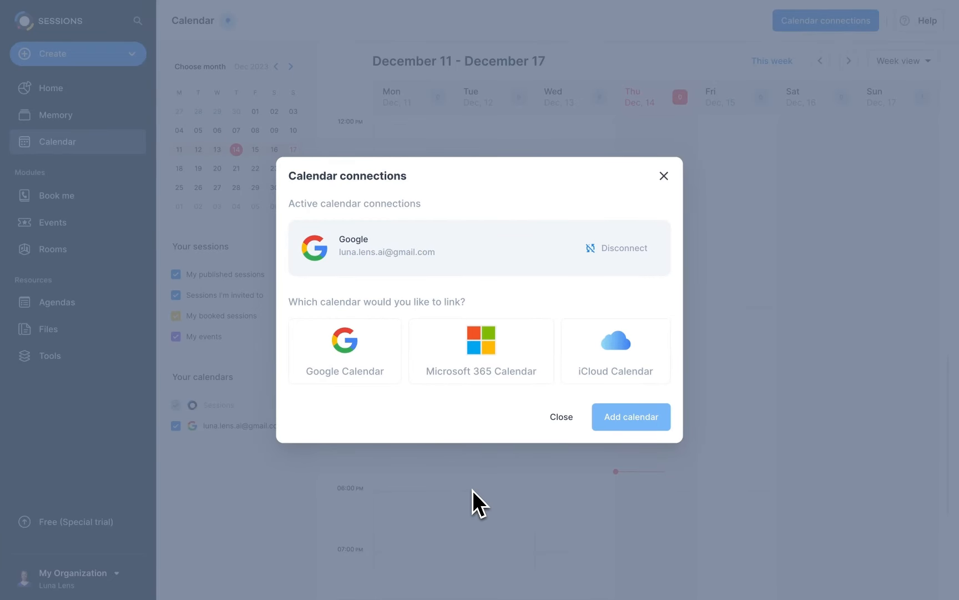
# Choose Google and Microsoft 365 calendars, close the connections window, and show the Google calendar
pyautogui.click(344, 350)
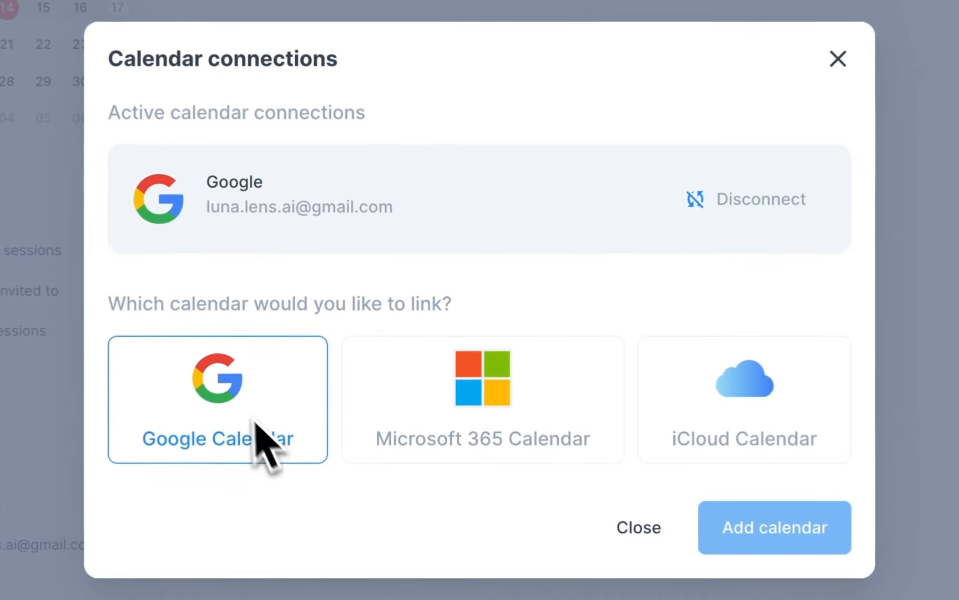
pyautogui.click(483, 401)
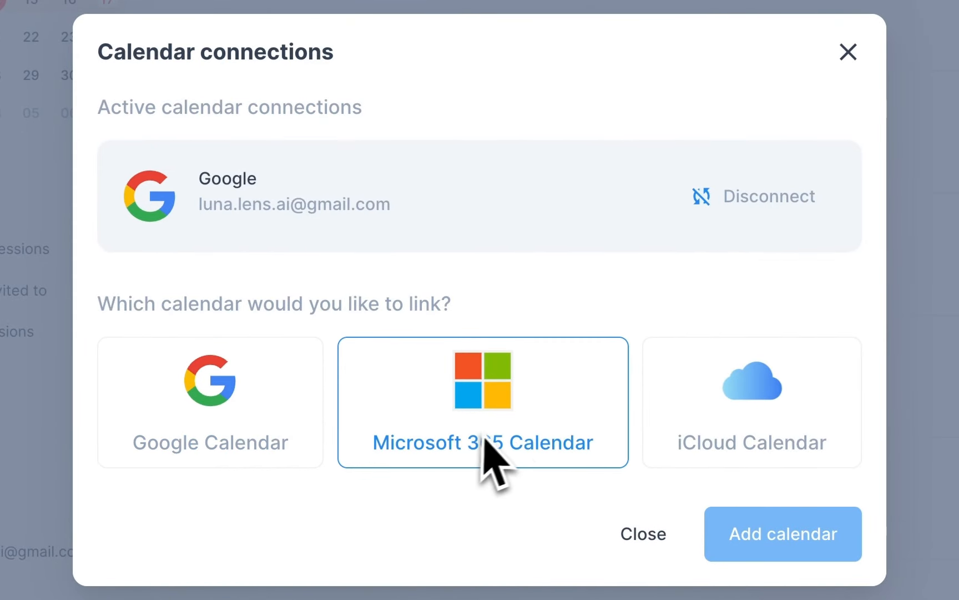
pyautogui.click(752, 401)
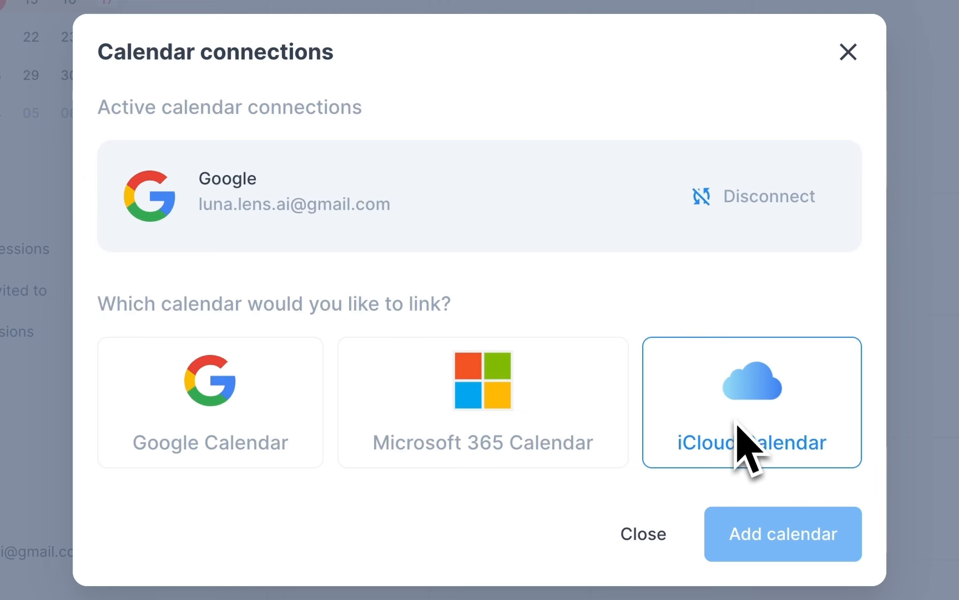
pyautogui.moveTo(643, 533)
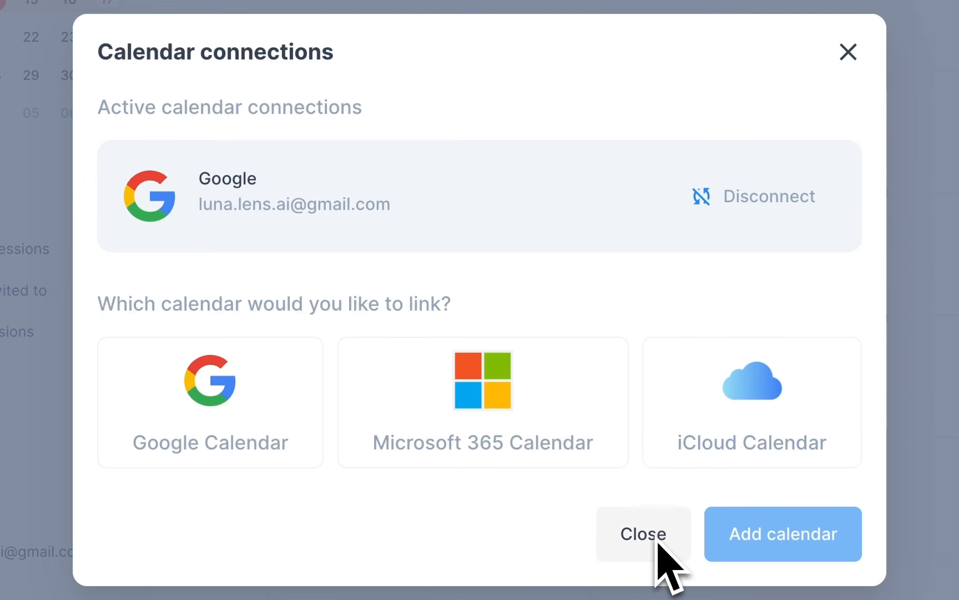
pyautogui.click(642, 534)
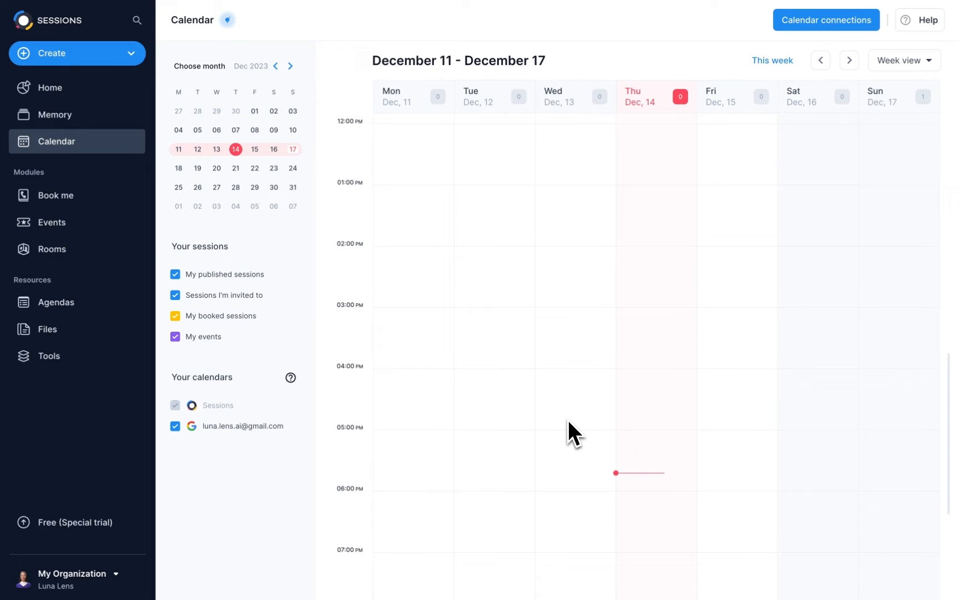
pyautogui.click(57, 196)
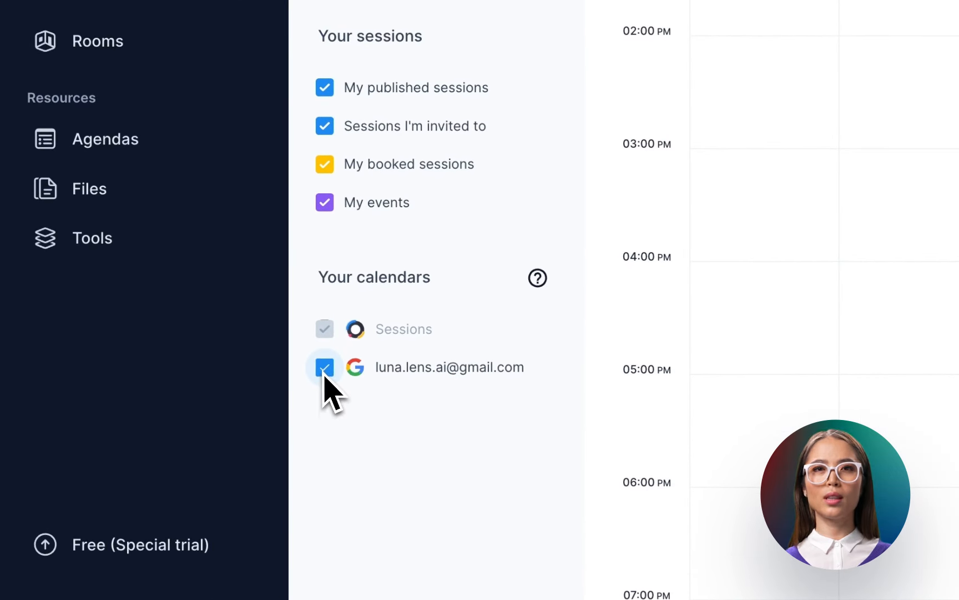
pyautogui.click(325, 366)
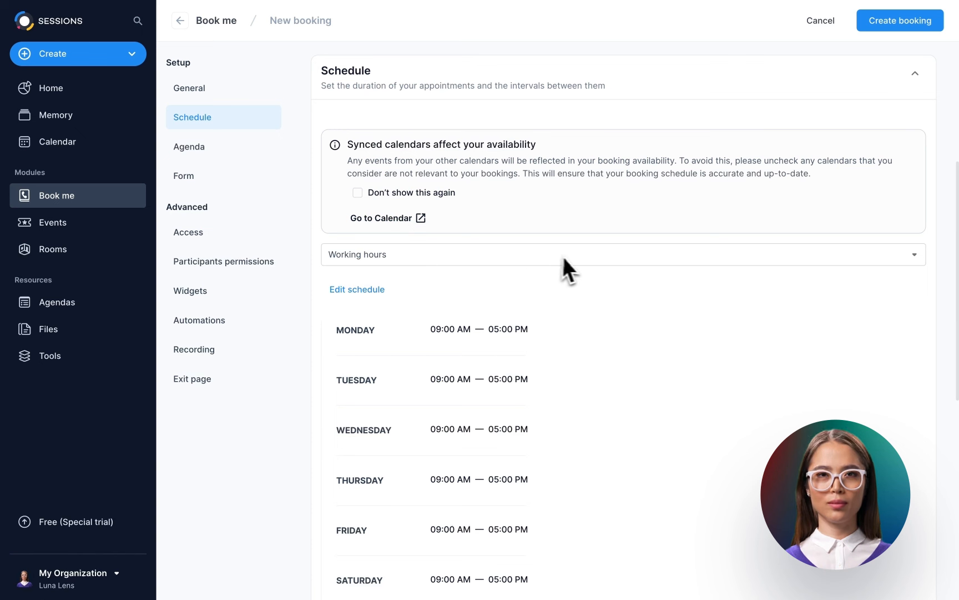
# Create a new custom availability schedule and save it
pyautogui.click(622, 255)
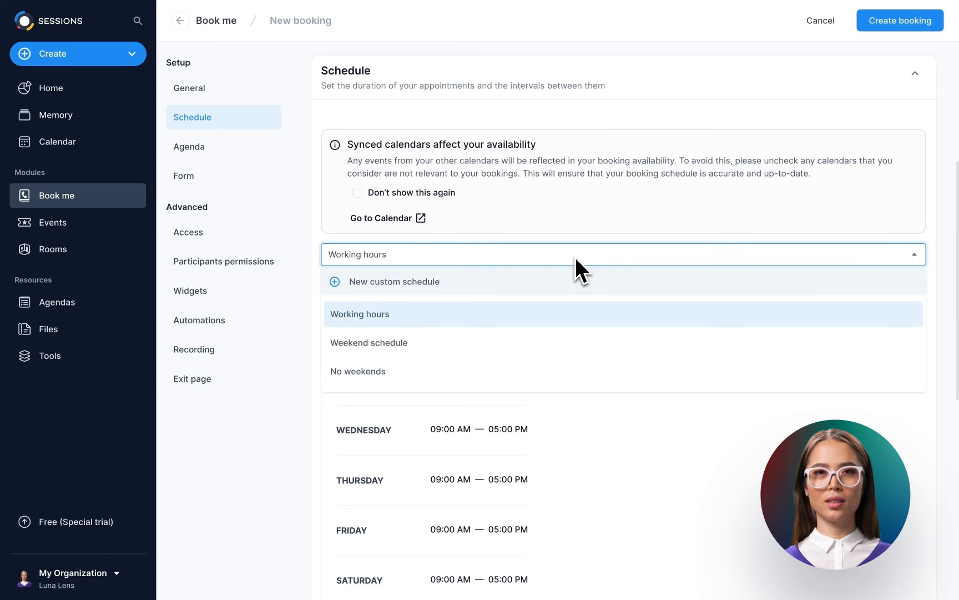
pyautogui.moveTo(544, 371)
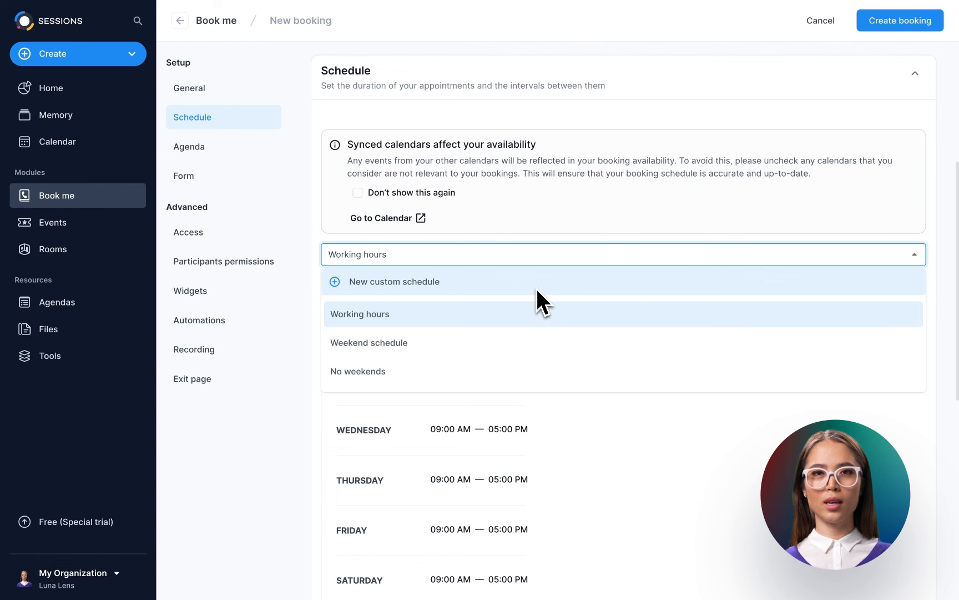
pyautogui.click(395, 281)
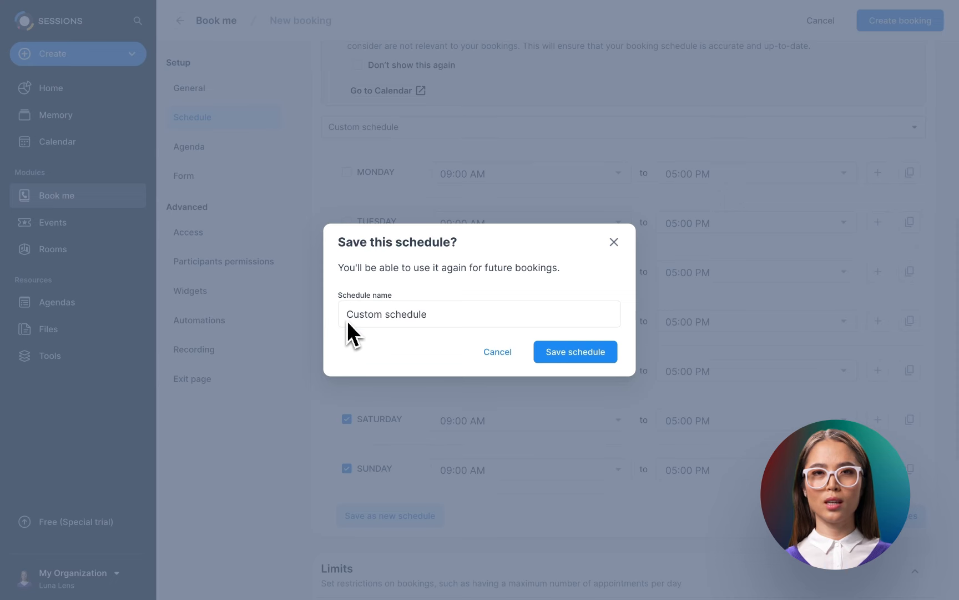
pyautogui.click(574, 351)
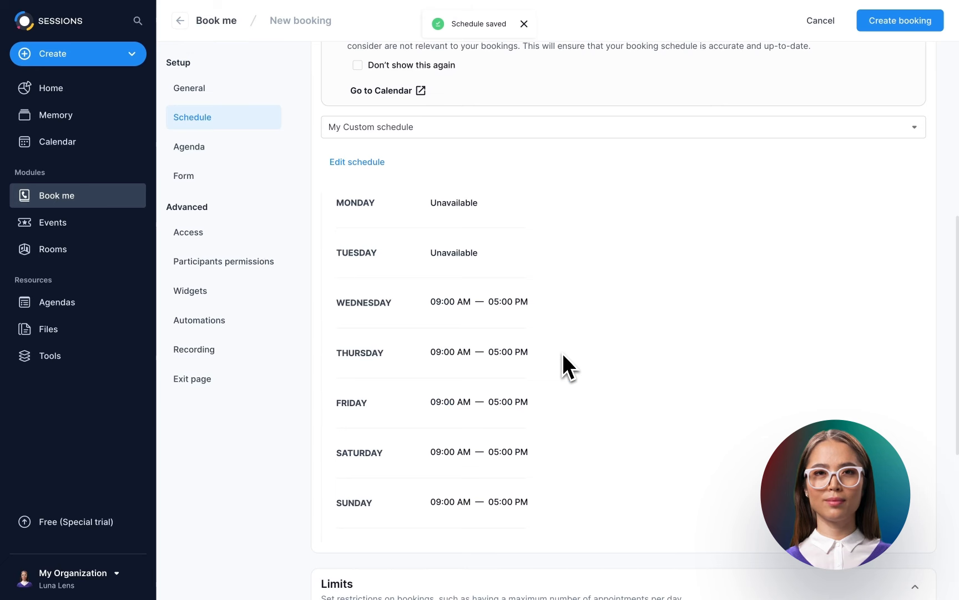
pyautogui.scroll(-3)
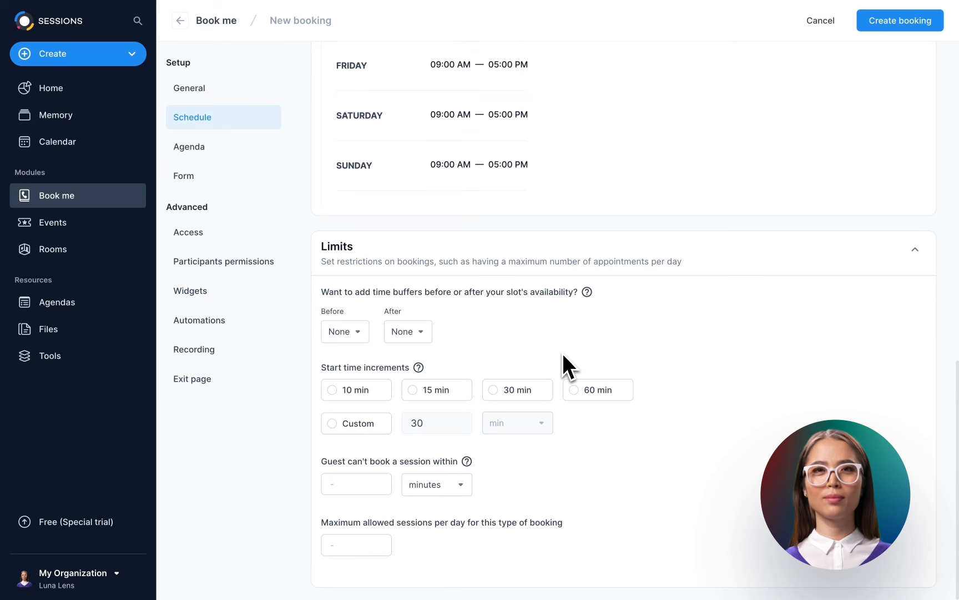
# Set limits: no buffer before, 60-minute start increments, 24-hour notice, maximum 6 sessions per day
pyautogui.click(344, 331)
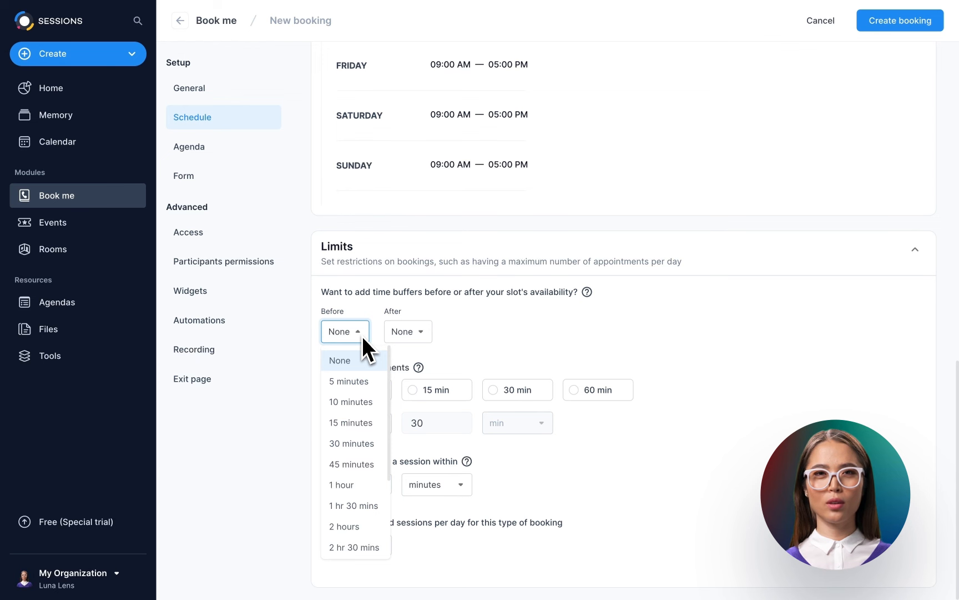
pyautogui.click(339, 360)
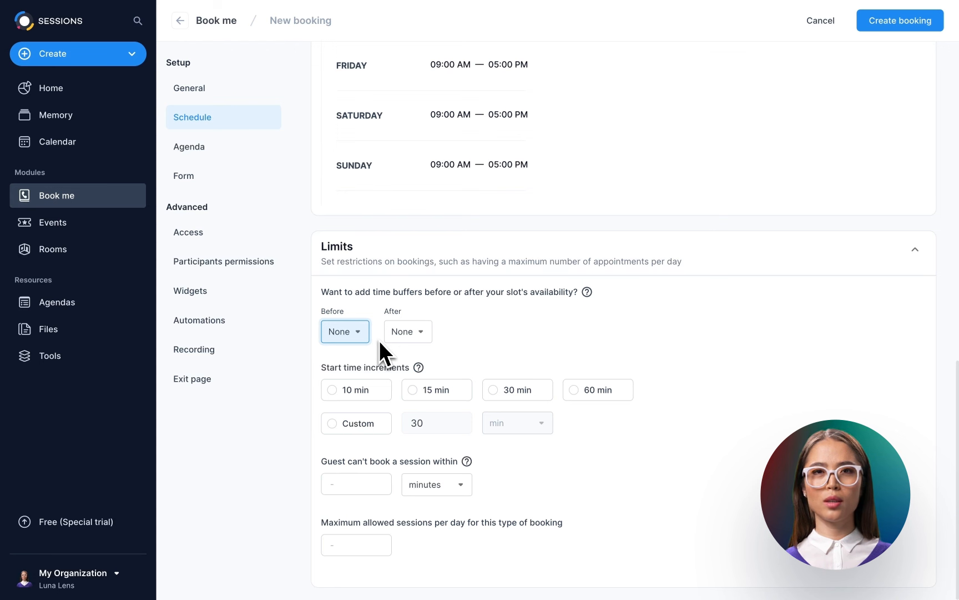
pyautogui.moveTo(391, 358)
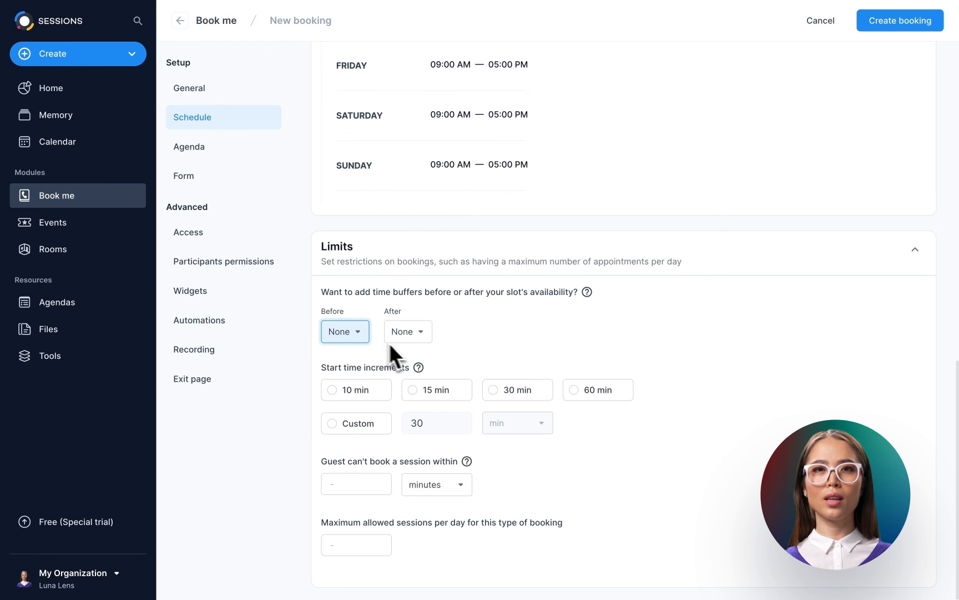
pyautogui.moveTo(560, 392)
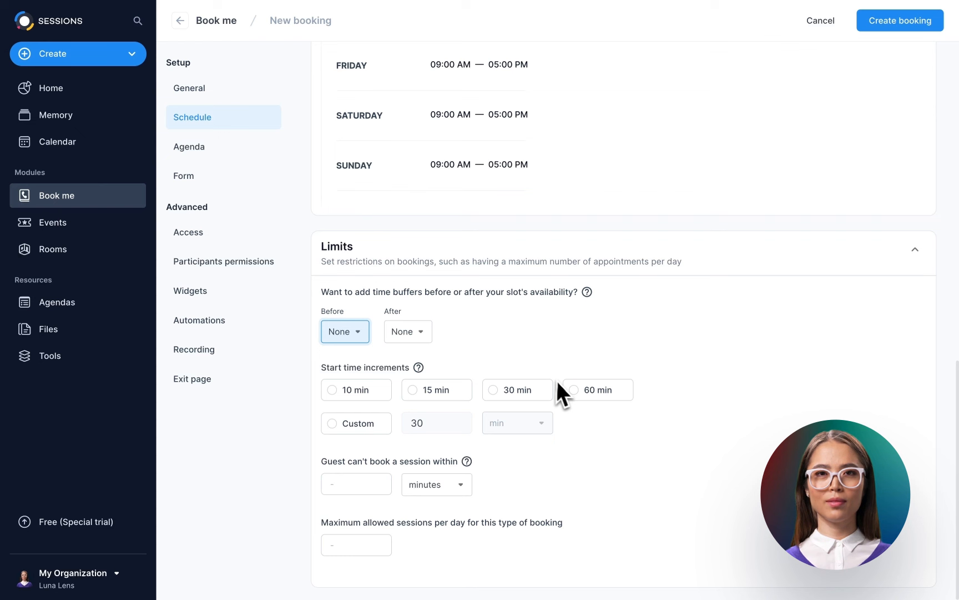
pyautogui.click(571, 390)
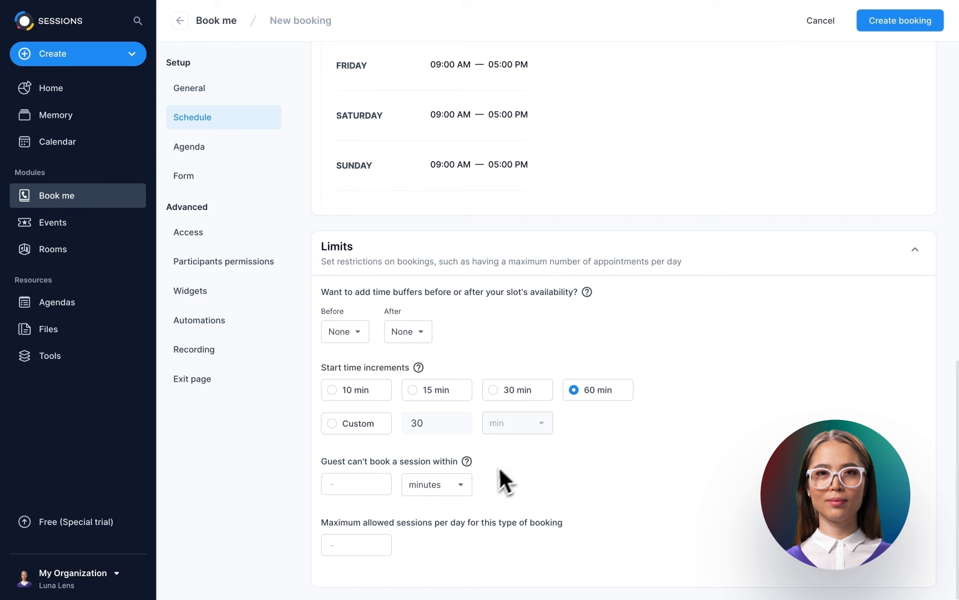
pyautogui.click(436, 484)
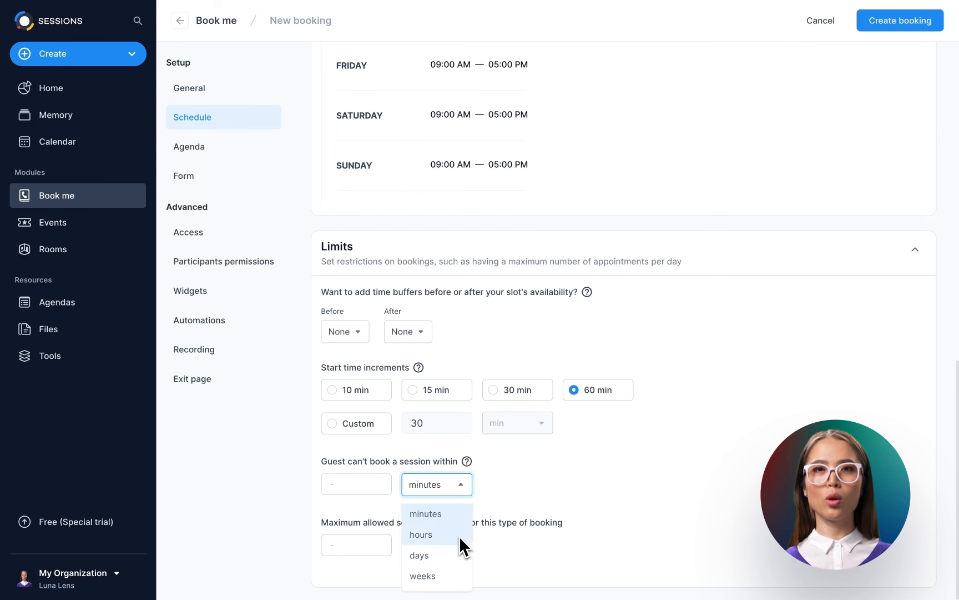
pyautogui.click(420, 534)
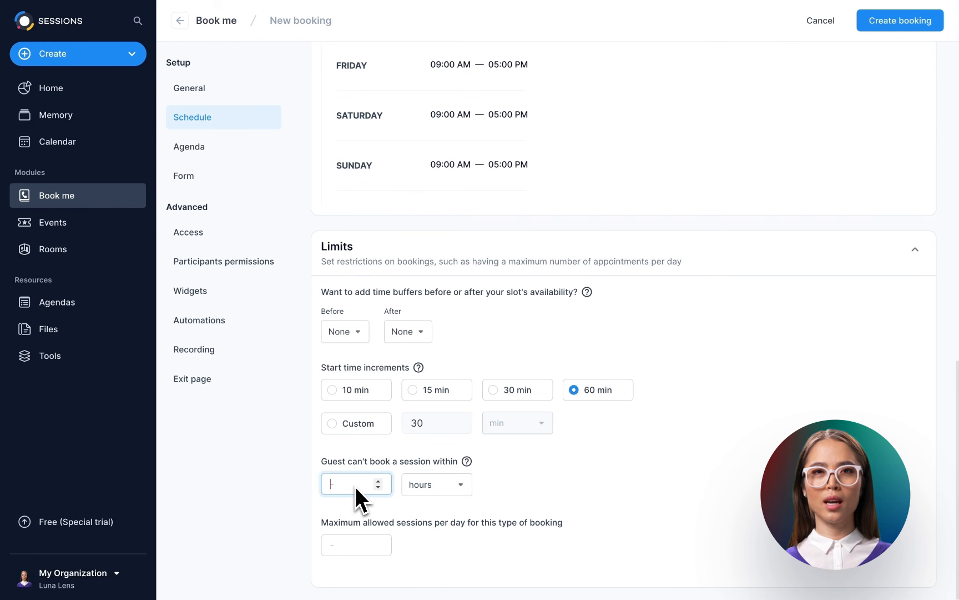
pyautogui.write('24')
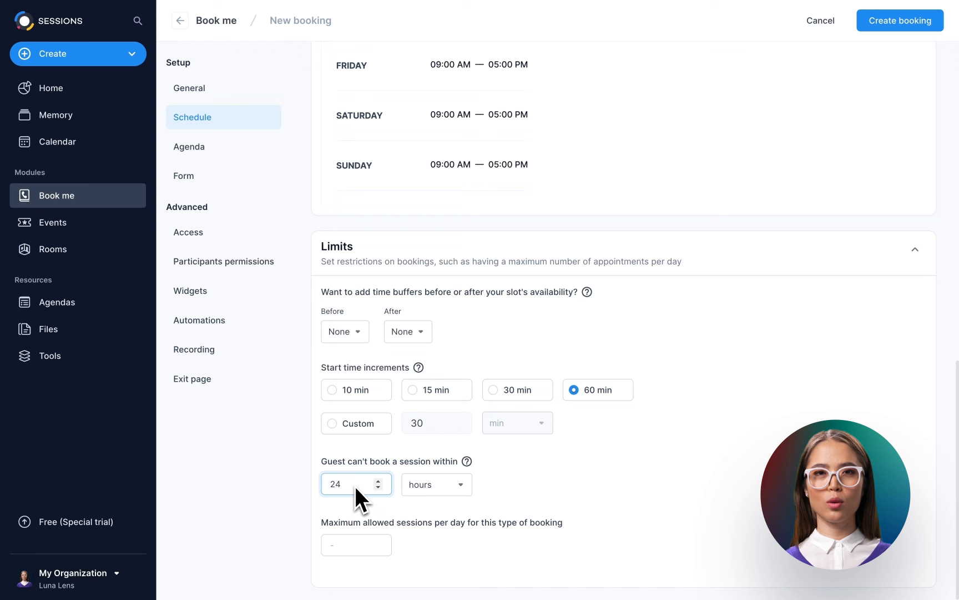
pyautogui.click(349, 484)
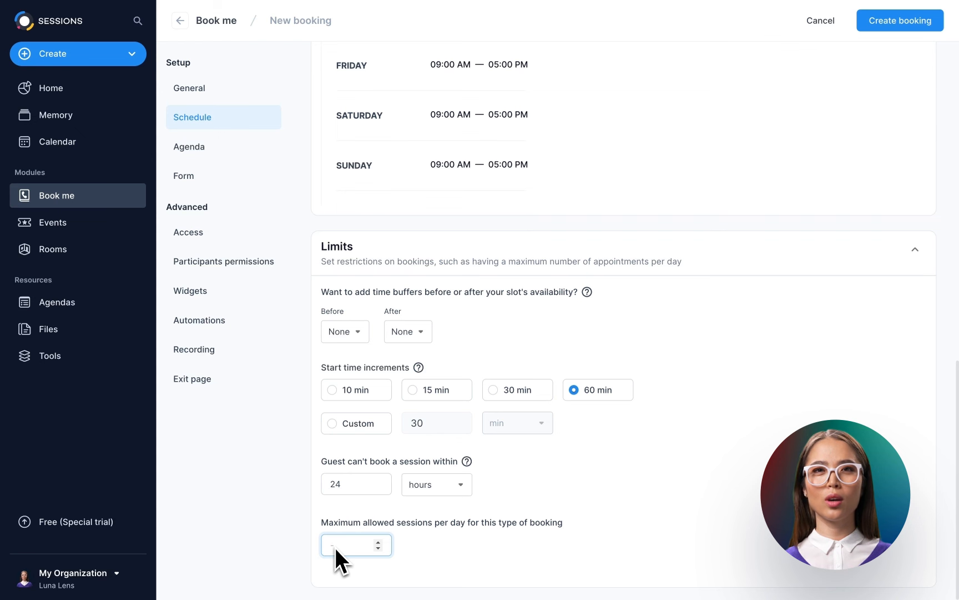
pyautogui.write('6')
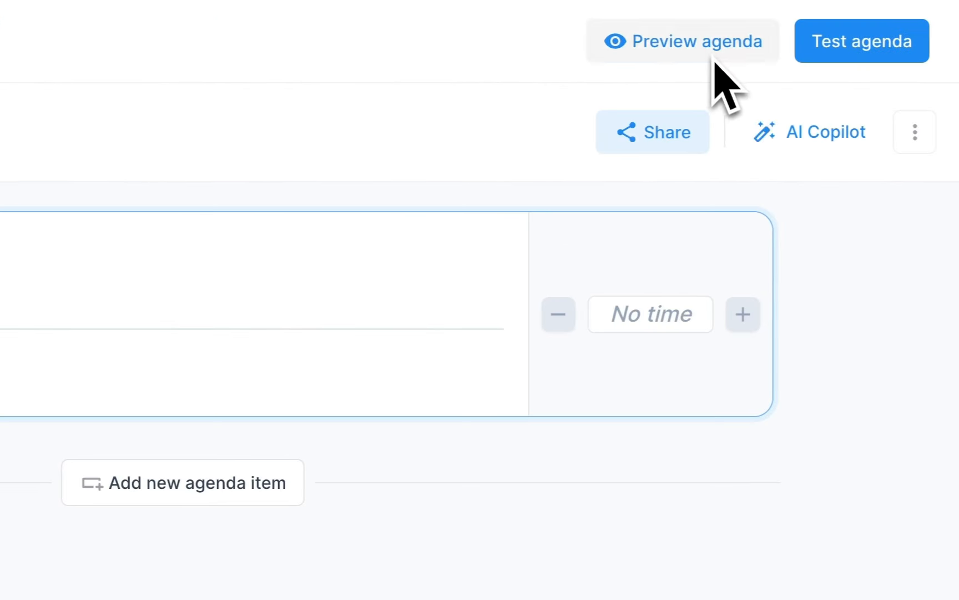
# Generate a 4-item agenda from the topic 'product demo' and run it in a test session
pyautogui.click(822, 131)
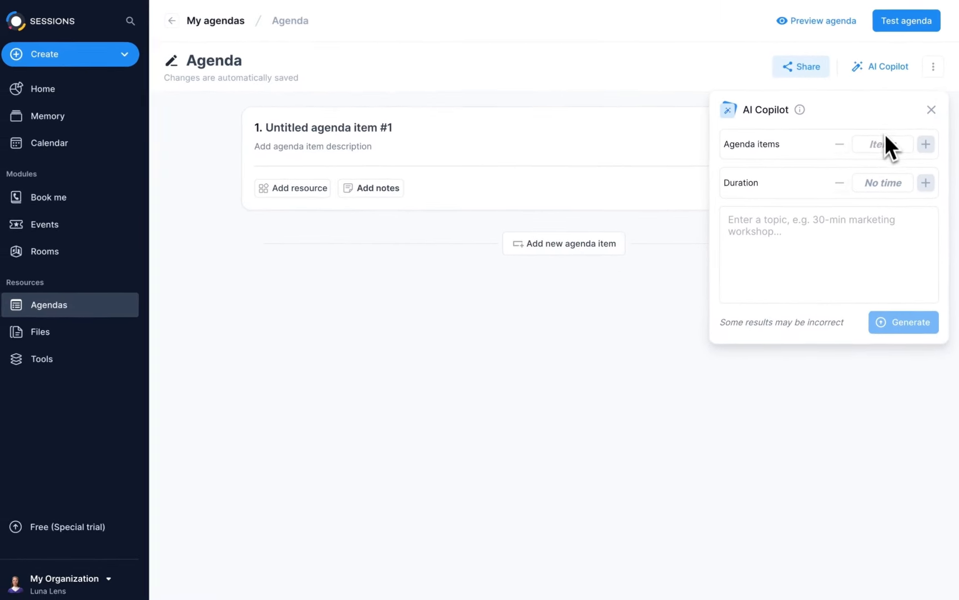
pyautogui.write('product demo')
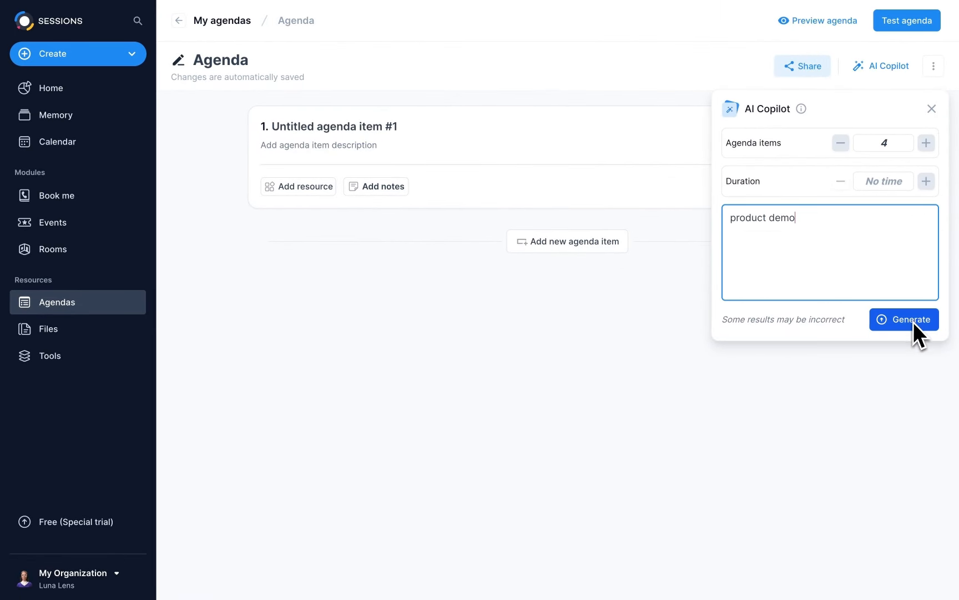
pyautogui.click(904, 319)
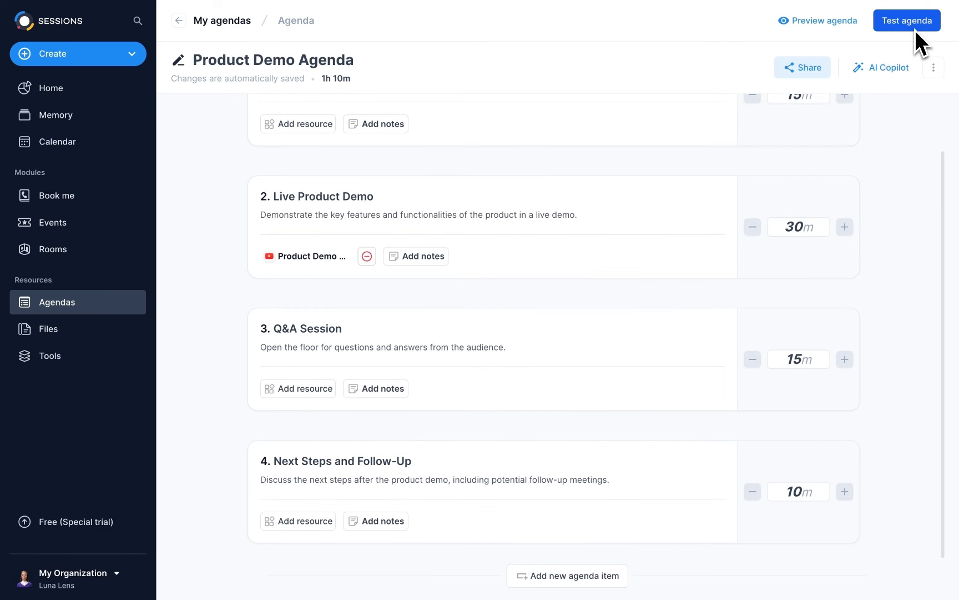
pyautogui.click(906, 20)
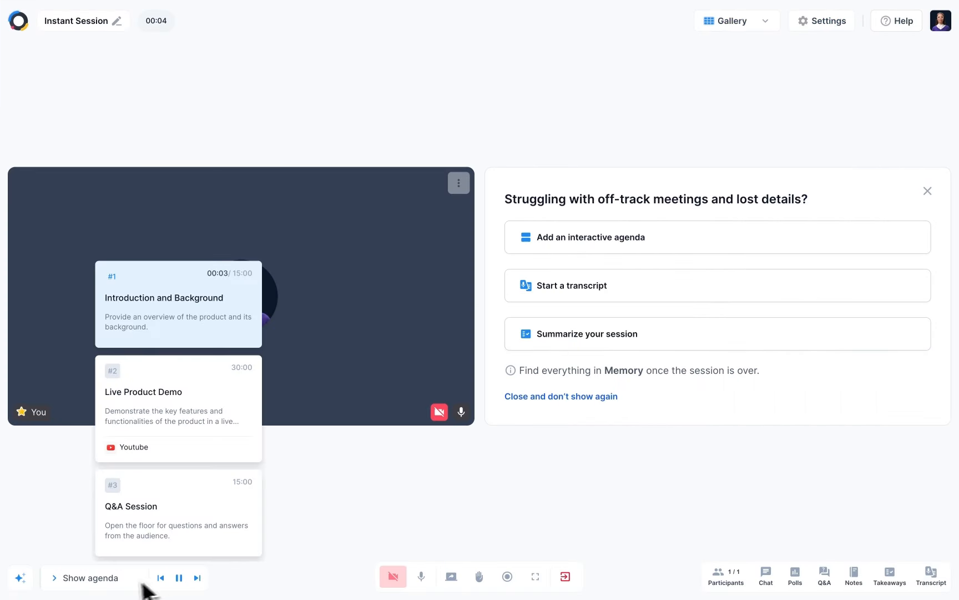
pyautogui.click(90, 578)
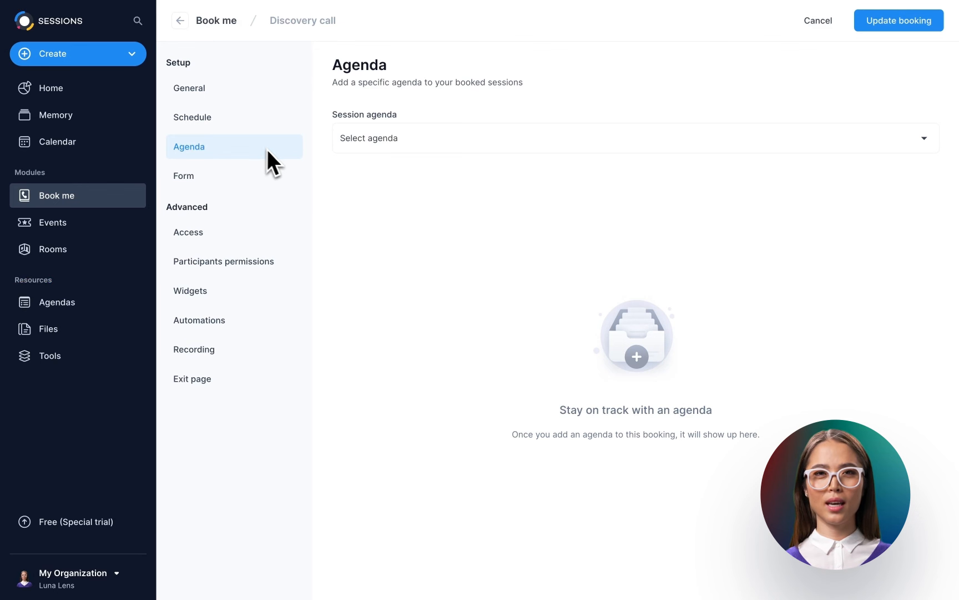
pyautogui.moveTo(929, 154)
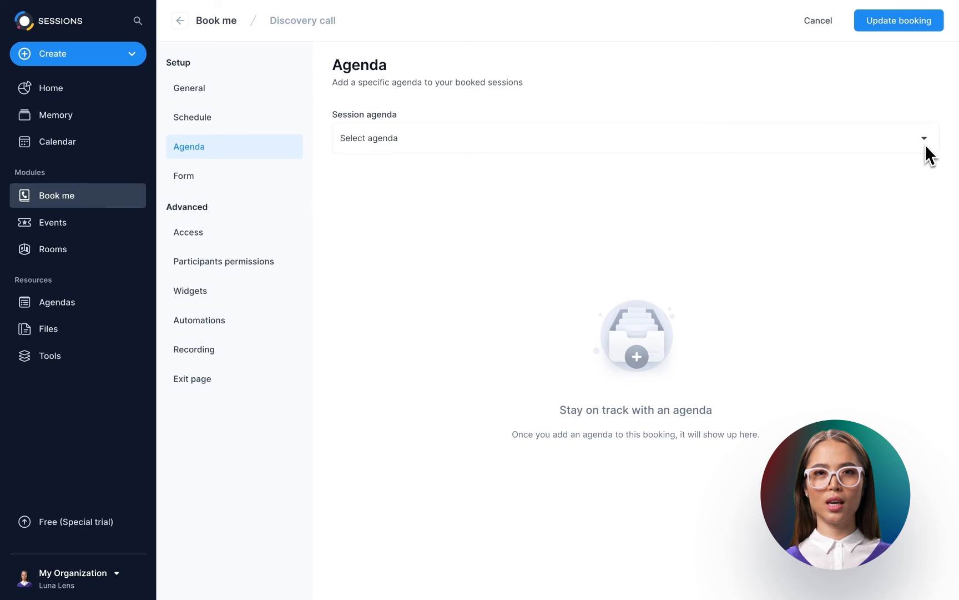
# Pick Product Demo Agenda from My agendas as the booking's session agenda
pyautogui.click(634, 138)
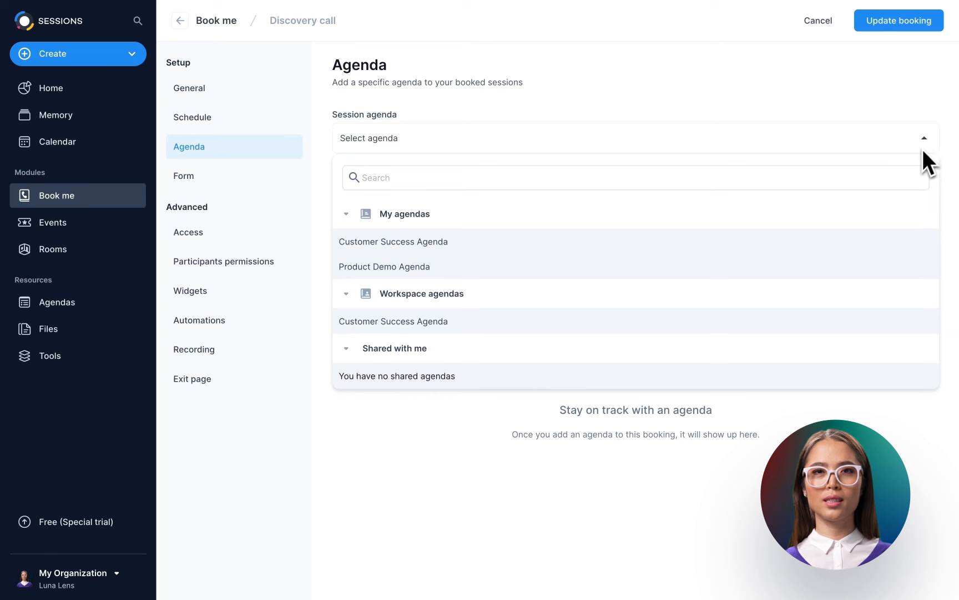
pyautogui.click(384, 265)
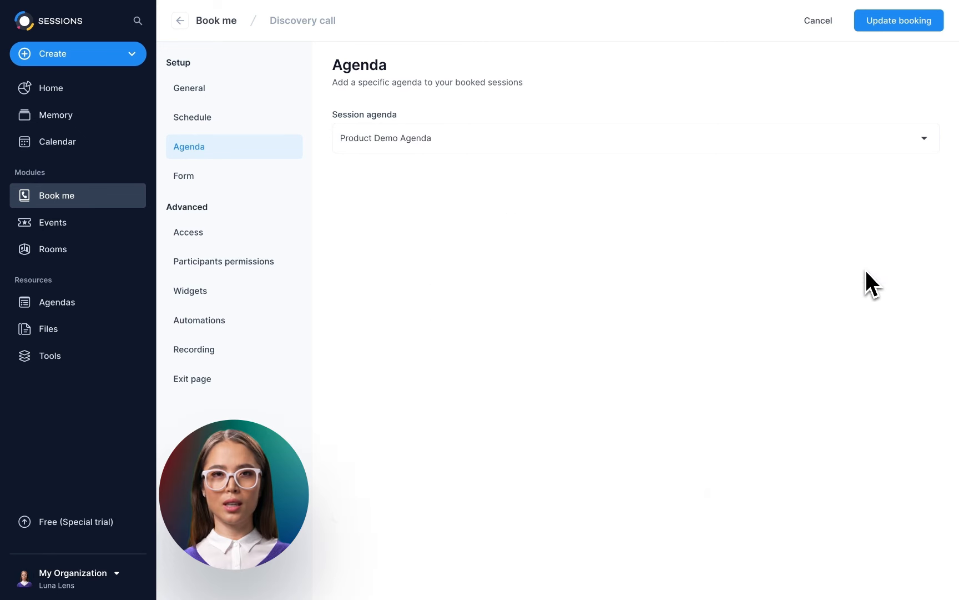
pyautogui.click(633, 138)
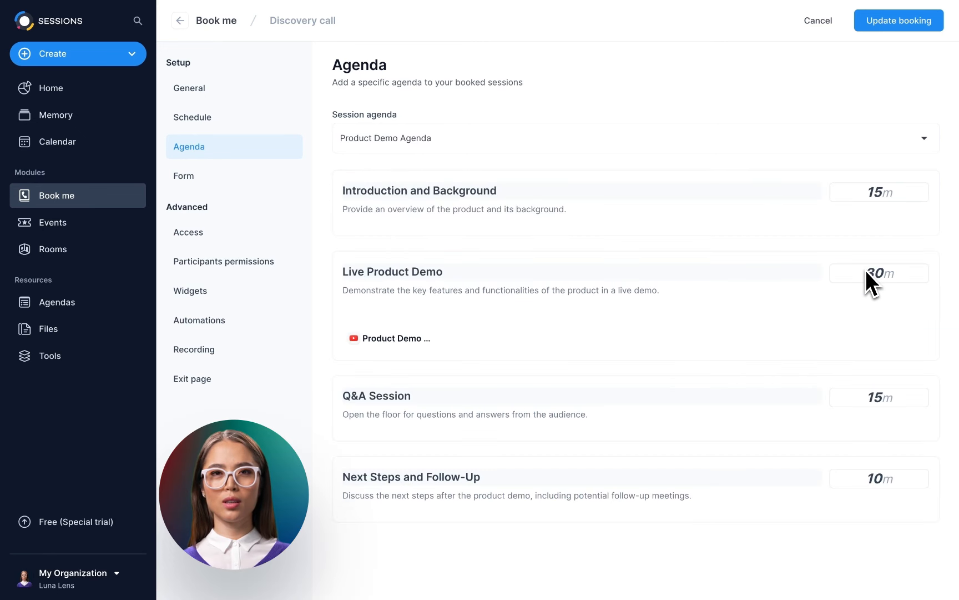
pyautogui.moveTo(296, 213)
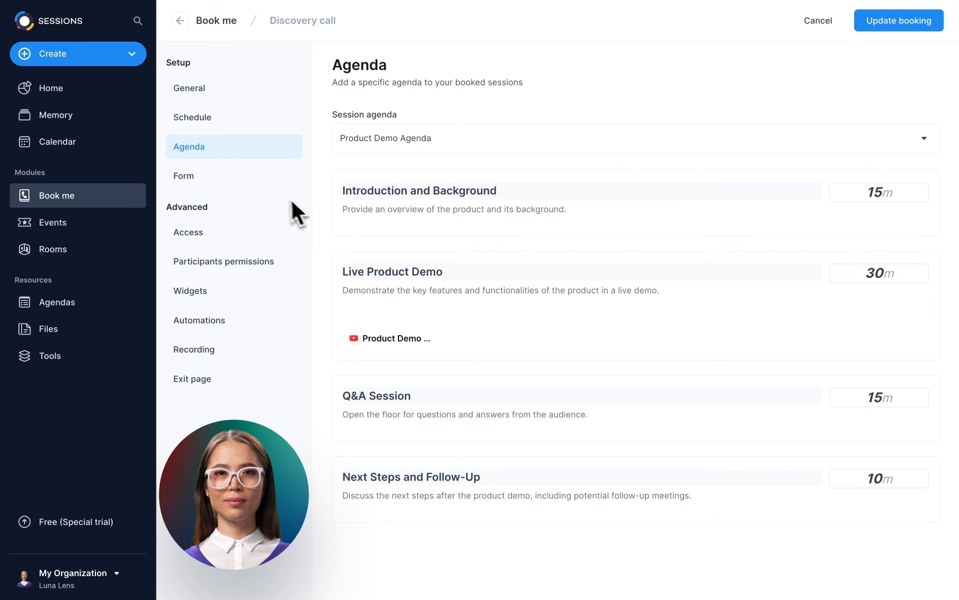
pyautogui.click(183, 175)
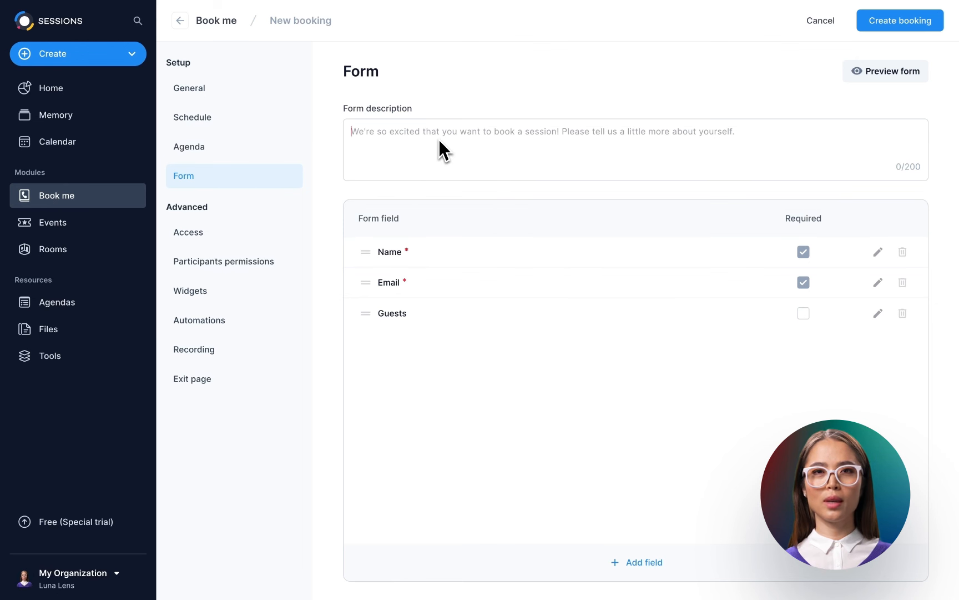
# Add the 'Unlock potential! Book a quick demo…' form description and toggle Email's Required checkbox
pyautogui.write("Unlock potential! Book a quick demo to experience our product's magic firsthand. Elevate your business effortlessly. Schedule now!")
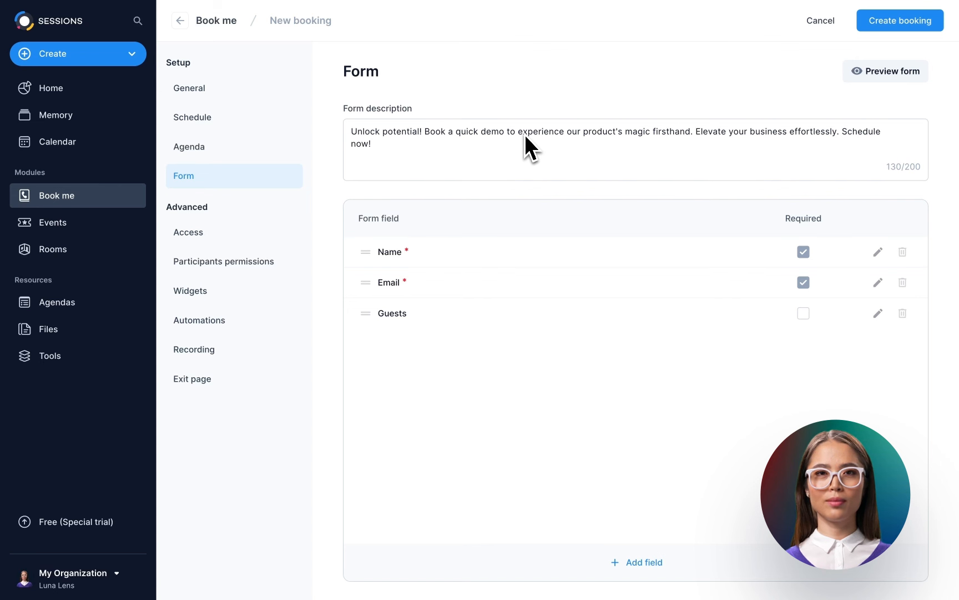
pyautogui.moveTo(434, 266)
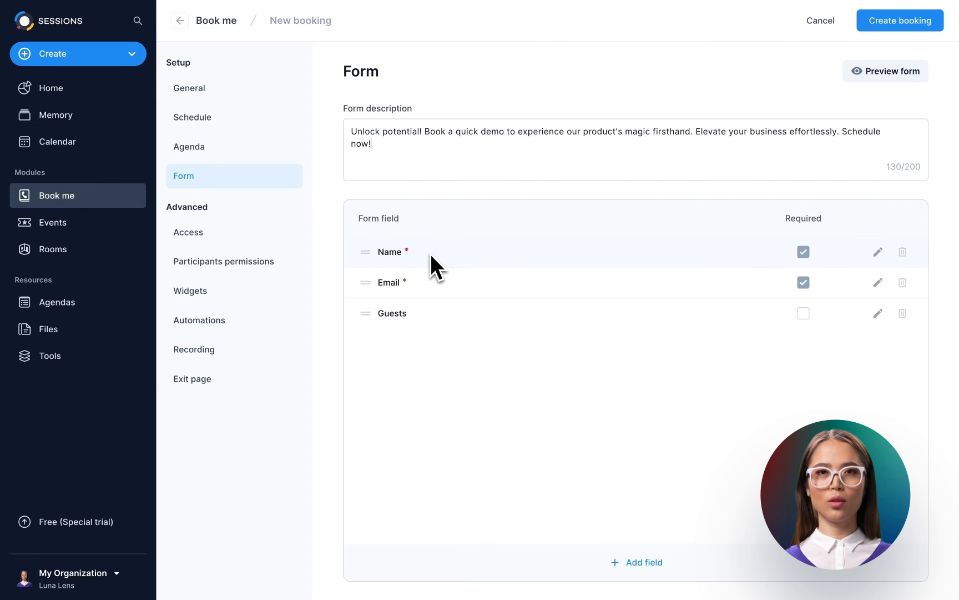
pyautogui.moveTo(447, 304)
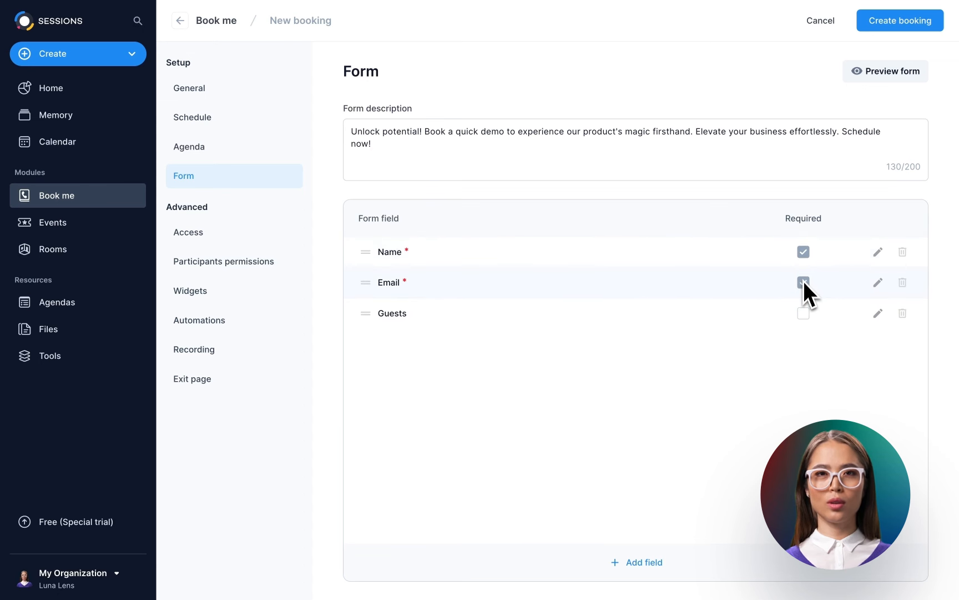
pyautogui.click(803, 282)
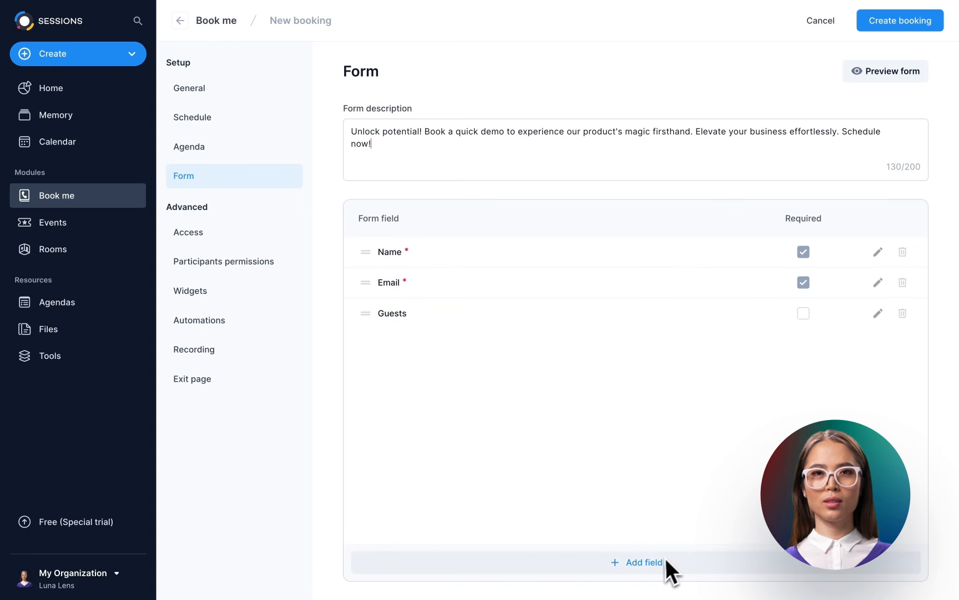
# Add the Website field and a custom numeric field labelled Age to the booking form
pyautogui.click(643, 563)
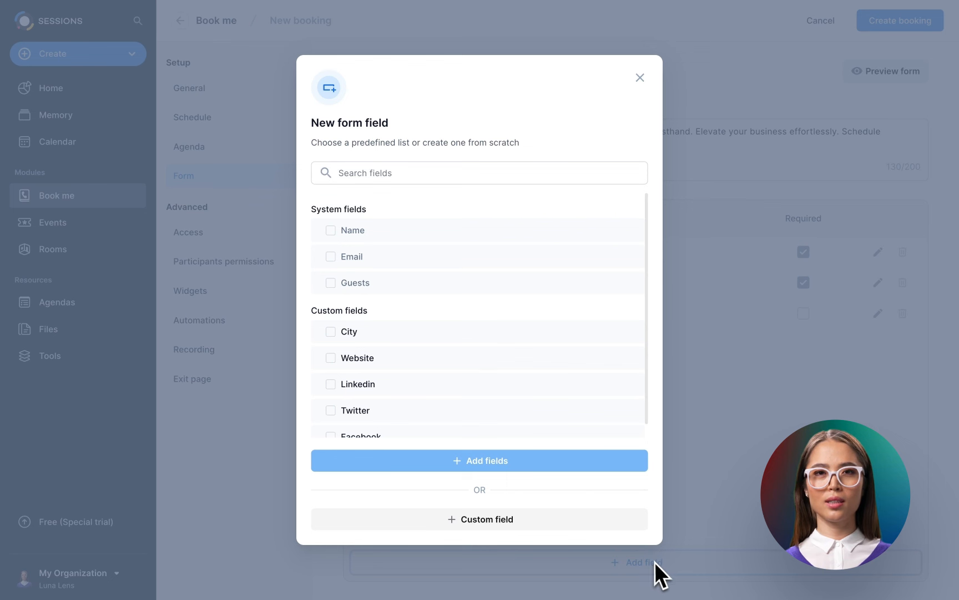
pyautogui.moveTo(468, 377)
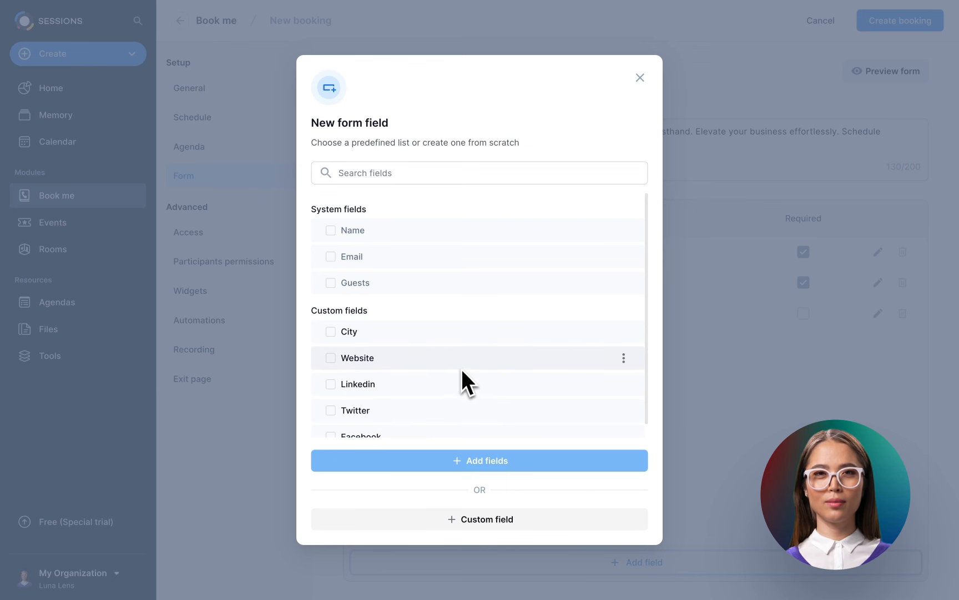
pyautogui.click(331, 359)
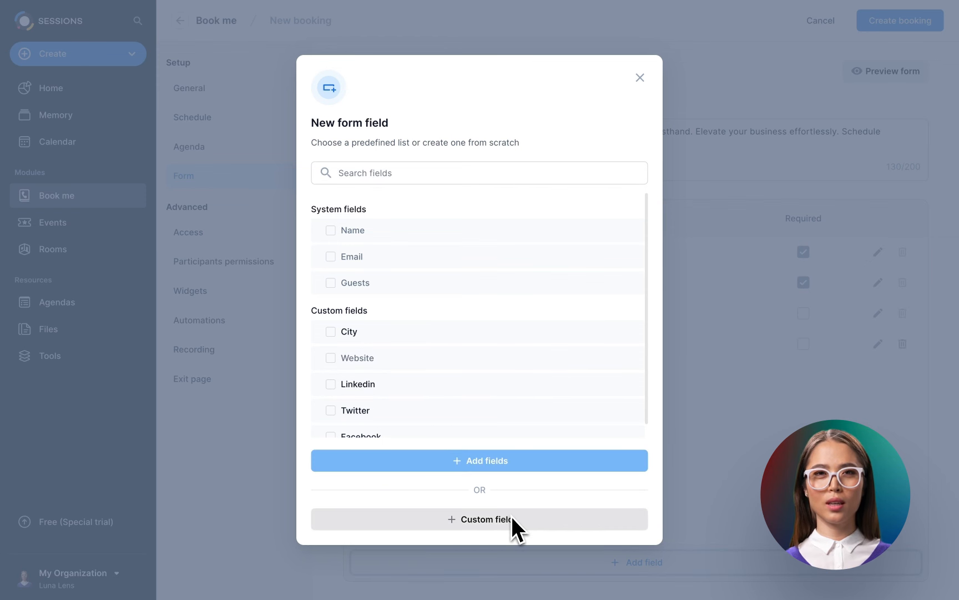
pyautogui.click(480, 519)
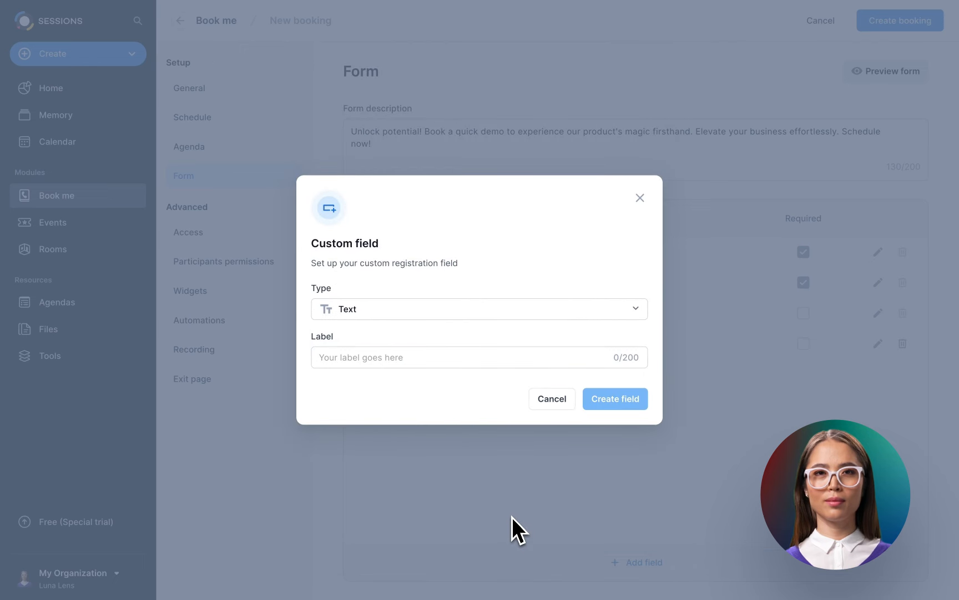
pyautogui.click(479, 308)
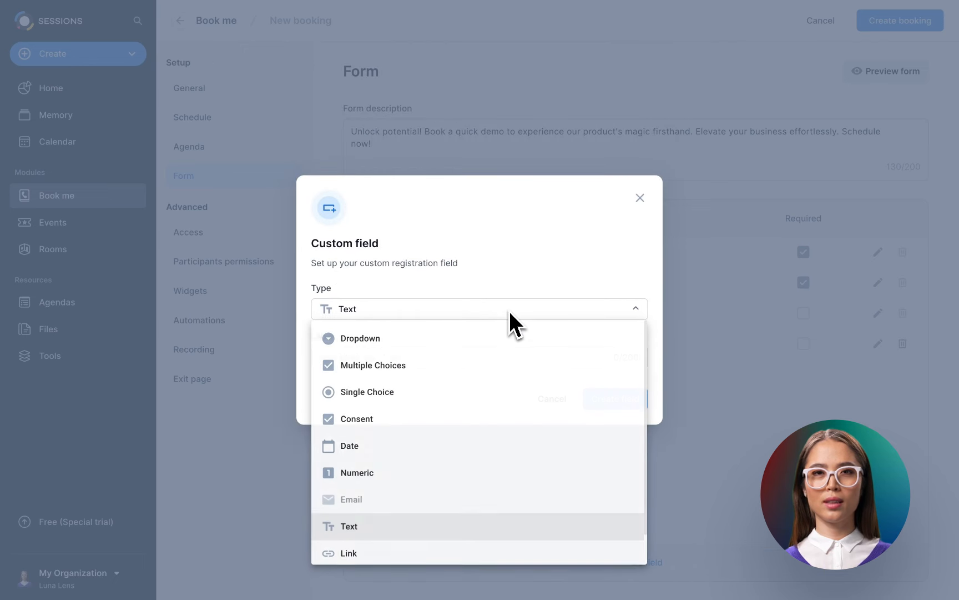
pyautogui.moveTo(513, 391)
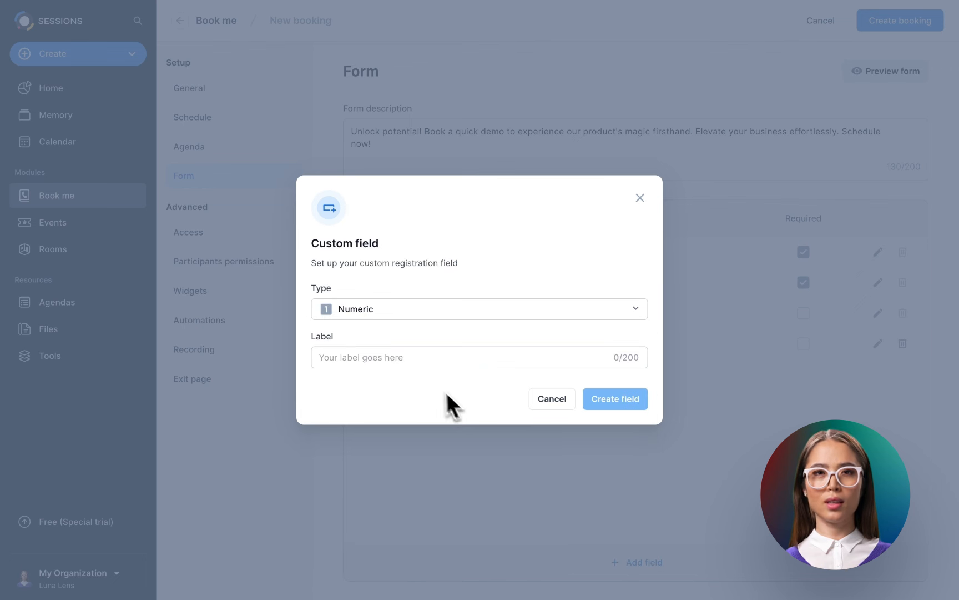
pyautogui.write('Age')
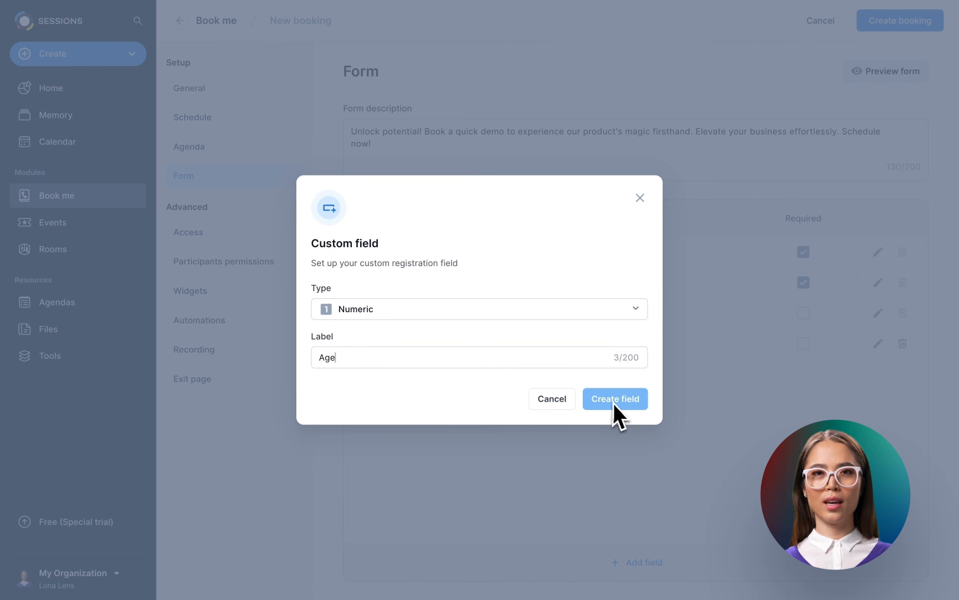
pyautogui.click(615, 398)
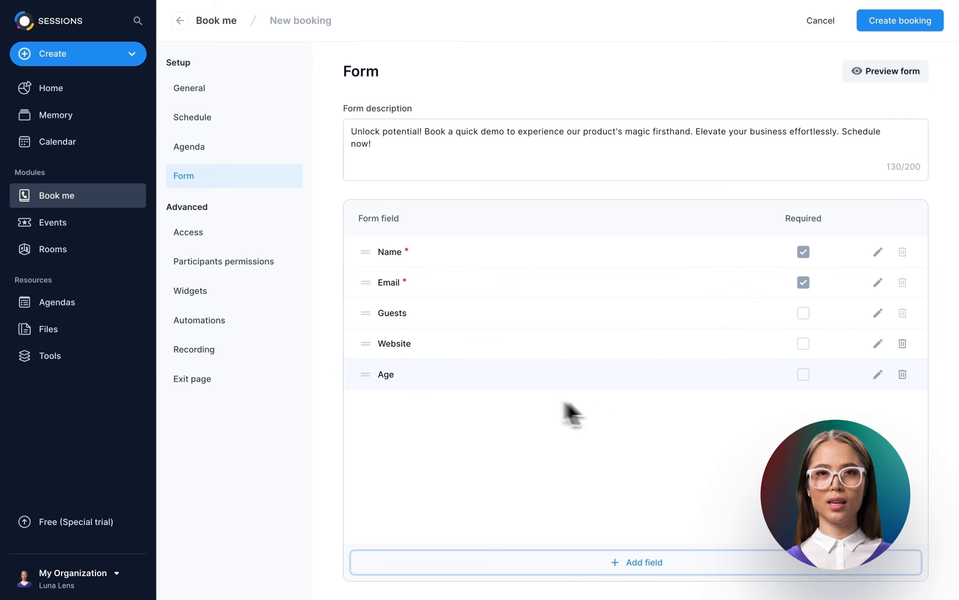
# Move the Age field above Website, then delete Age from the form
pyautogui.moveTo(364, 374); pyautogui.dragTo(364, 342)
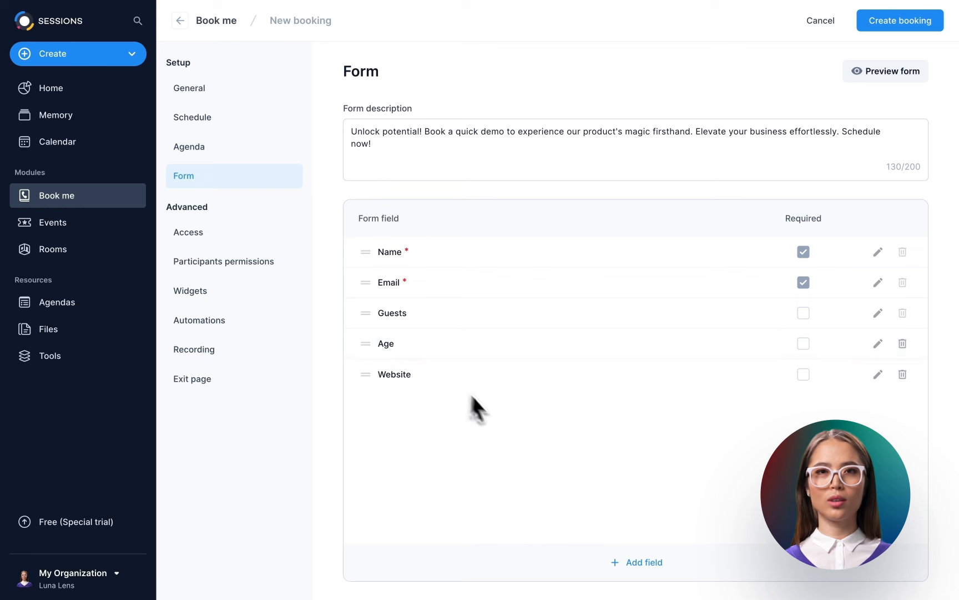
pyautogui.moveTo(903, 343)
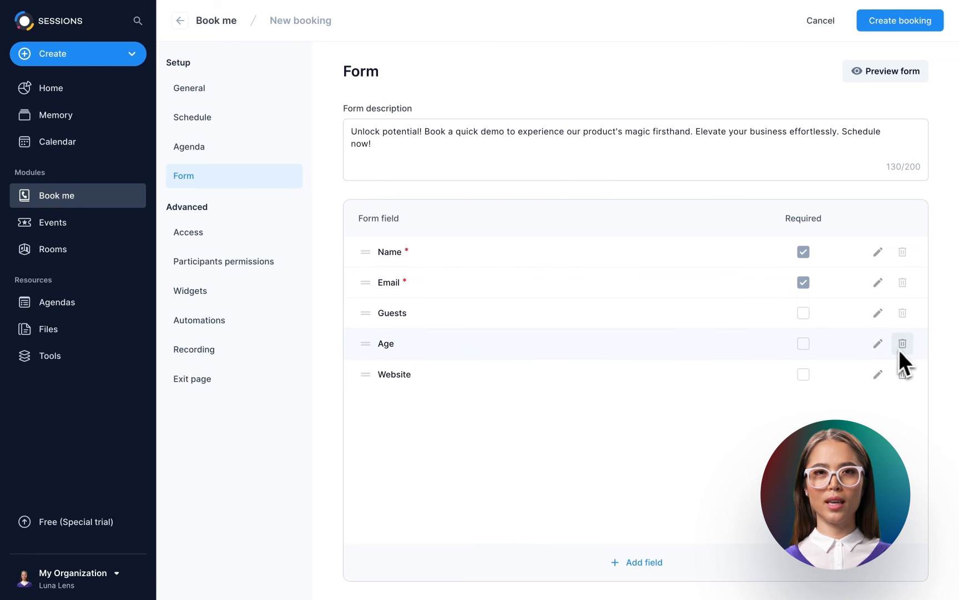
pyautogui.click(902, 343)
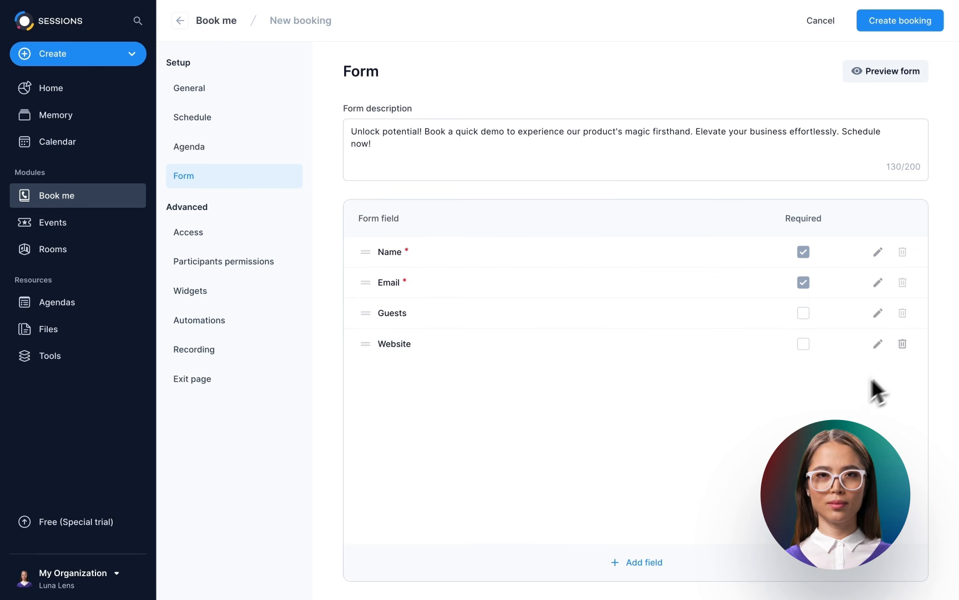
pyautogui.moveTo(273, 289)
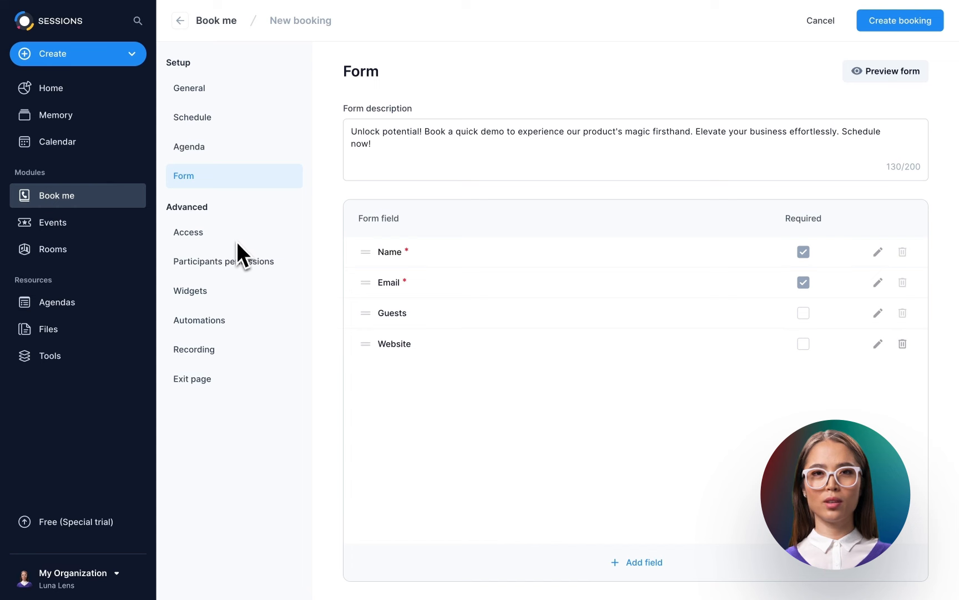
# Enable Lock session, guest email, recording consent and passcode; set Memory access to Anyone with the link
pyautogui.click(188, 232)
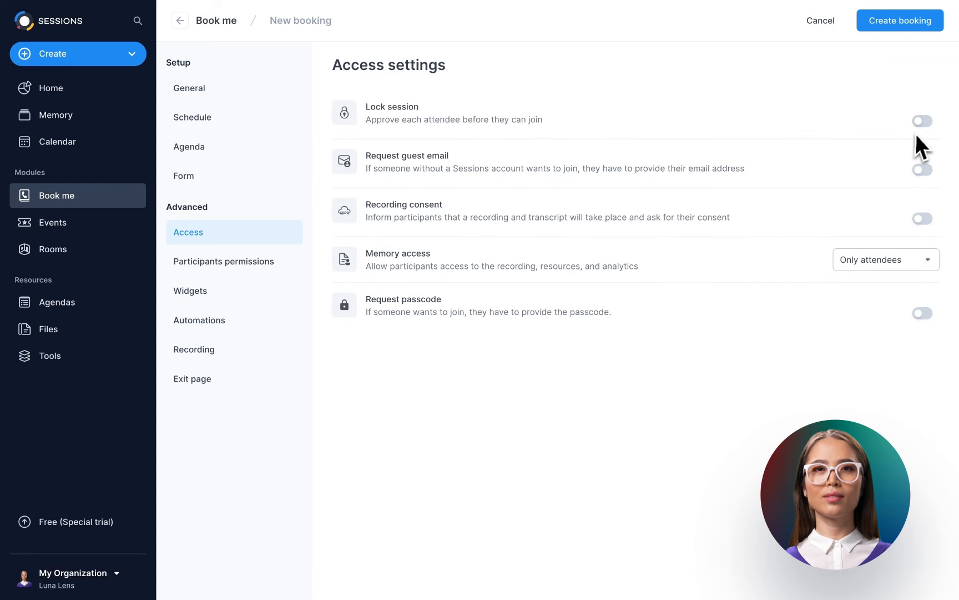
pyautogui.click(921, 120)
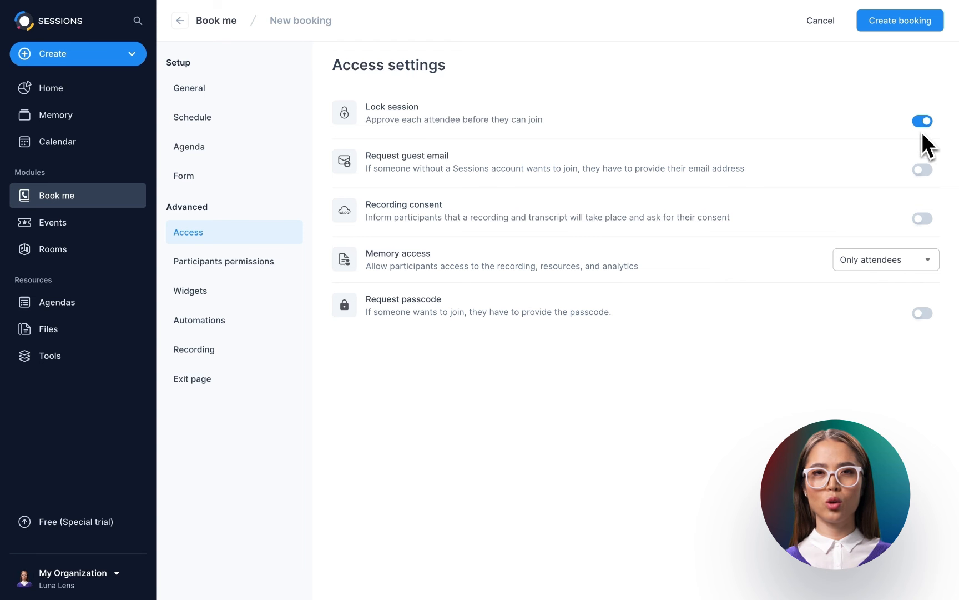
pyautogui.click(921, 169)
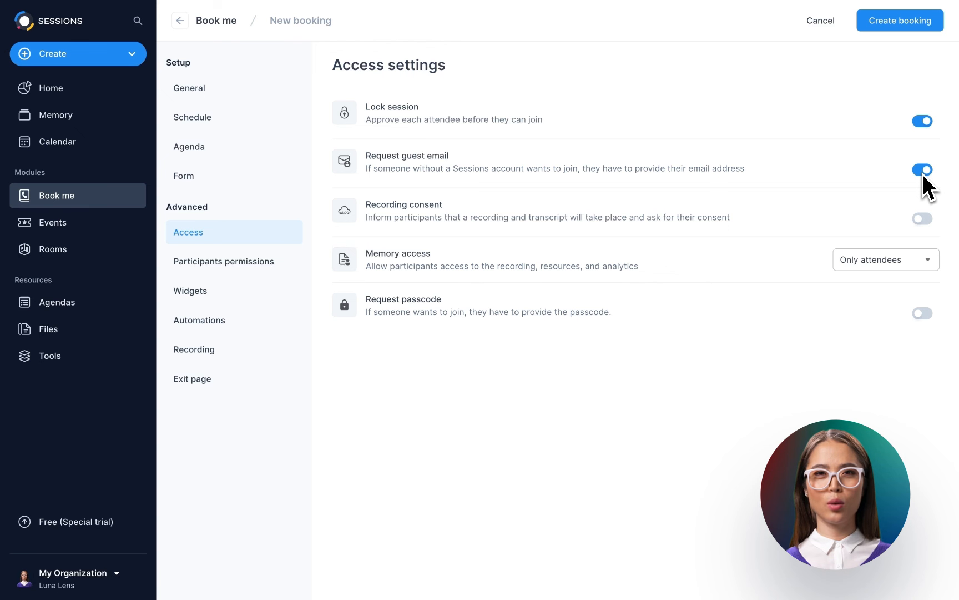
pyautogui.click(921, 218)
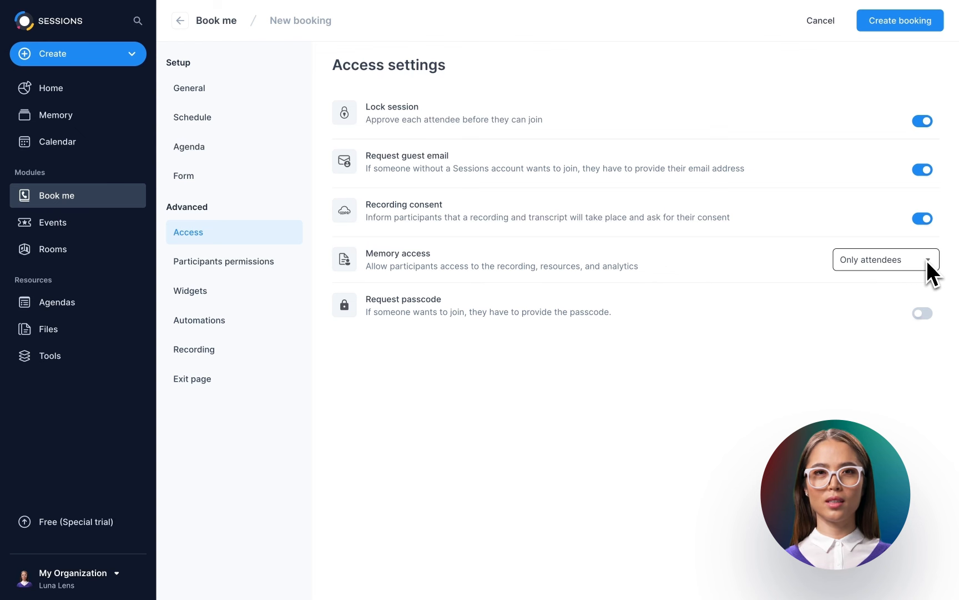
pyautogui.click(885, 258)
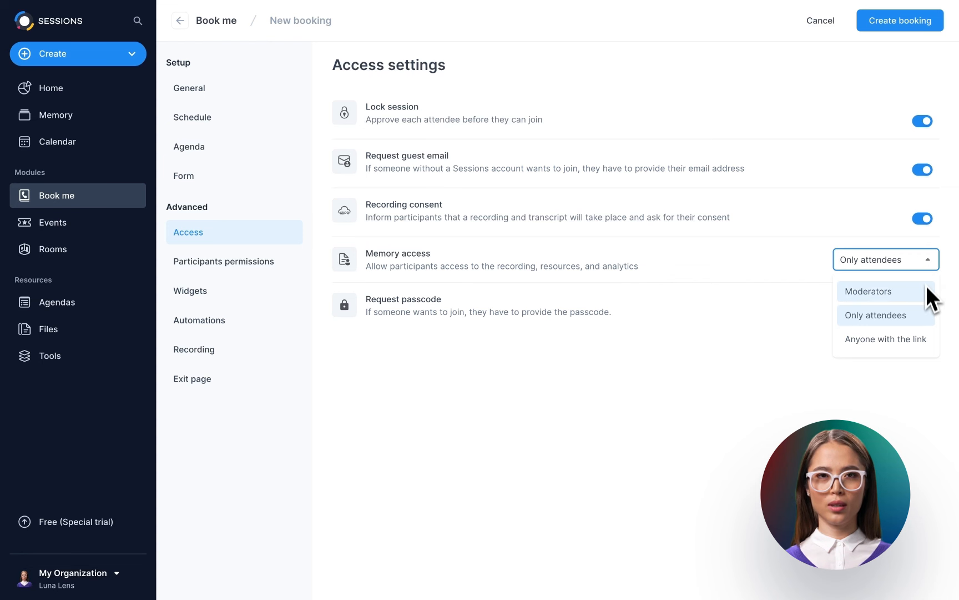
pyautogui.moveTo(923, 347)
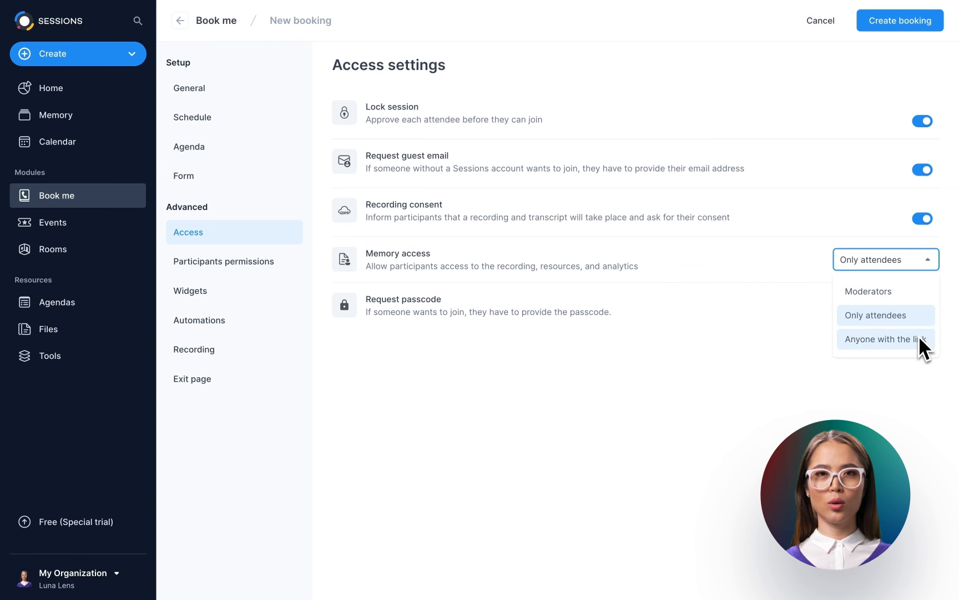
pyautogui.click(885, 339)
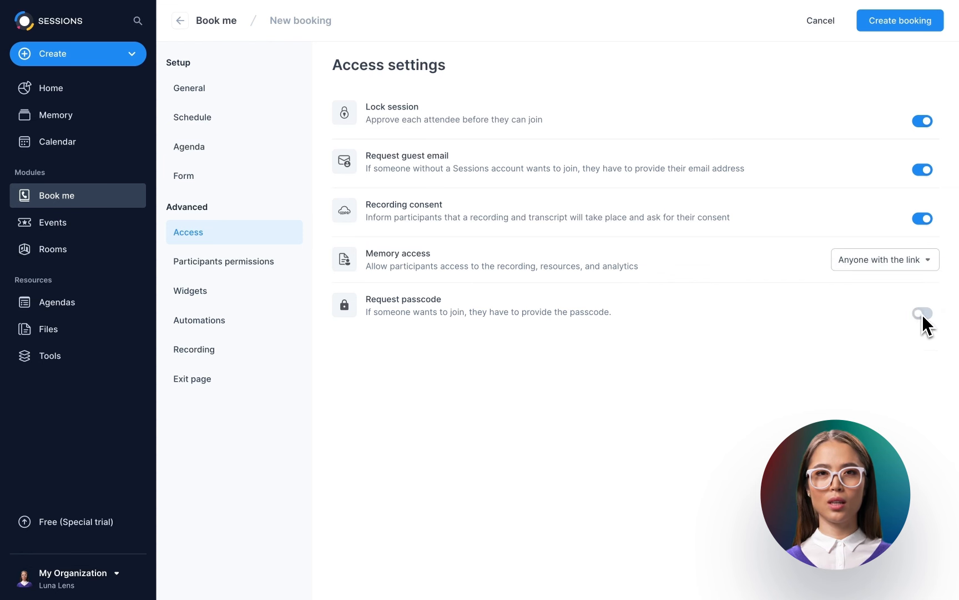
pyautogui.click(921, 313)
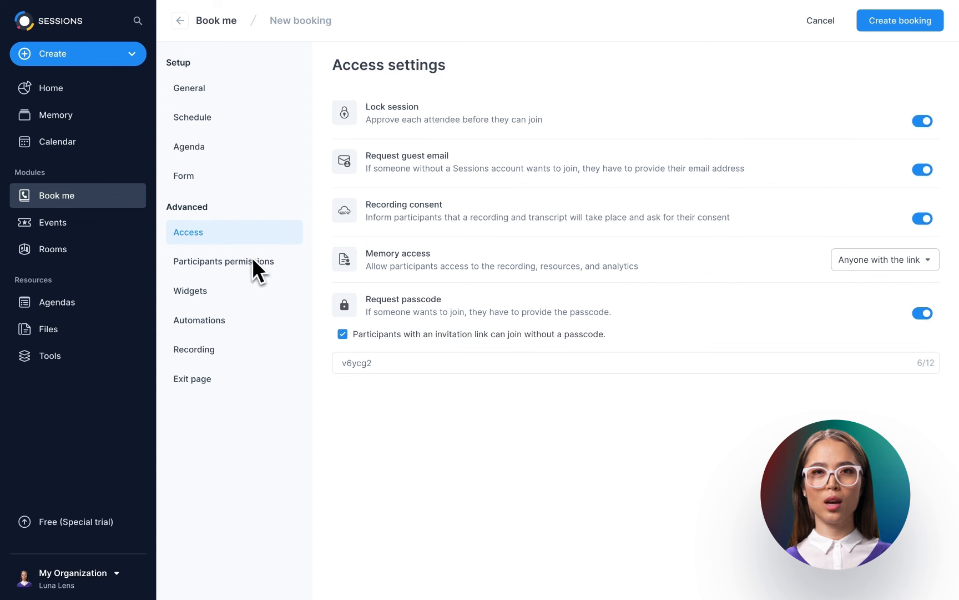
pyautogui.click(223, 262)
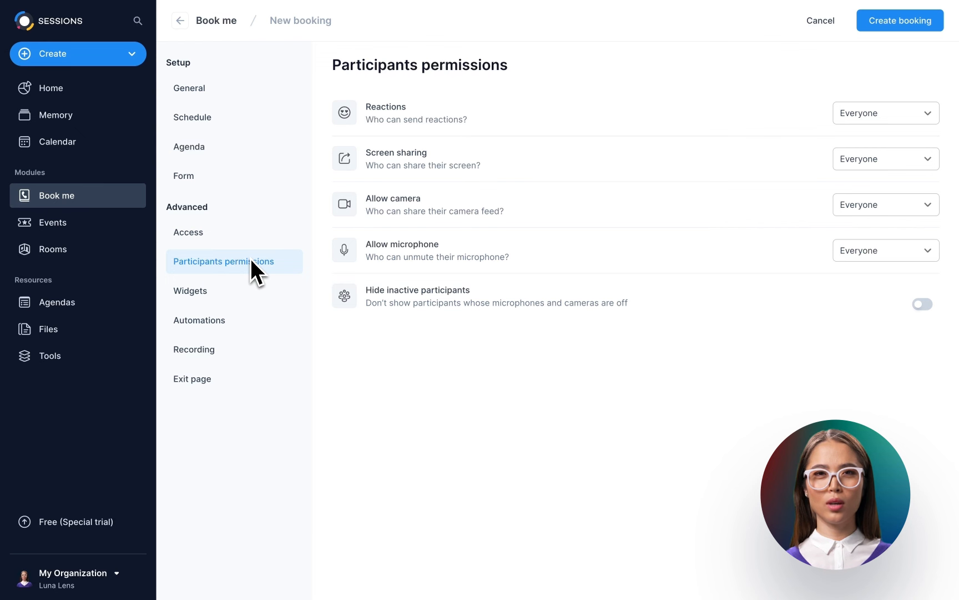
pyautogui.moveTo(585, 206)
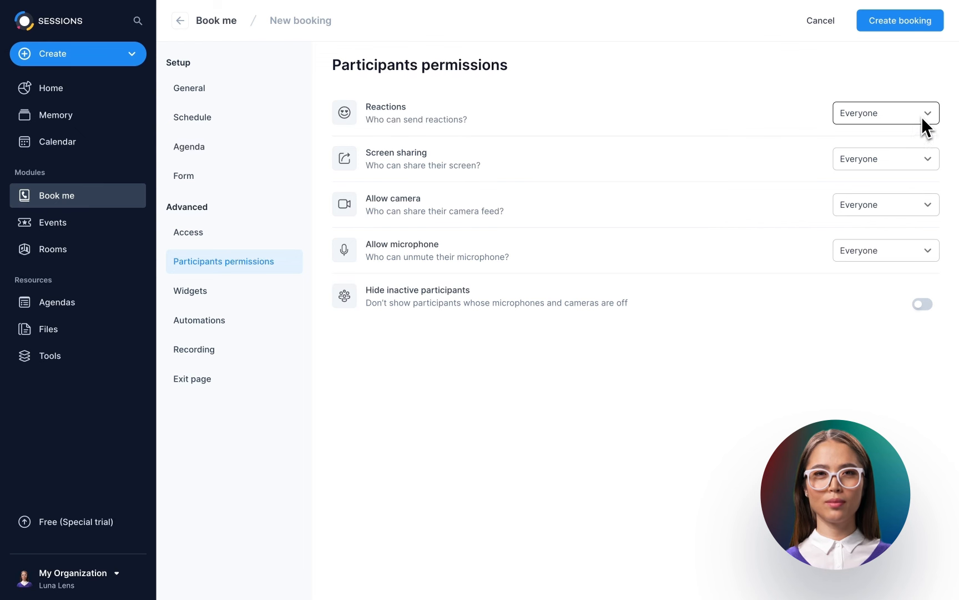
# Enable Hide inactive participants, keeping Reactions and other permissions at Everyone
pyautogui.click(885, 113)
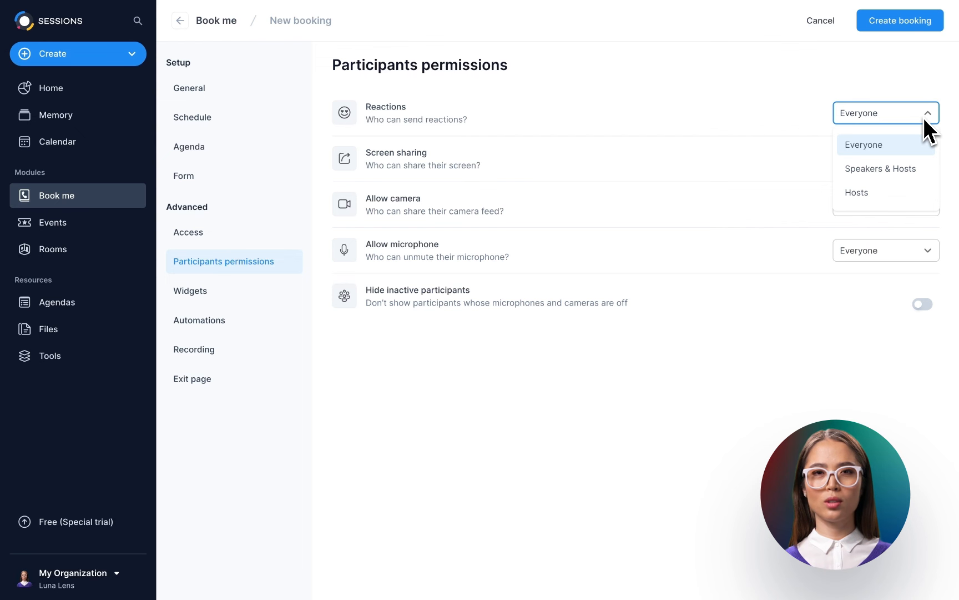
pyautogui.click(863, 144)
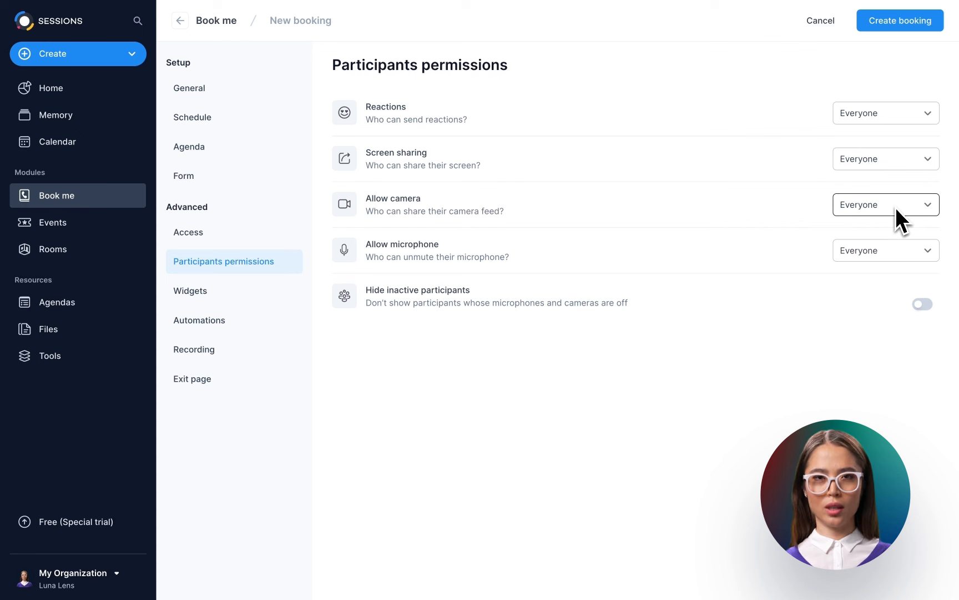
pyautogui.moveTo(909, 281)
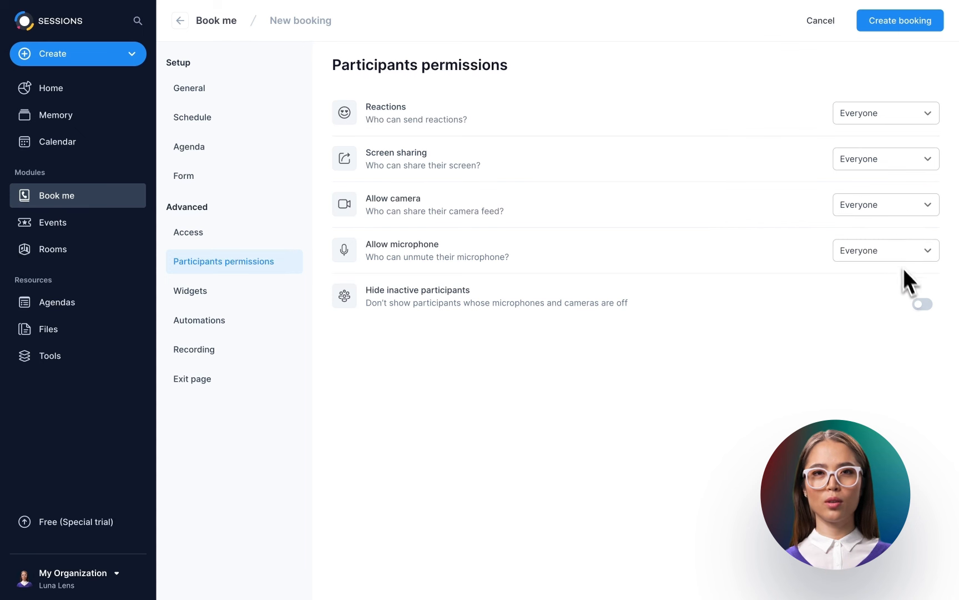
pyautogui.click(921, 304)
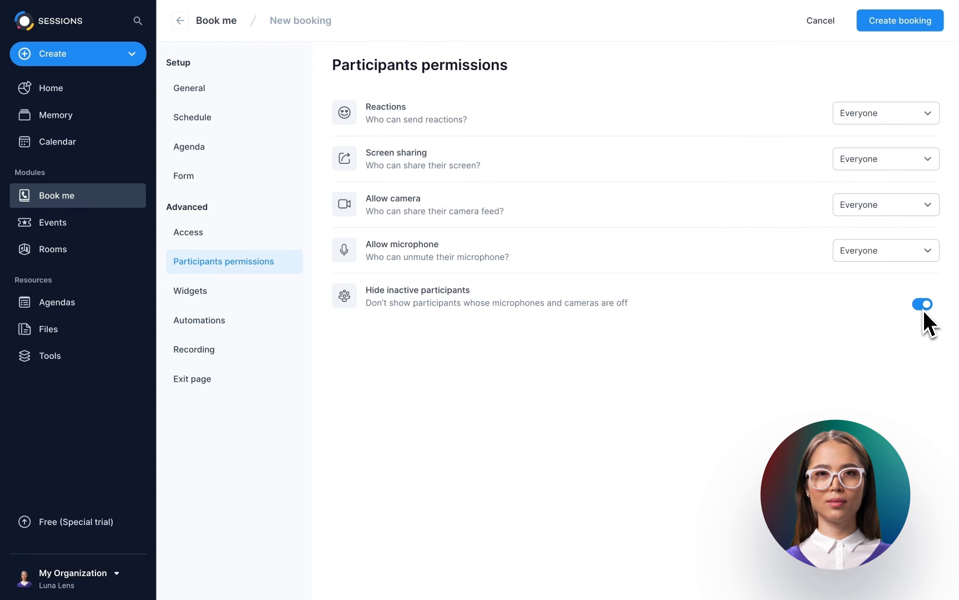
pyautogui.click(190, 290)
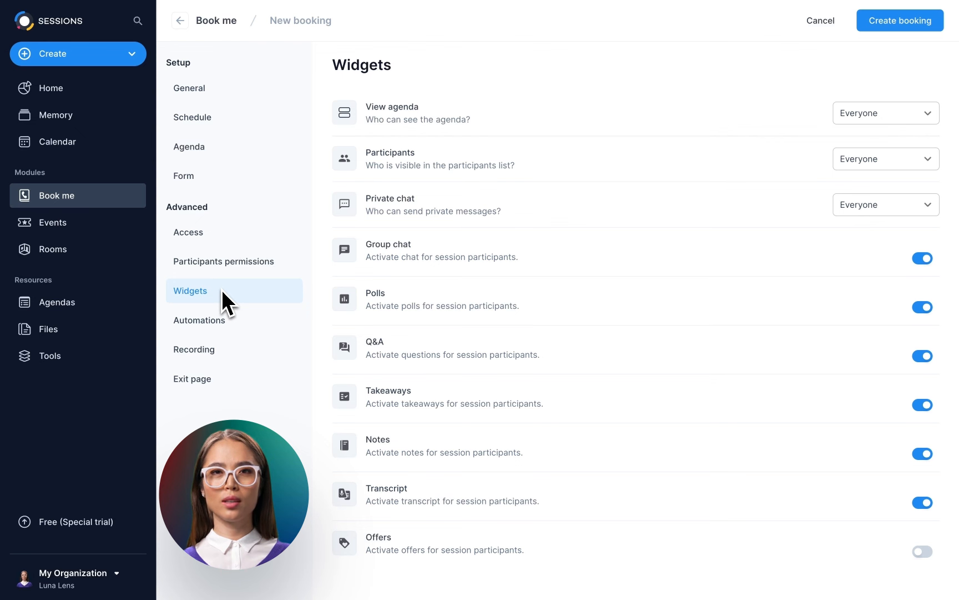
pyautogui.moveTo(472, 291)
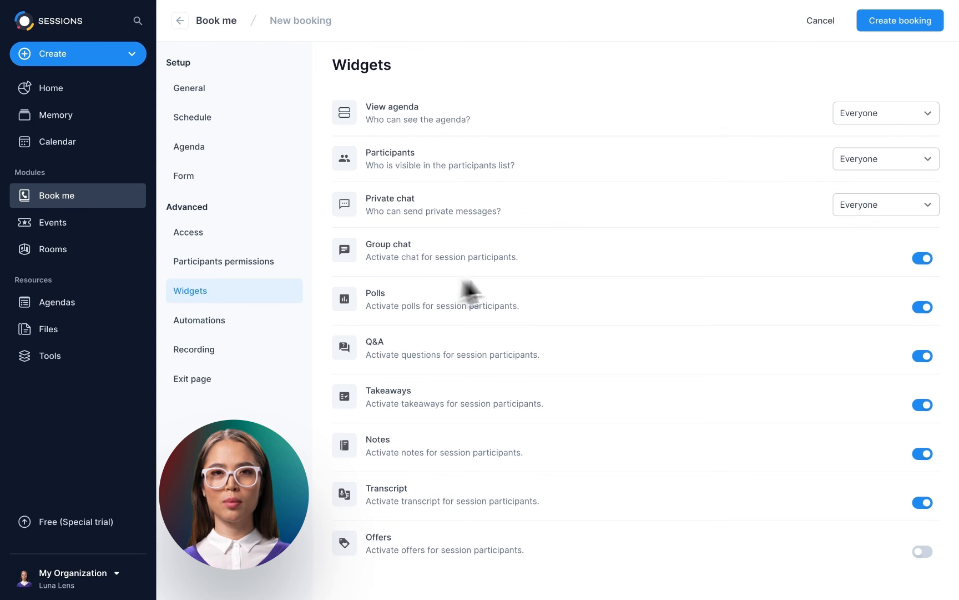
# Turn the Offers widget on and the Polls widget off
pyautogui.click(885, 113)
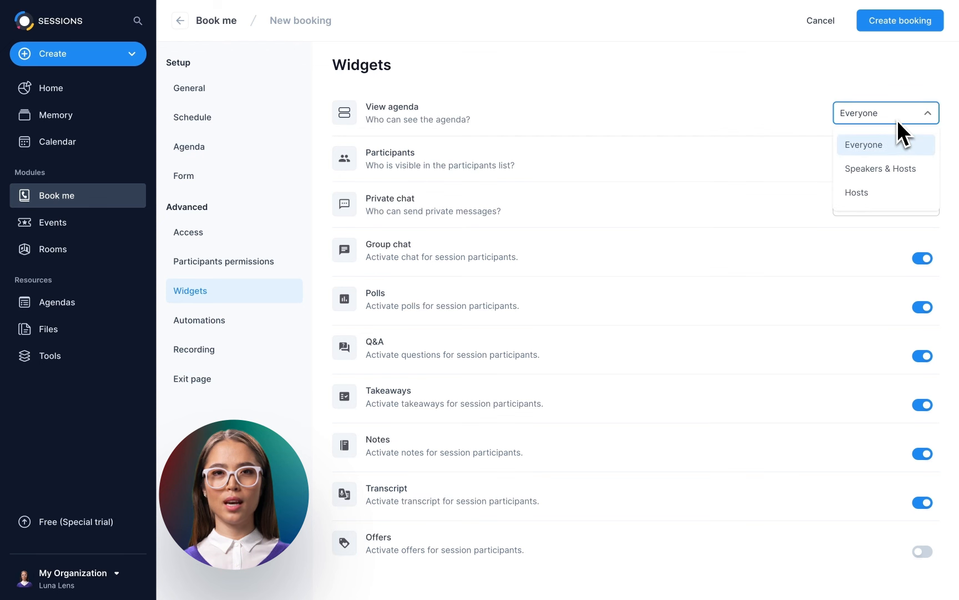
pyautogui.click(863, 145)
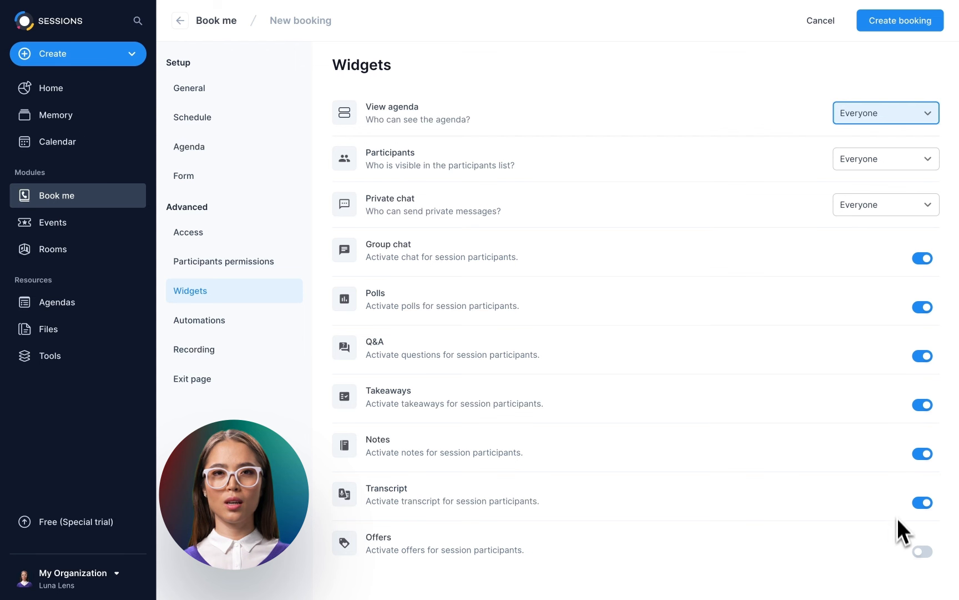
pyautogui.click(922, 551)
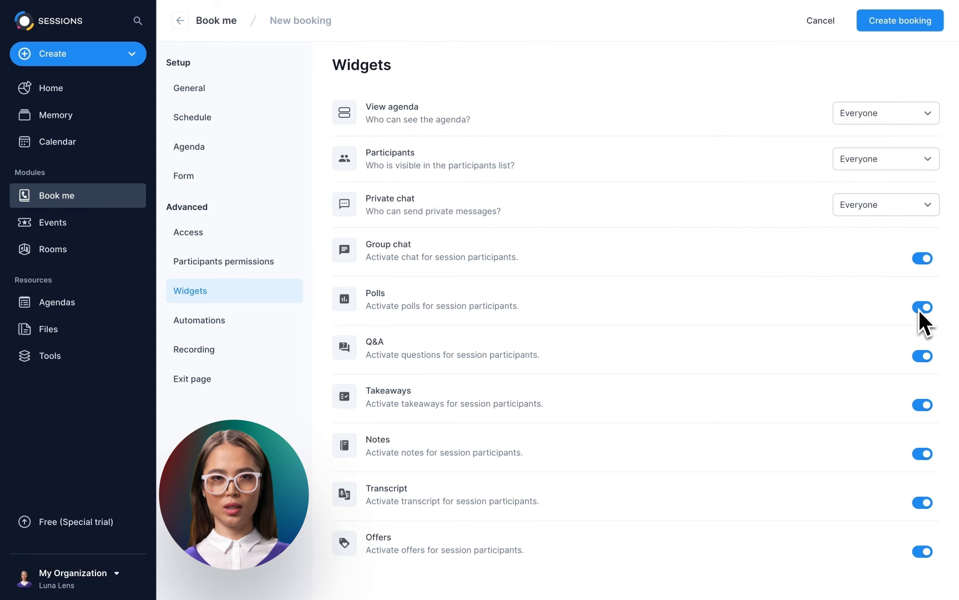
pyautogui.click(922, 307)
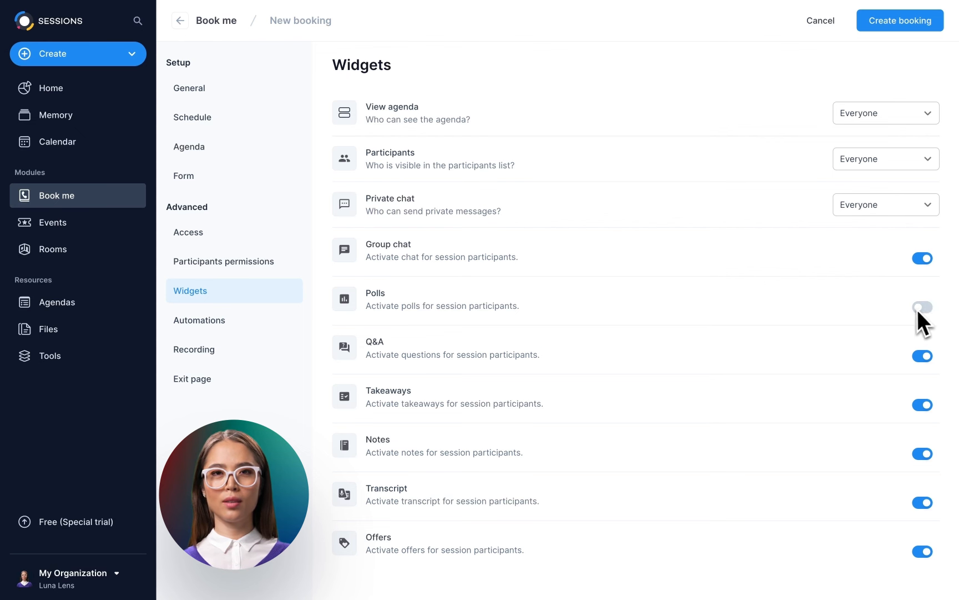
pyautogui.click(921, 307)
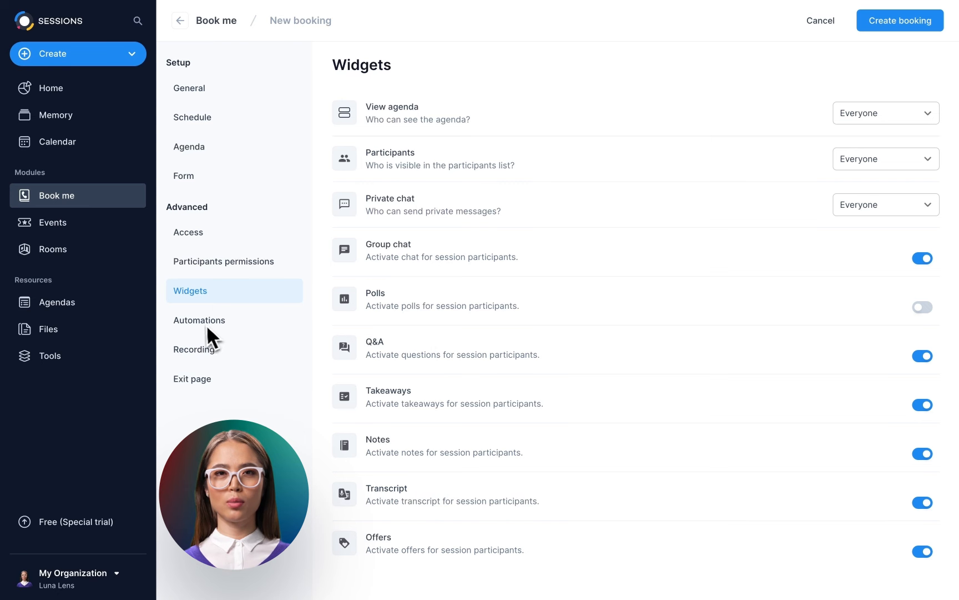
pyautogui.click(199, 319)
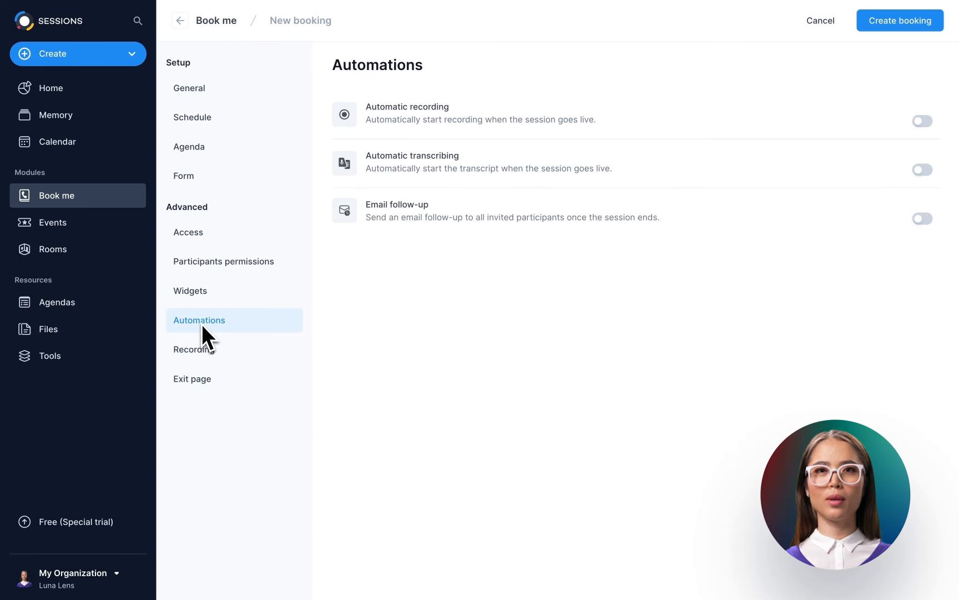
pyautogui.moveTo(730, 247)
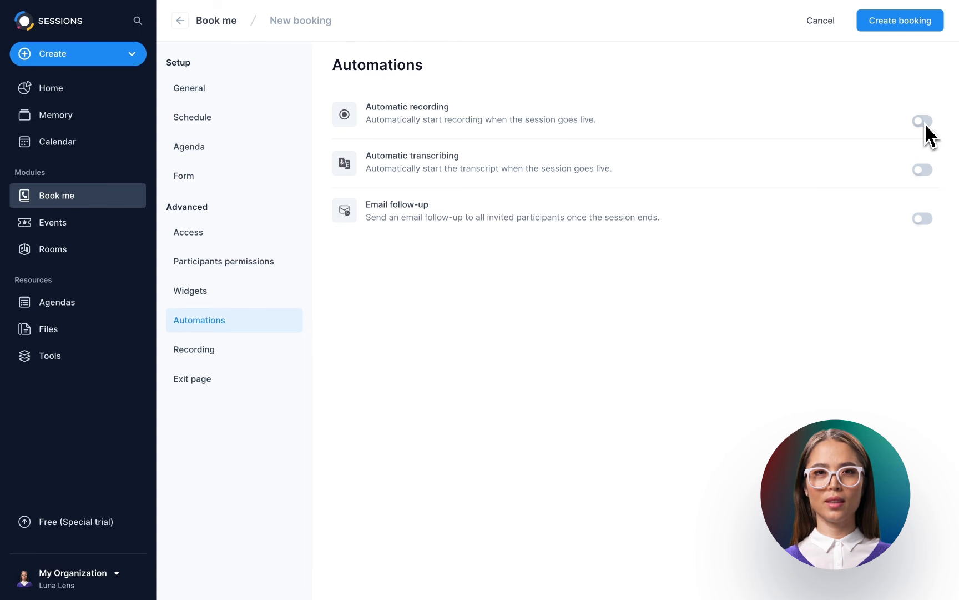
# Enable automatic recording, automatic transcribing and email follow-up for sessions
pyautogui.click(922, 120)
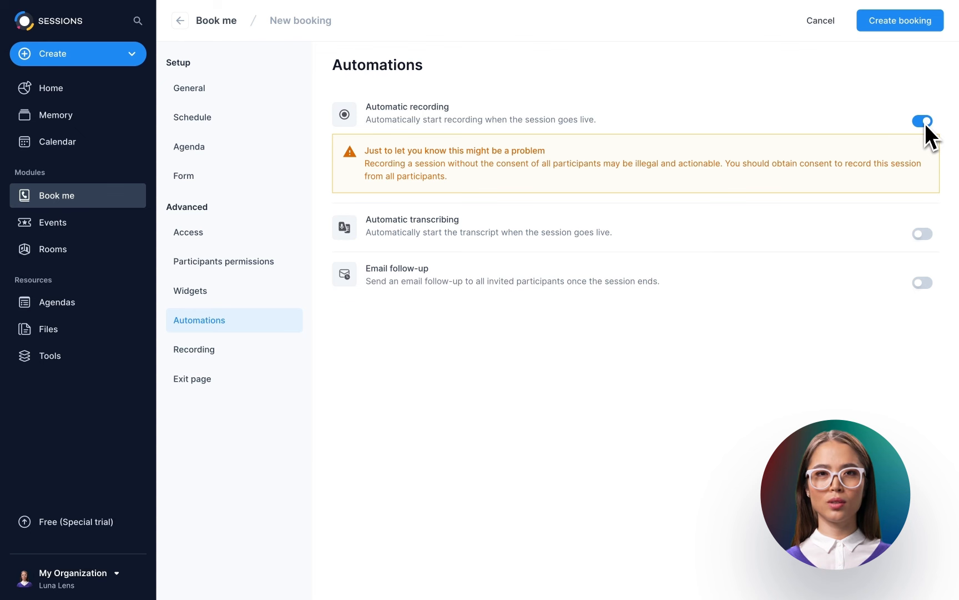
pyautogui.moveTo(924, 245)
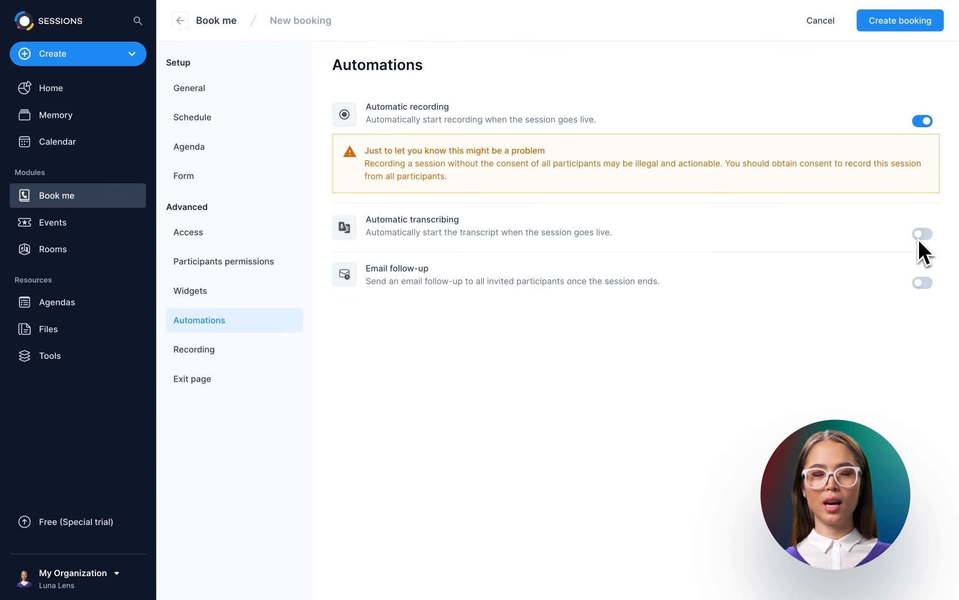
pyautogui.click(922, 233)
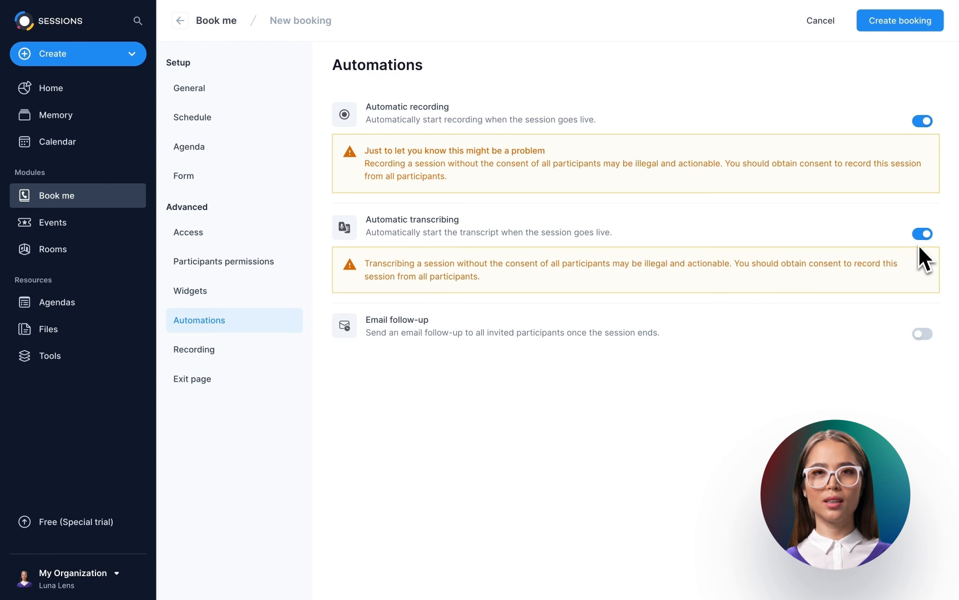
pyautogui.click(921, 334)
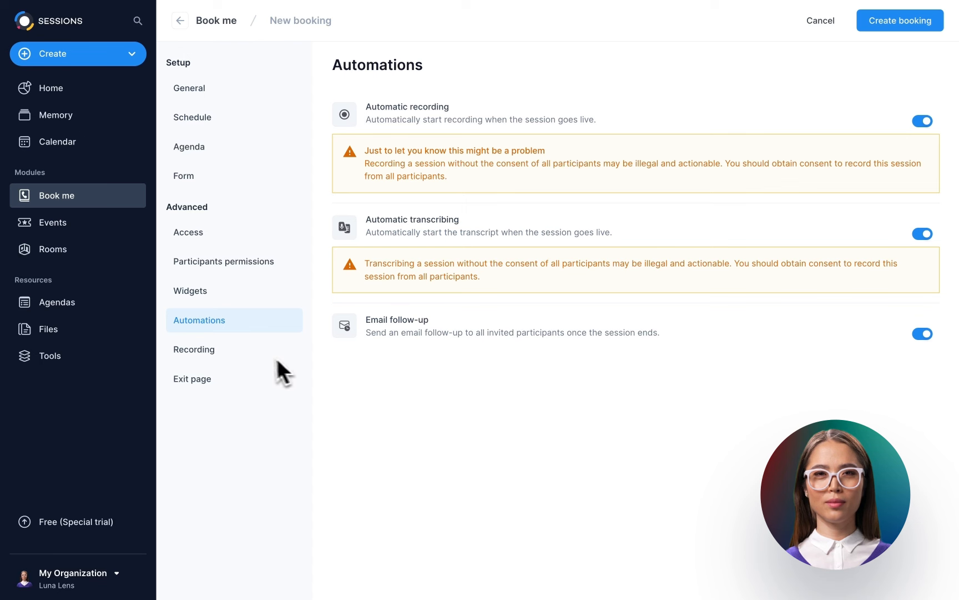
pyautogui.click(194, 349)
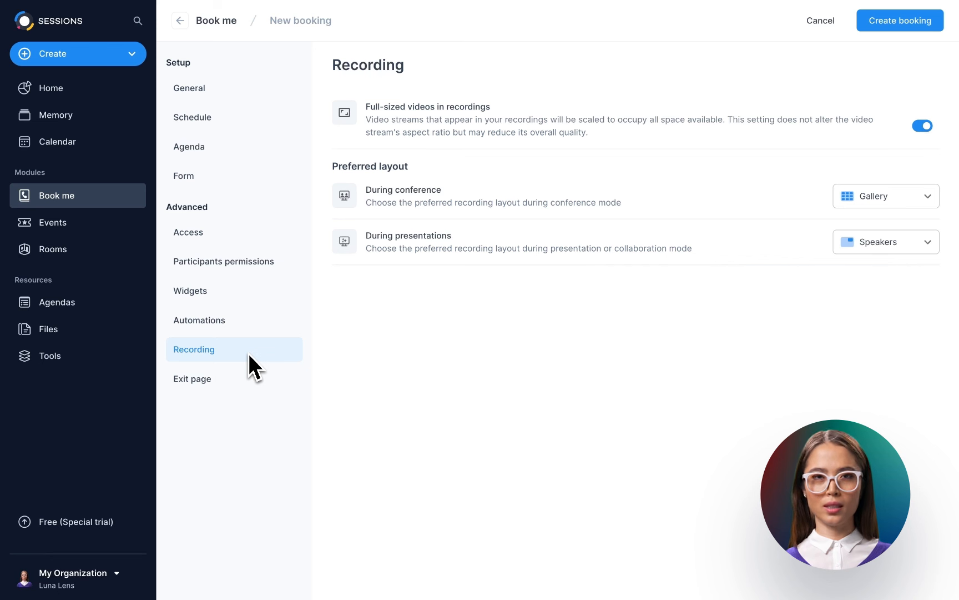
pyautogui.moveTo(279, 367)
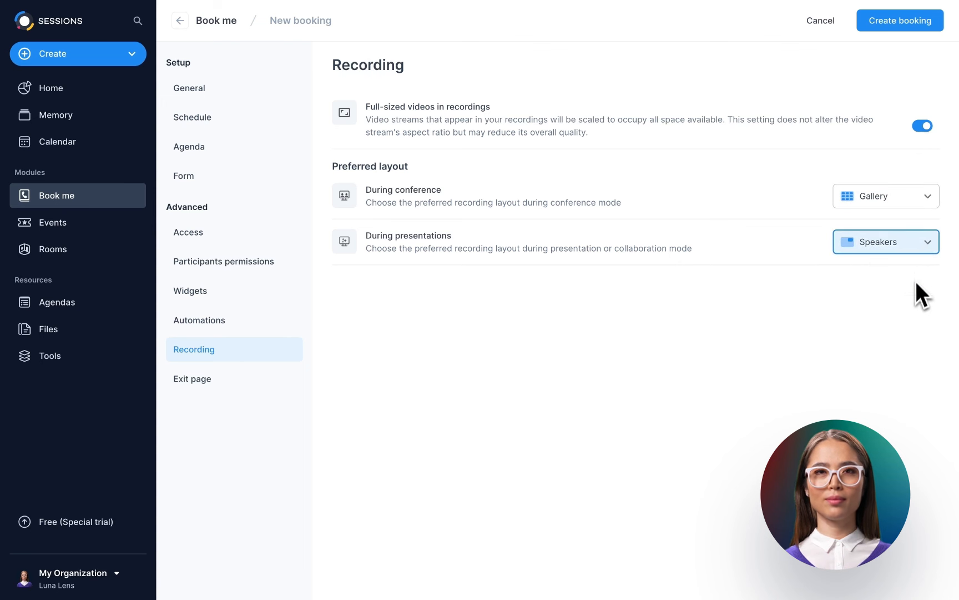
# Go to the Exit page settings, leaving recording layouts at Gallery/Speakers
pyautogui.click(192, 378)
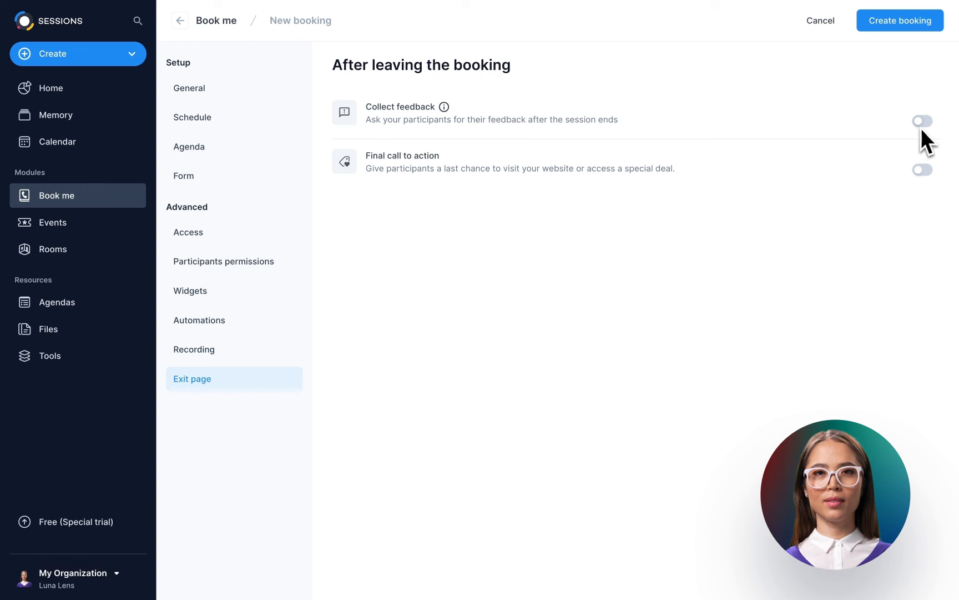
# Turn on Collect feedback and a final call to action offering My website
pyautogui.click(921, 121)
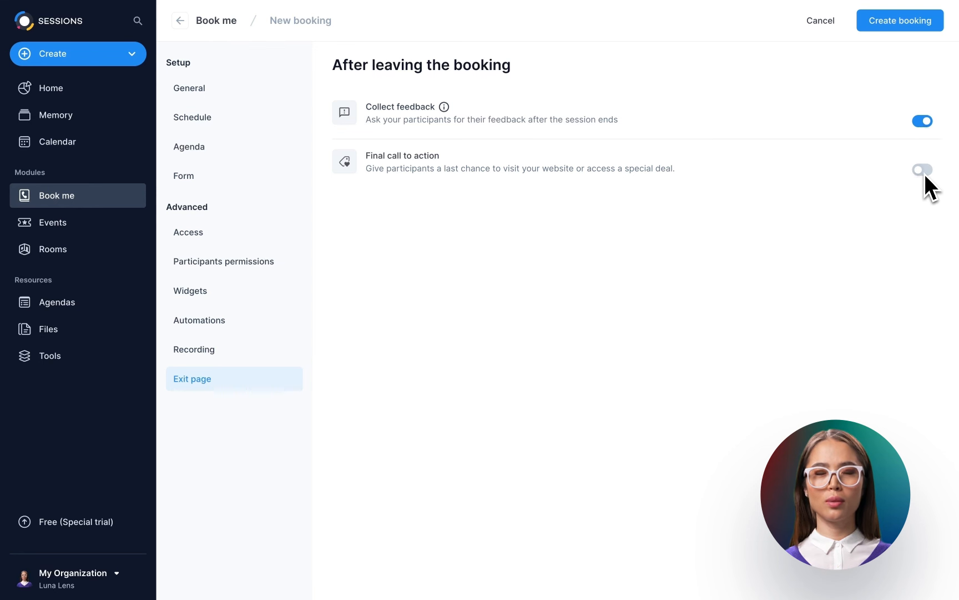
pyautogui.click(922, 170)
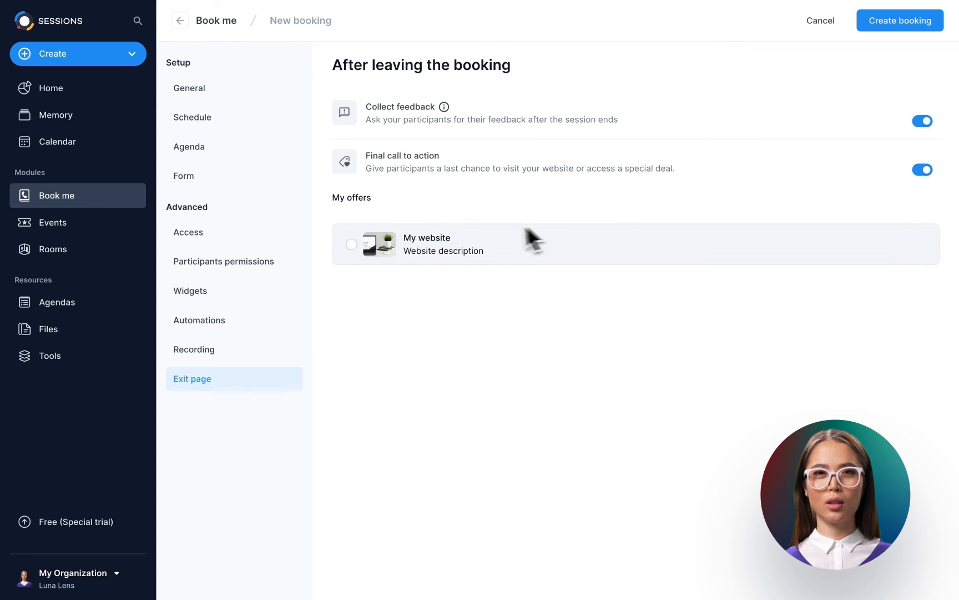
pyautogui.click(352, 244)
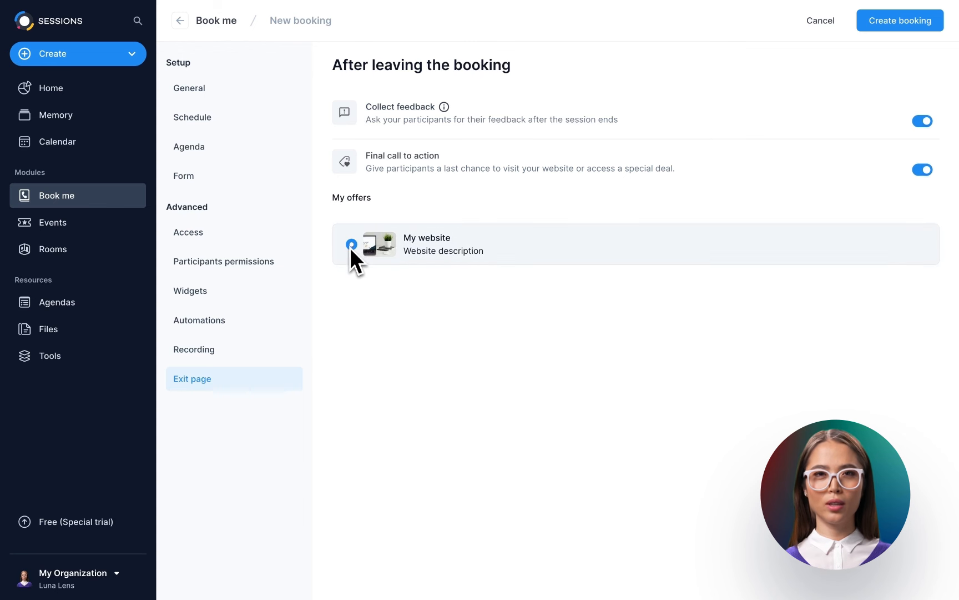
pyautogui.click(352, 244)
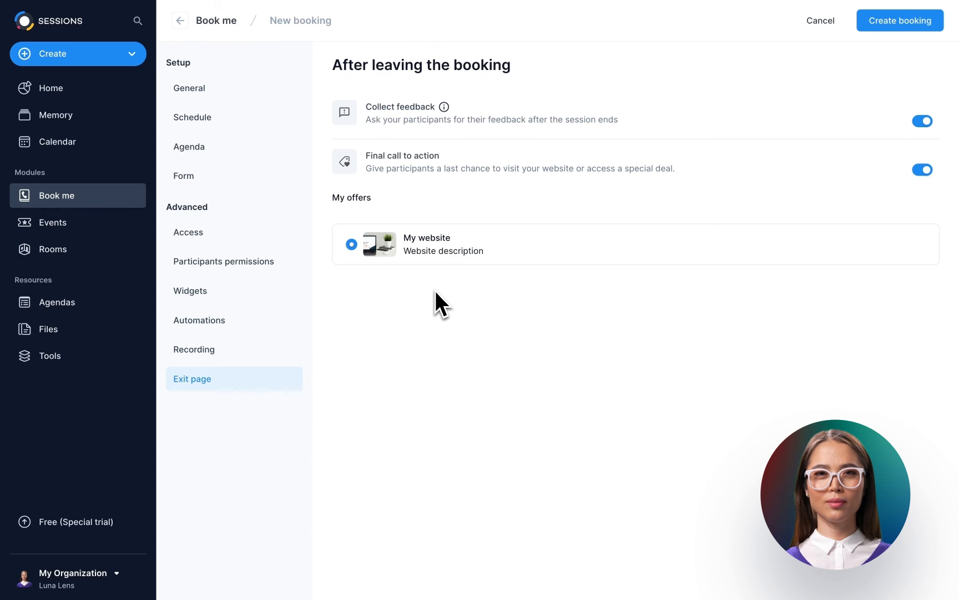
pyautogui.moveTo(757, 158)
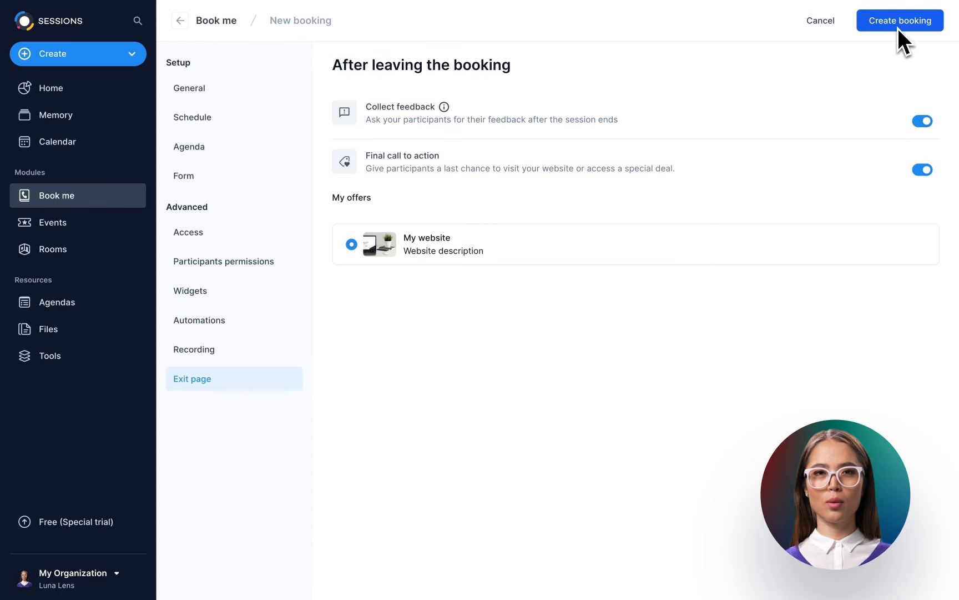
# Create the Discovery call booking and compare its Add to website embed codes
pyautogui.click(899, 20)
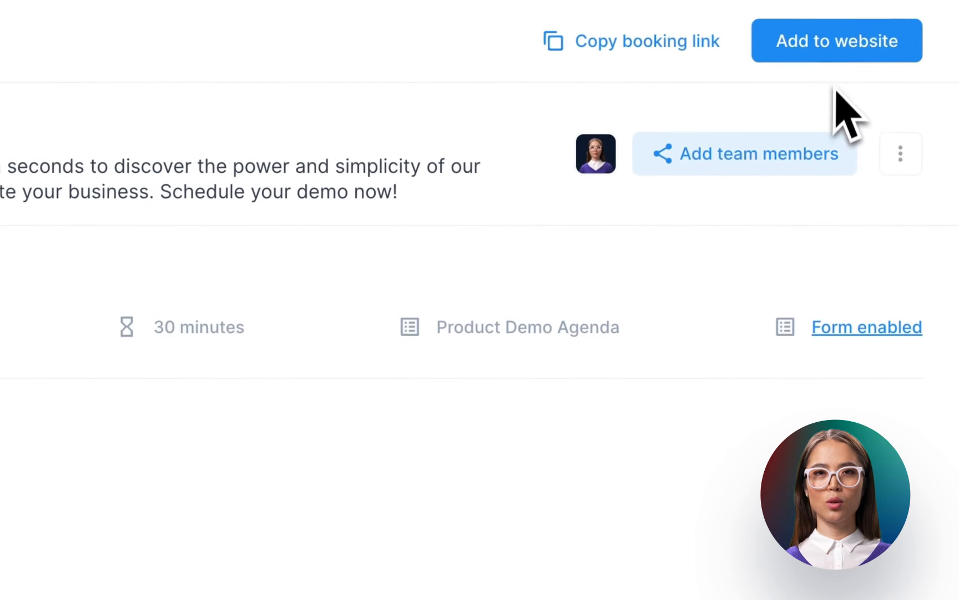
pyautogui.click(836, 41)
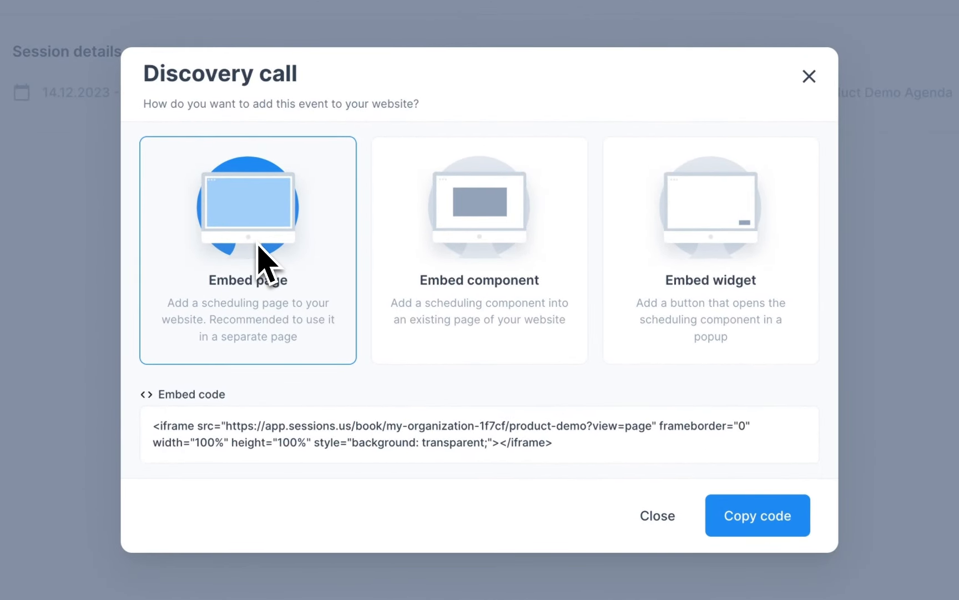
pyautogui.click(479, 234)
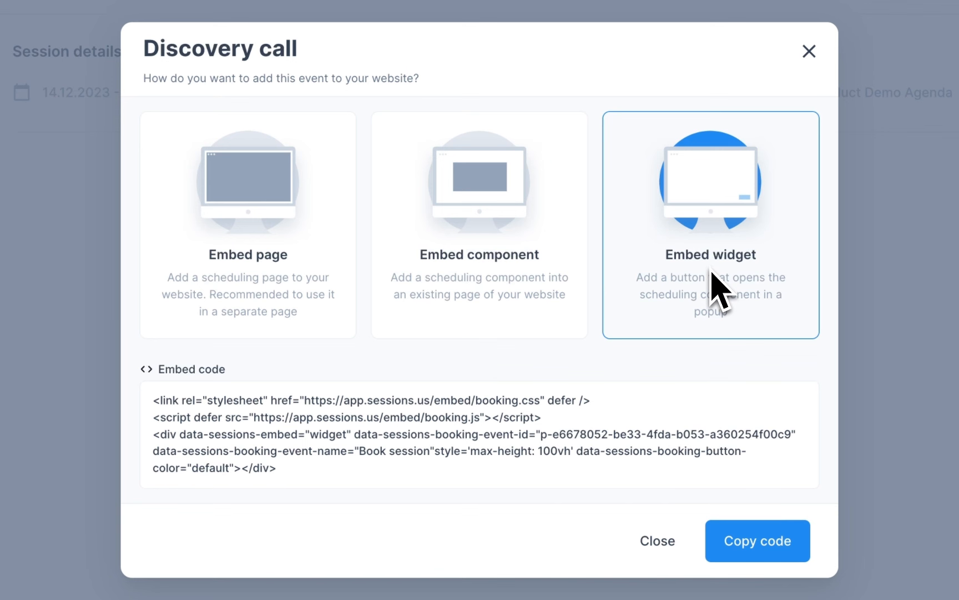
pyautogui.moveTo(682, 453)
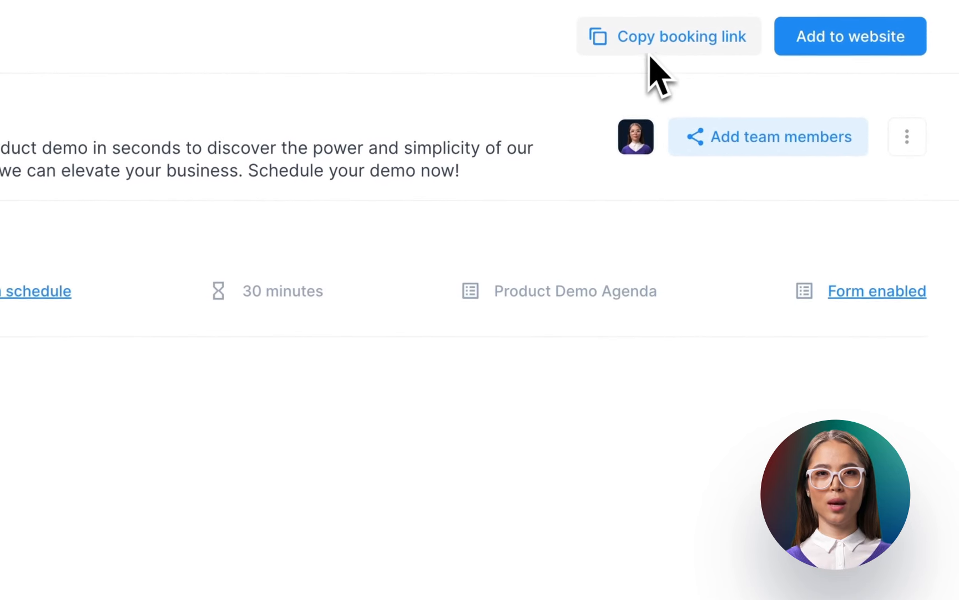
pyautogui.click(678, 36)
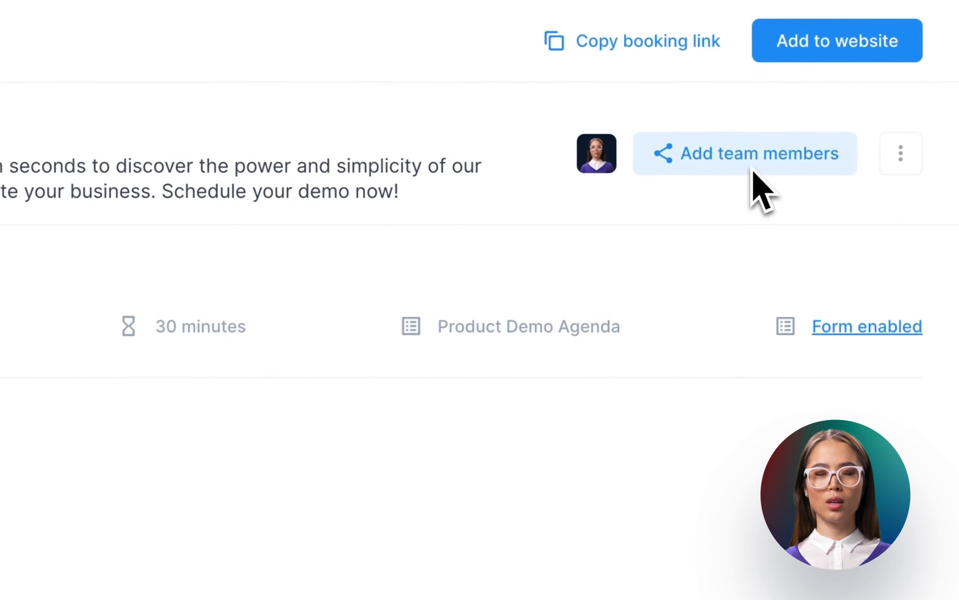
pyautogui.click(744, 154)
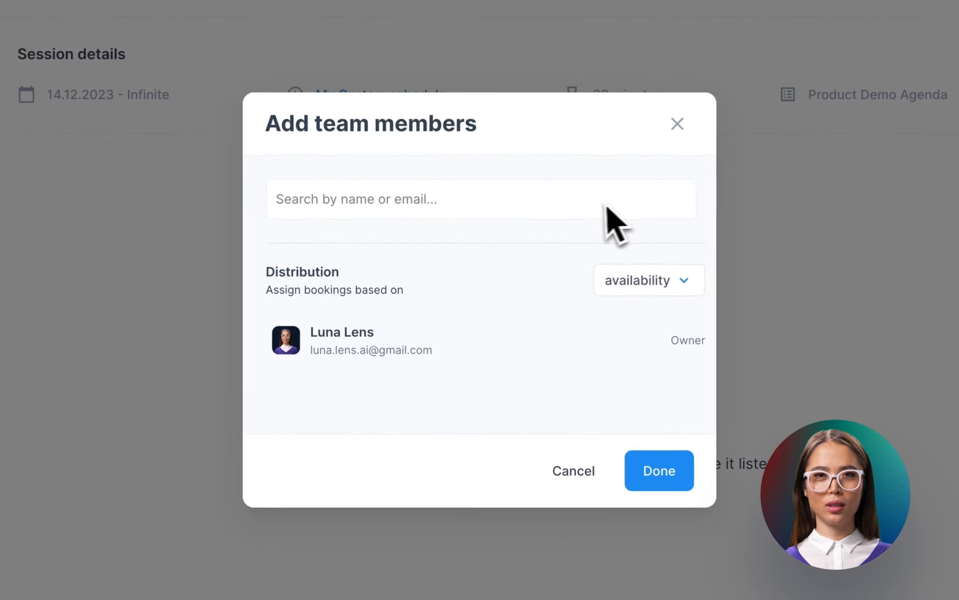
pyautogui.write('da')
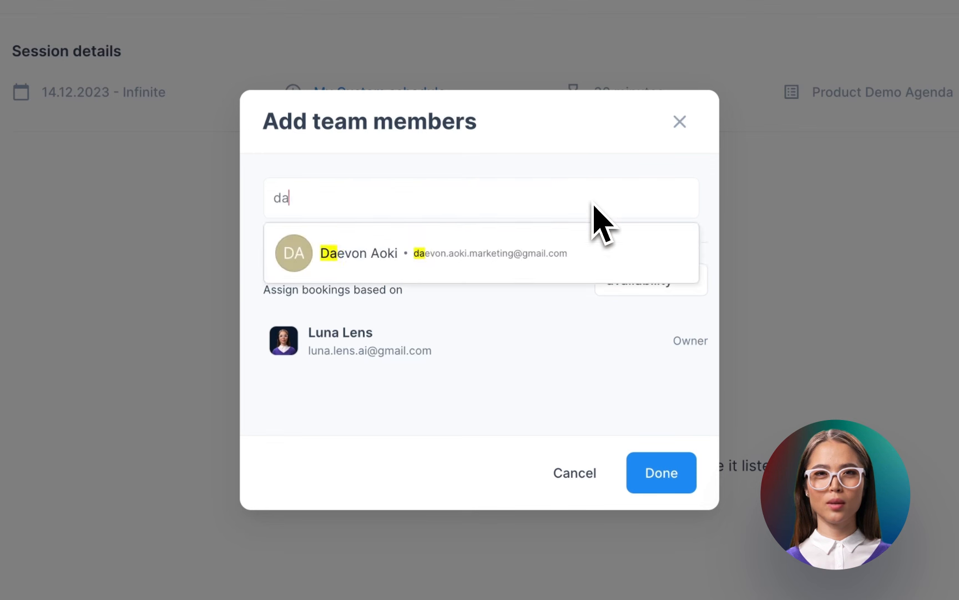
pyautogui.write('e')
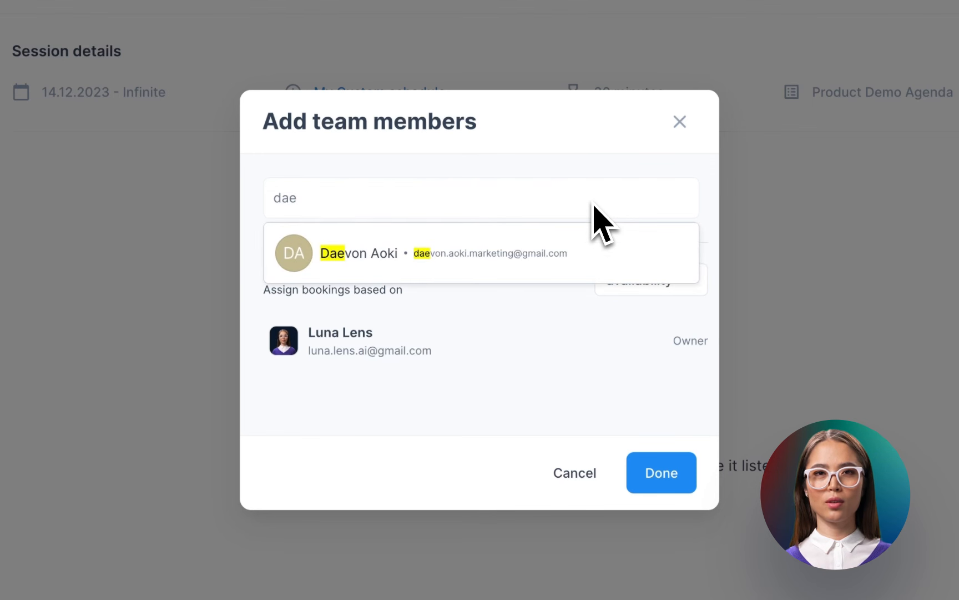
pyautogui.click(360, 252)
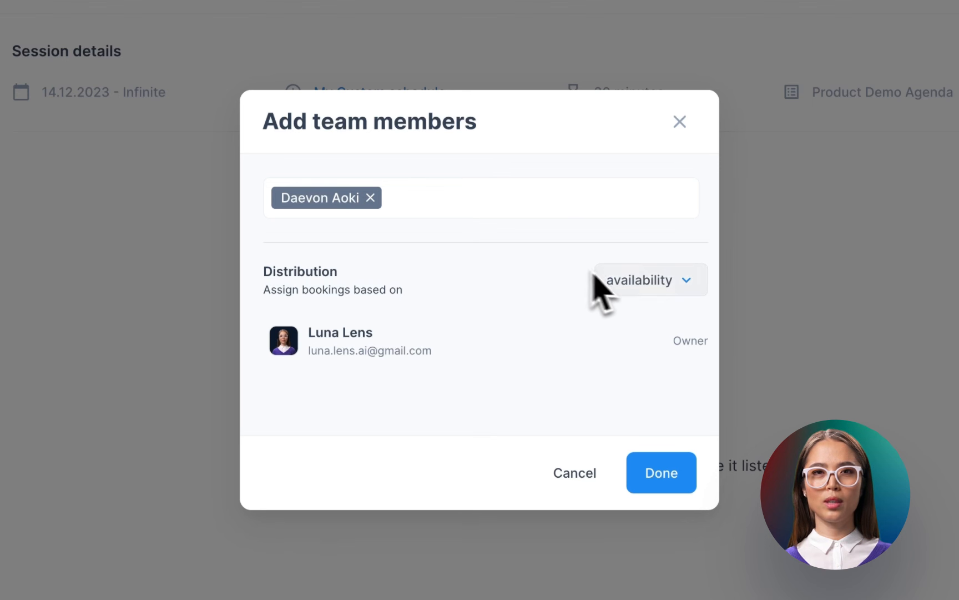
pyautogui.click(650, 279)
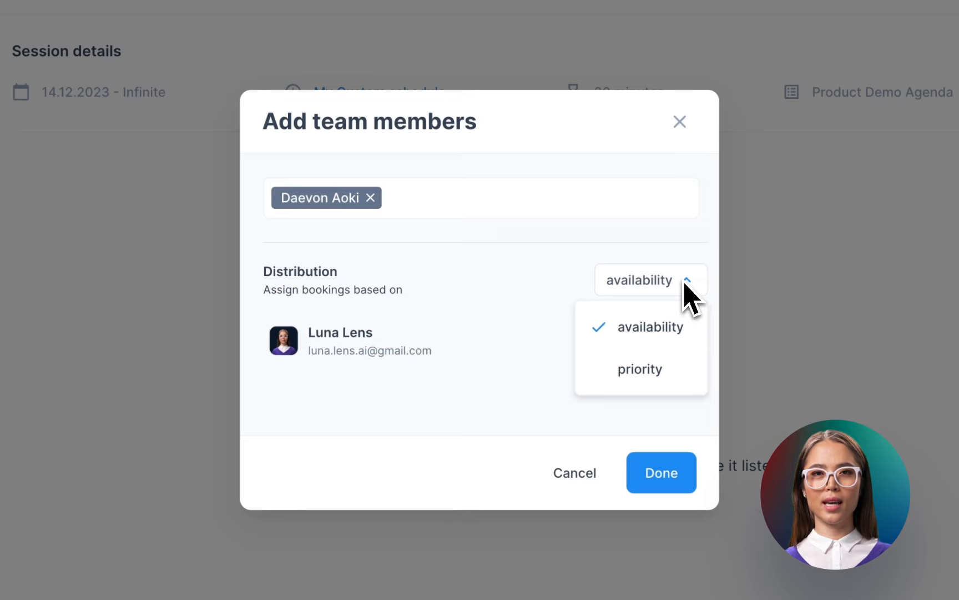
pyautogui.click(649, 280)
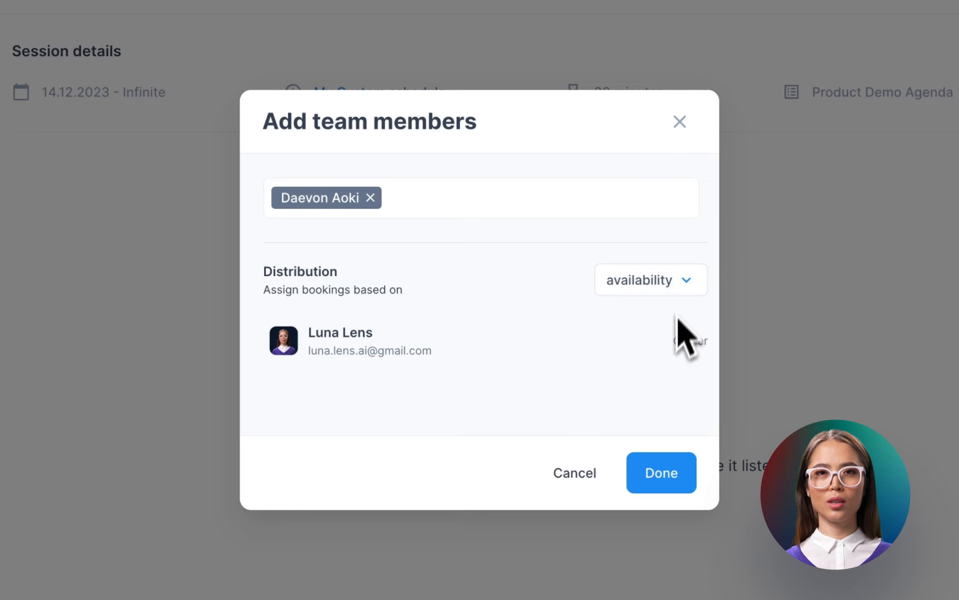
pyautogui.click(660, 473)
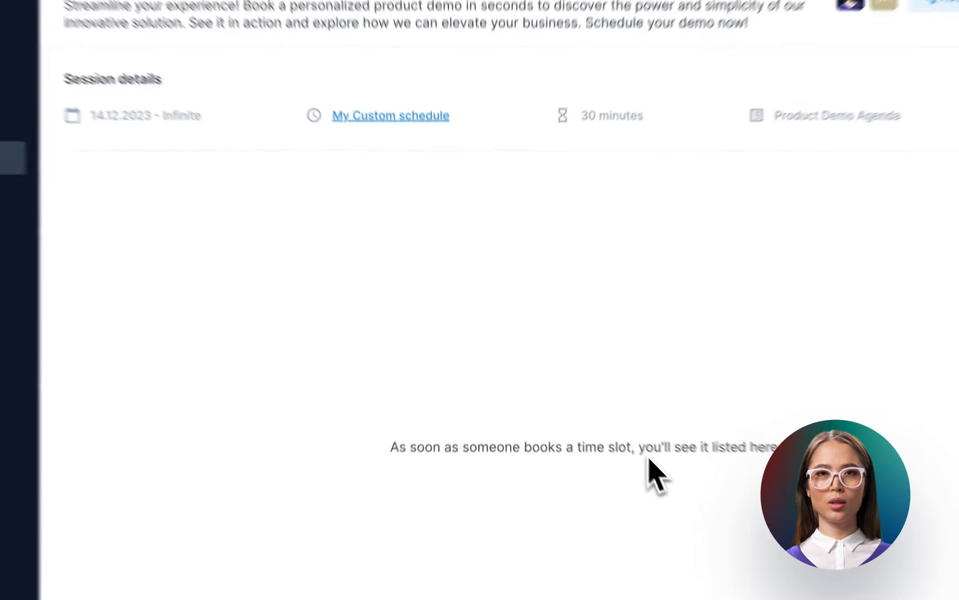